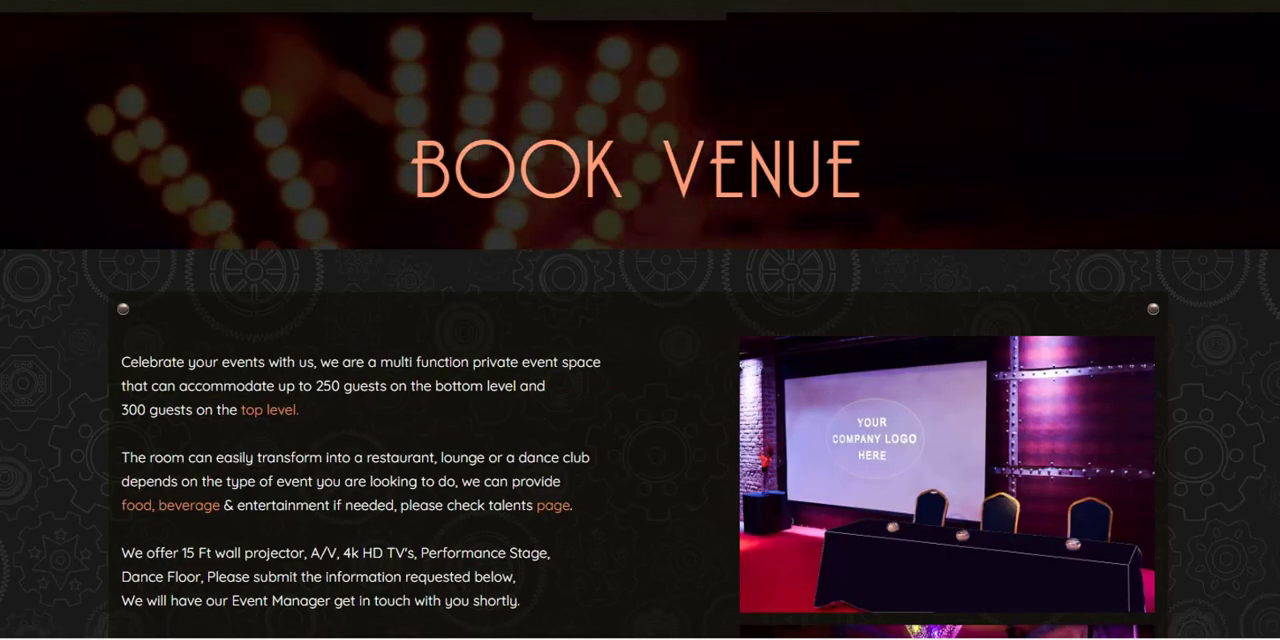
Step: Scroll down the Book Venue page to reveal the booking request form fields
scroll("down", 3)
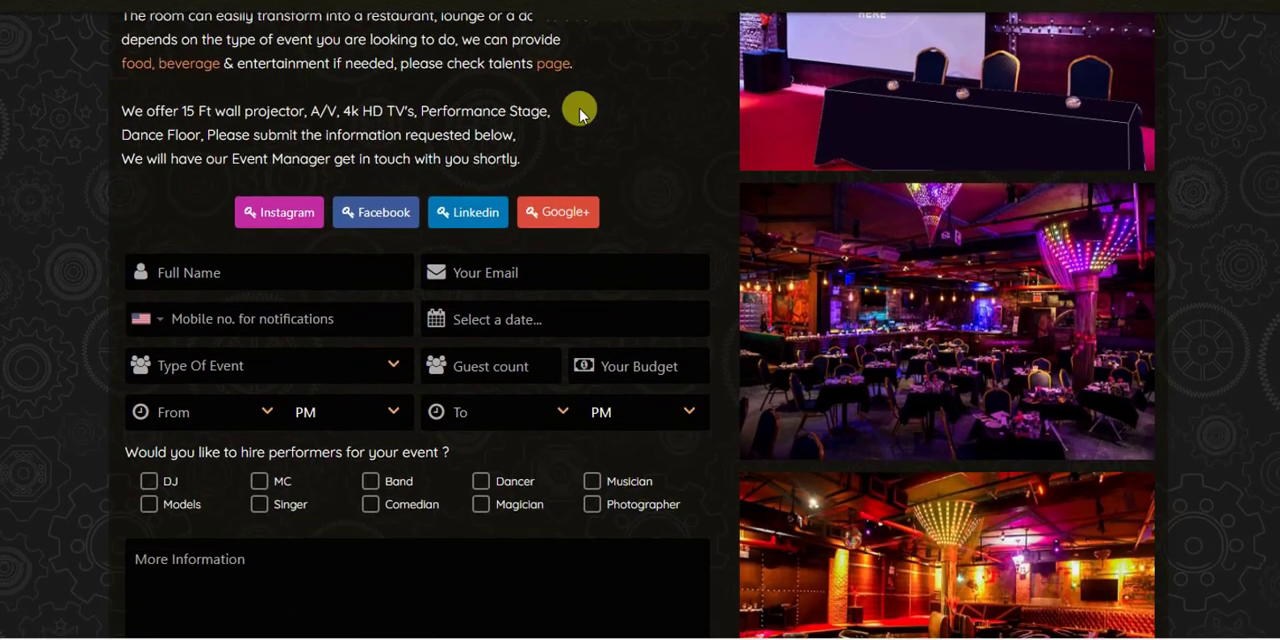
scroll("down", 3)
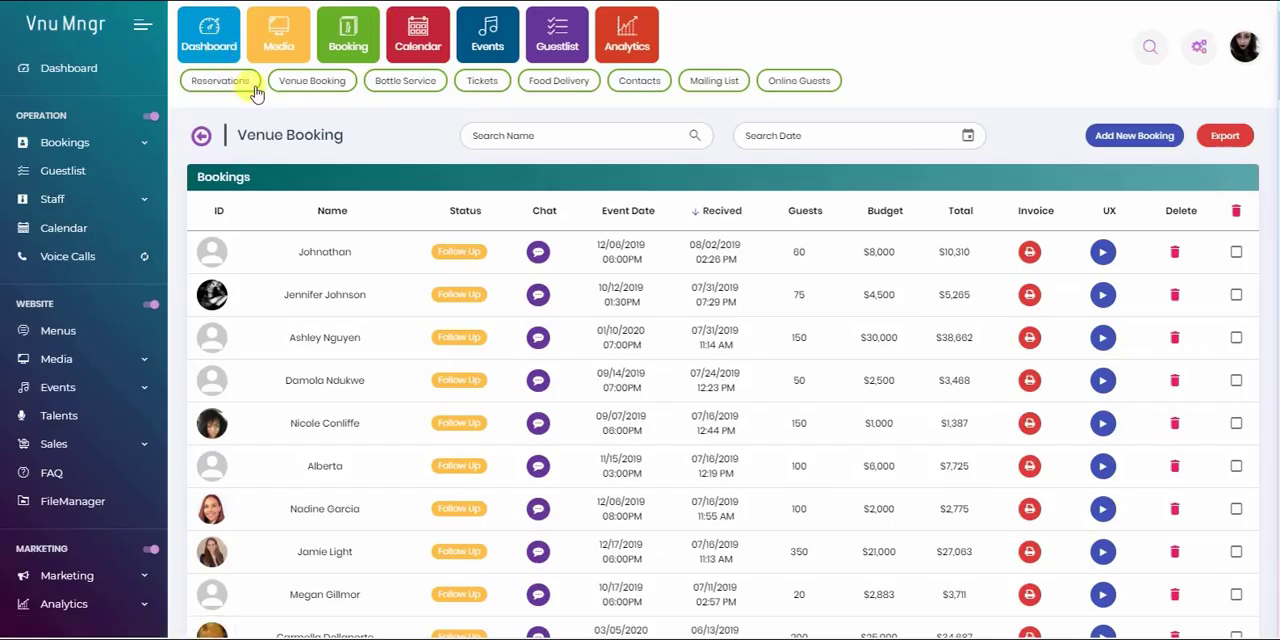
mouse_move(265, 133)
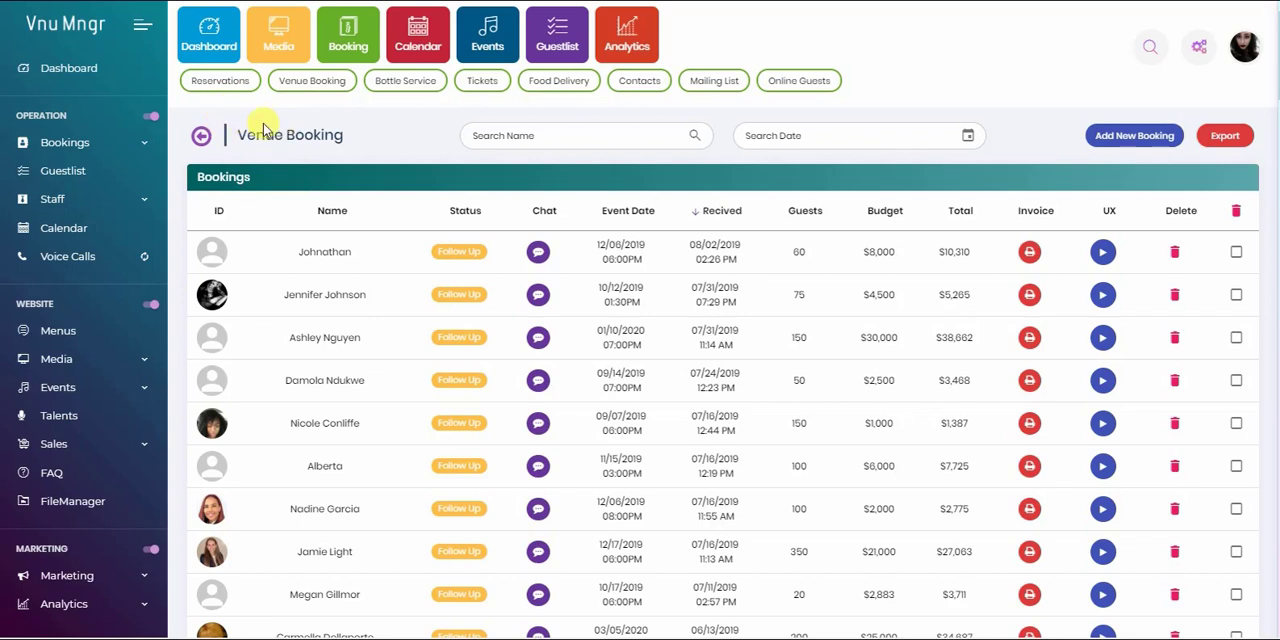
mouse_move(308, 120)
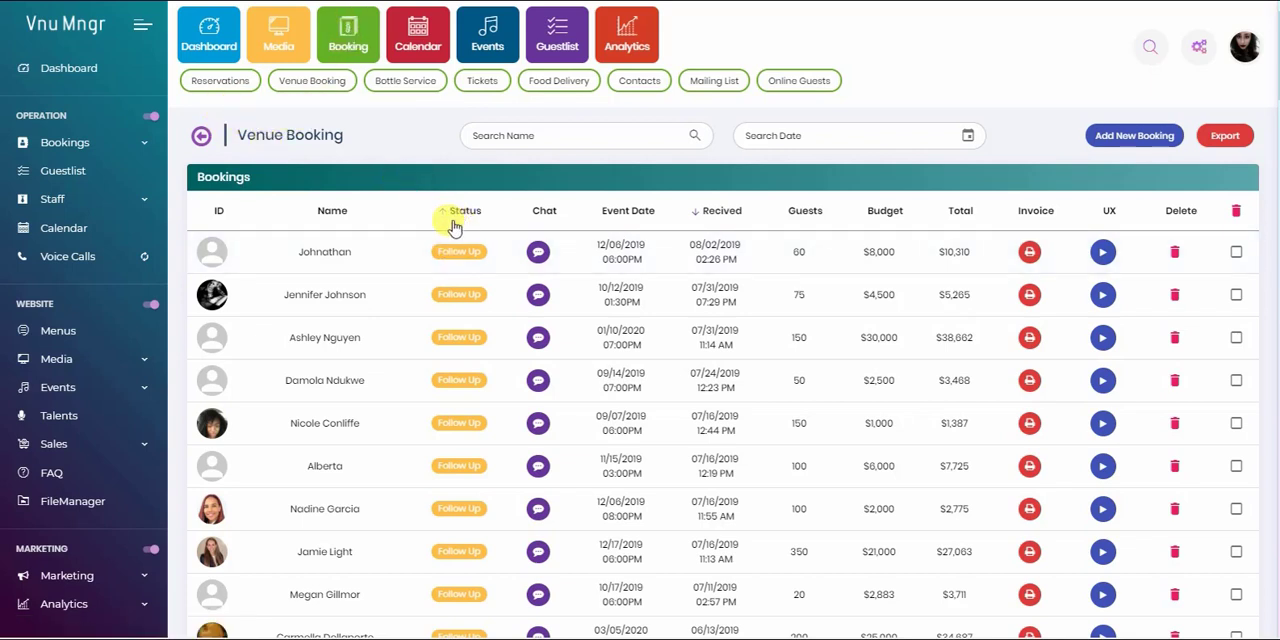
mouse_move(875, 355)
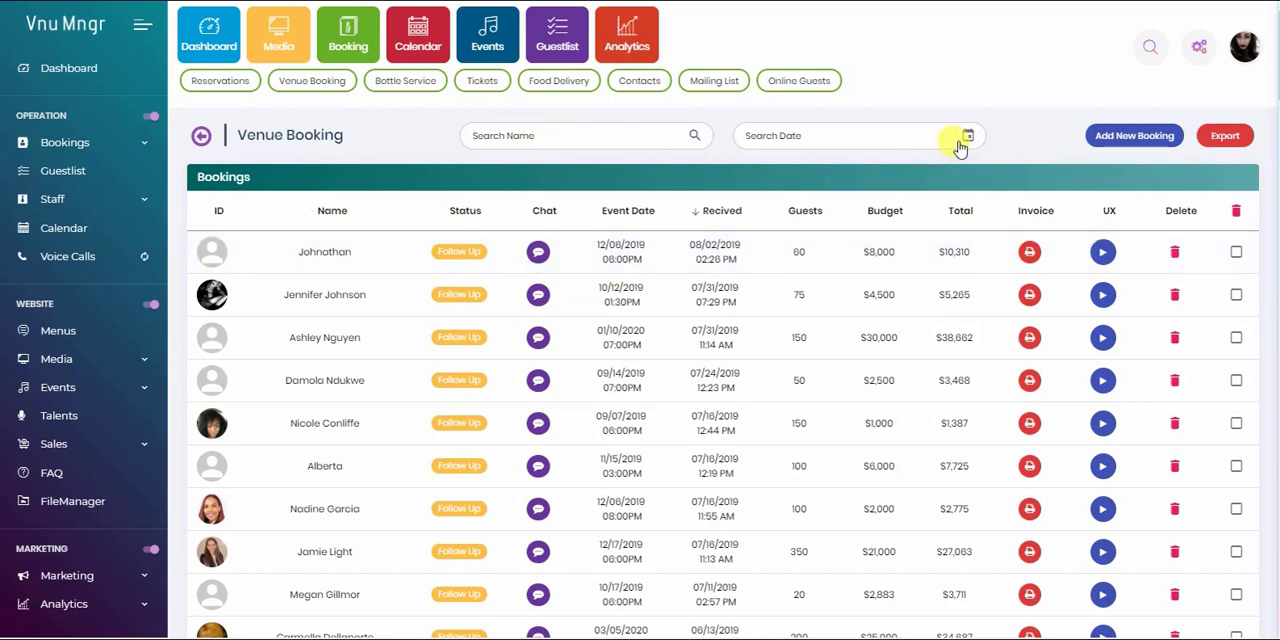
mouse_move(650, 418)
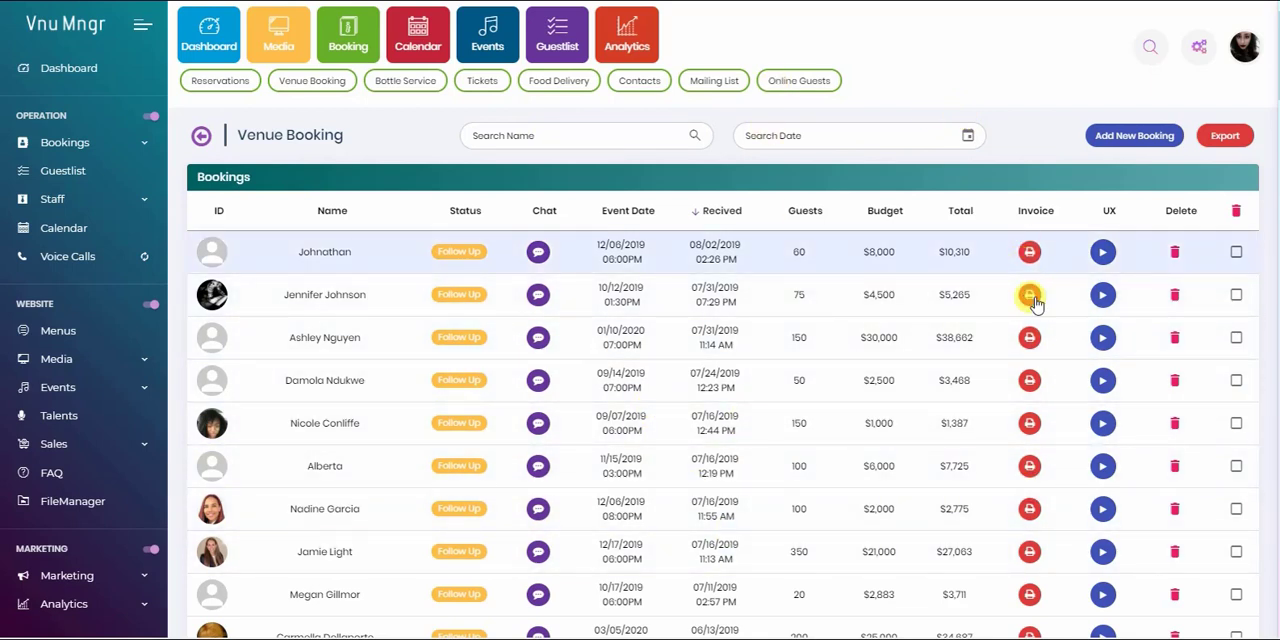
mouse_move(1029, 509)
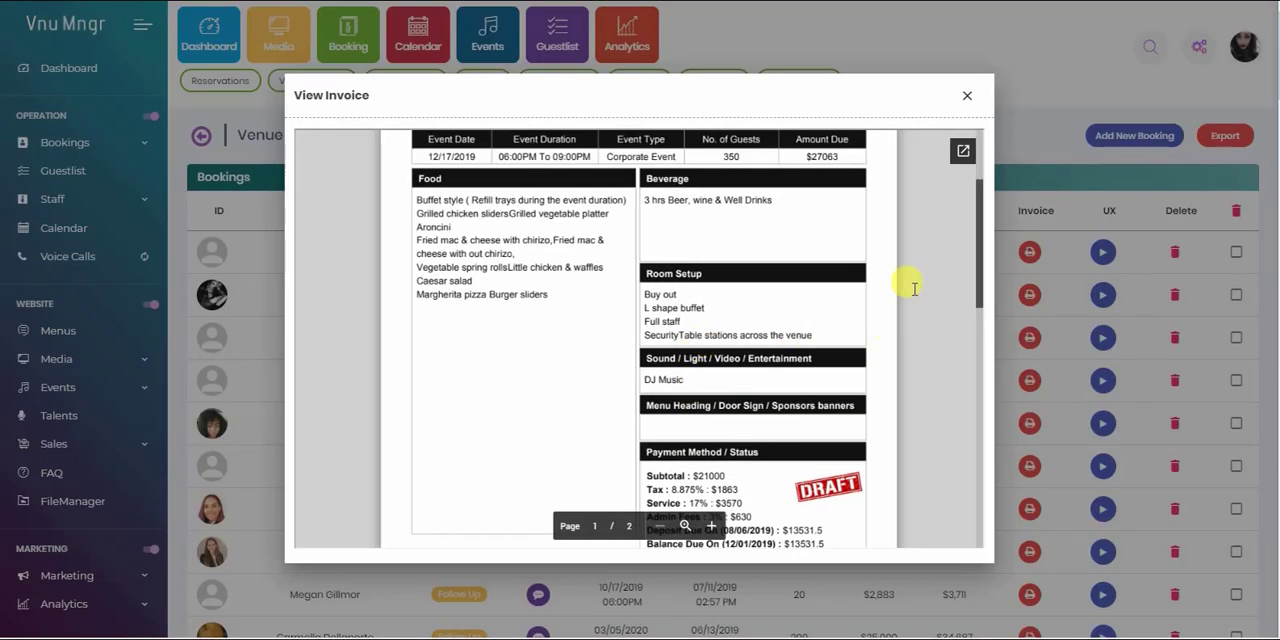
mouse_move(758, 386)
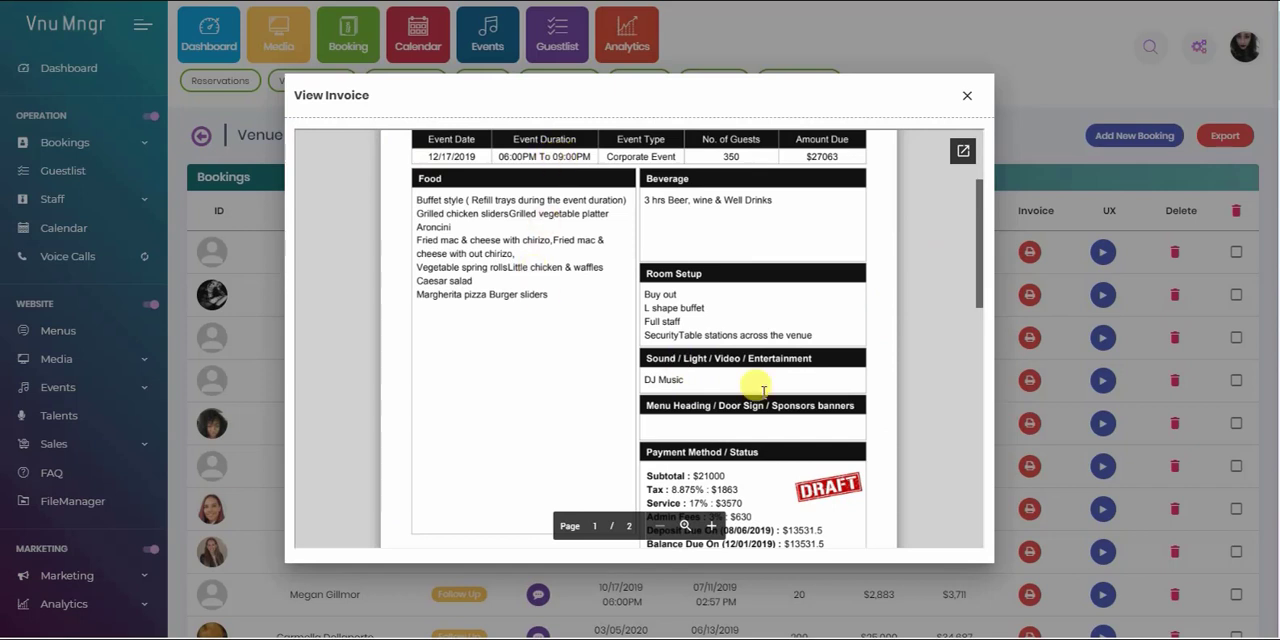
mouse_move(405, 178)
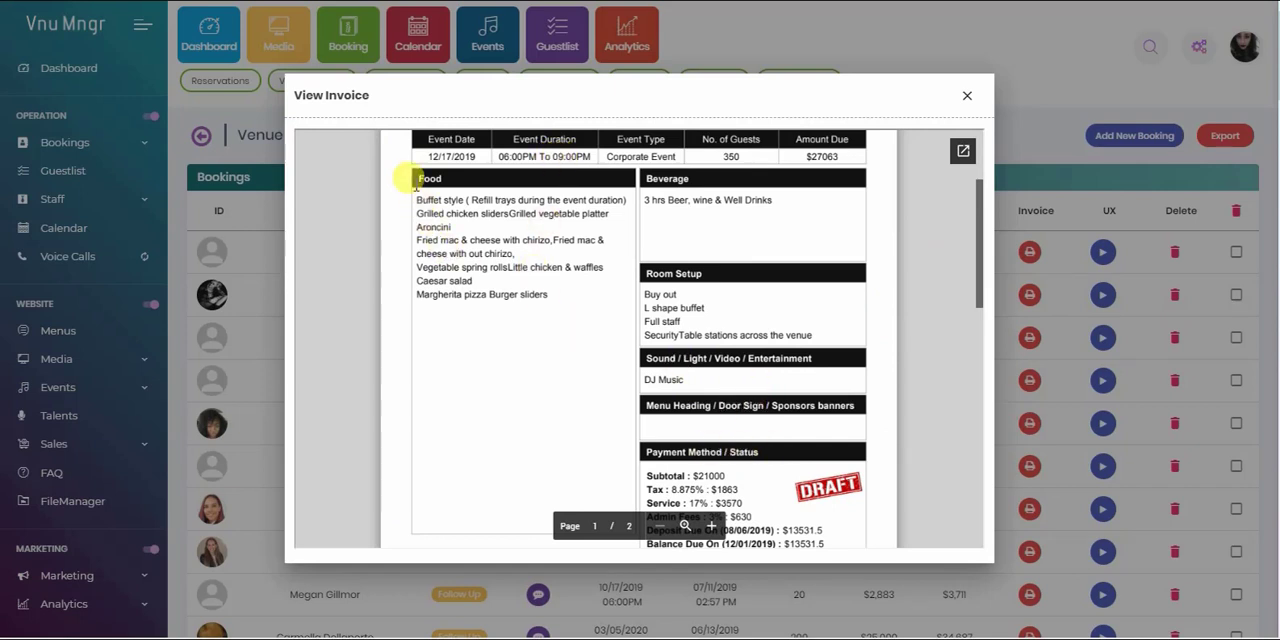
mouse_move(685, 335)
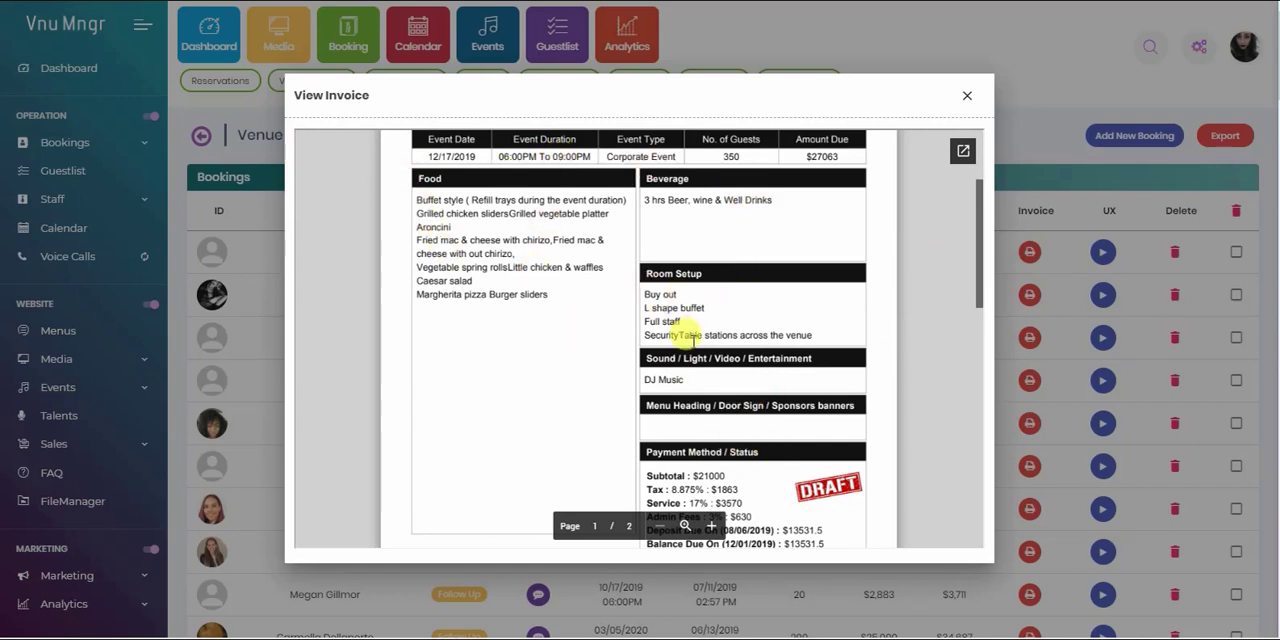
Step: Scroll the 12/17/2019 invoice to its payment breakdown, then close the preview
scroll("down", 3)
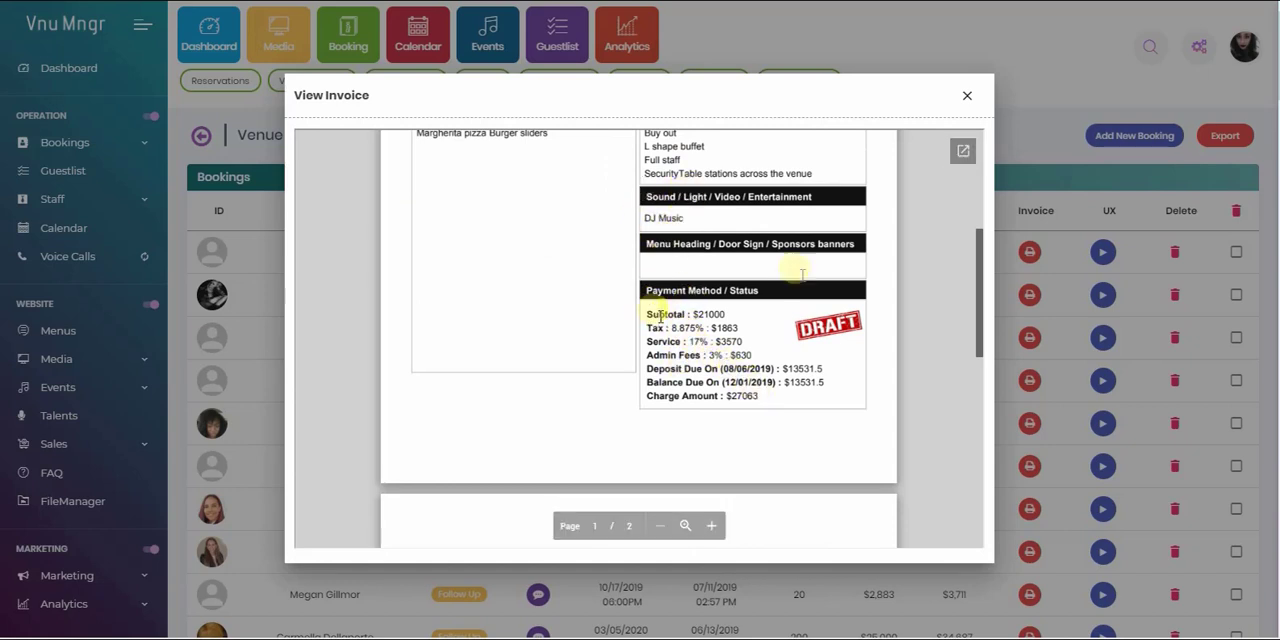
mouse_move(795, 272)
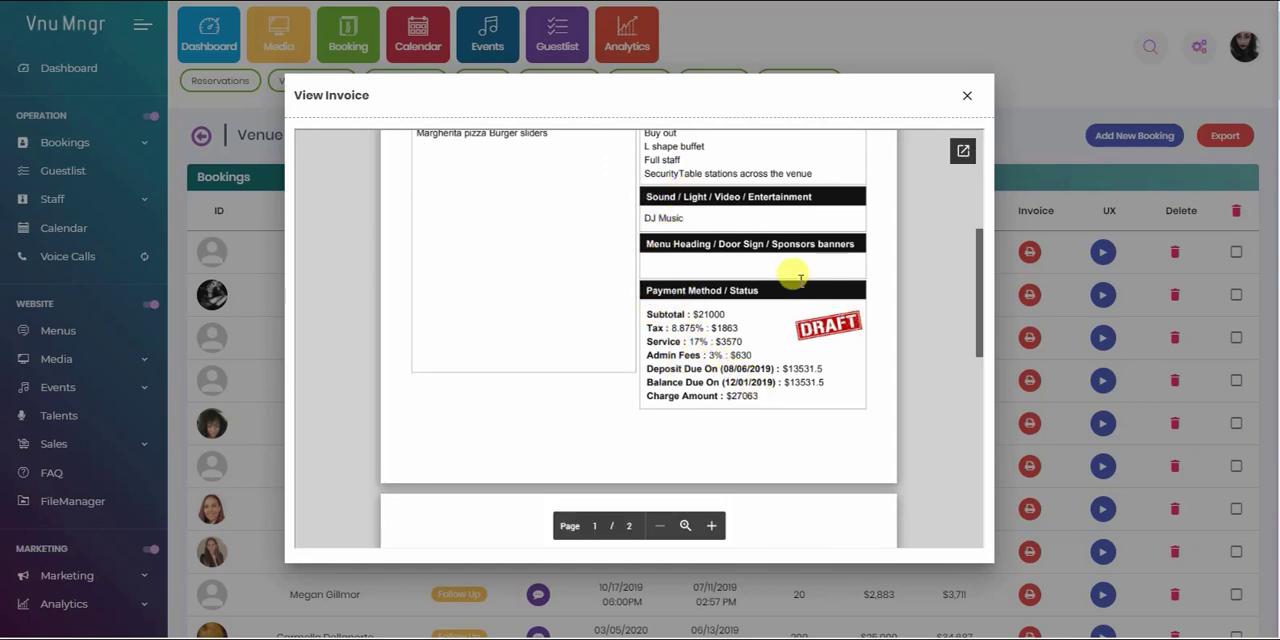
mouse_move(800, 312)
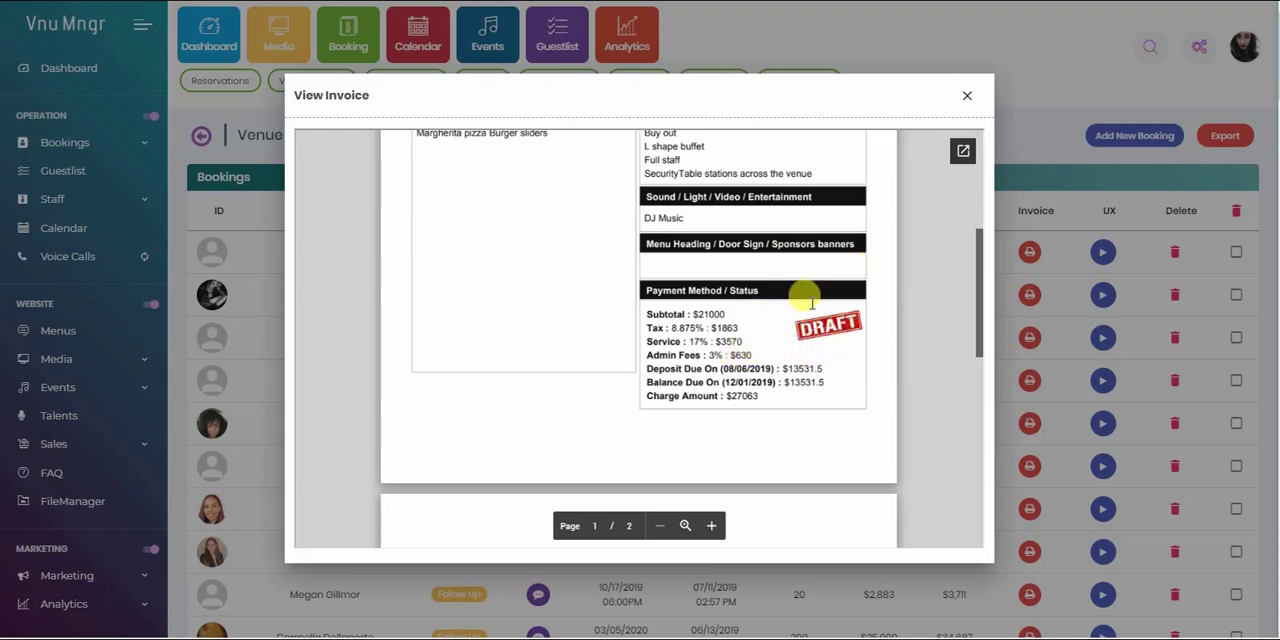
left_click(966, 95)
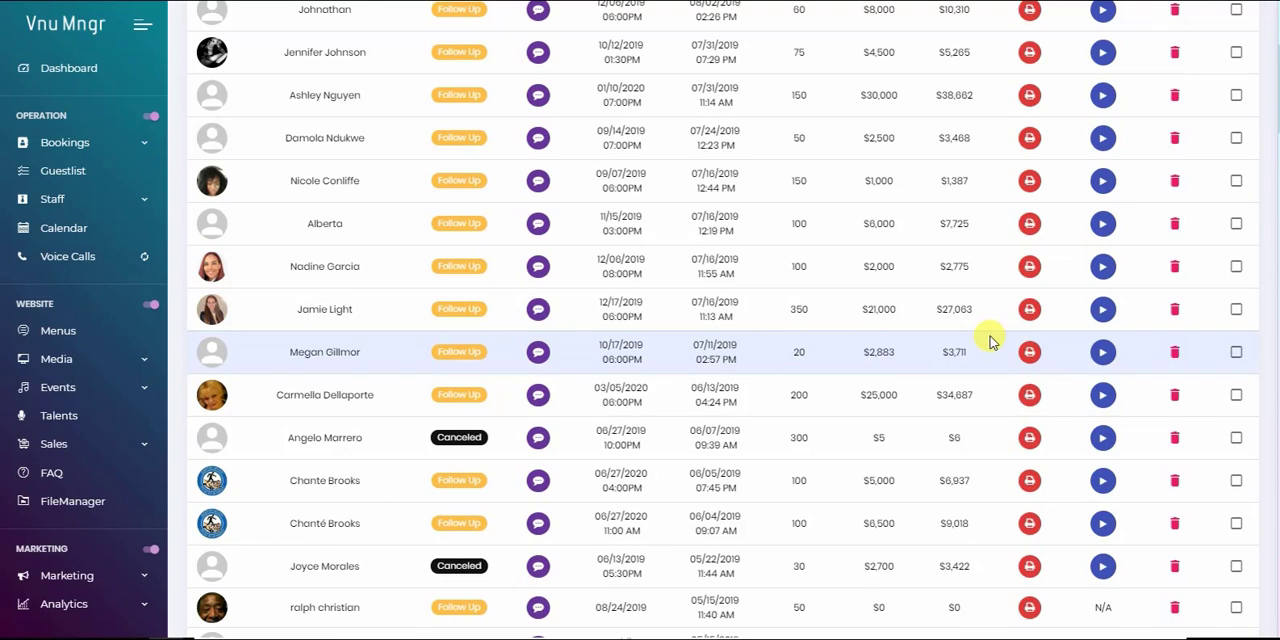
mouse_move(1100, 378)
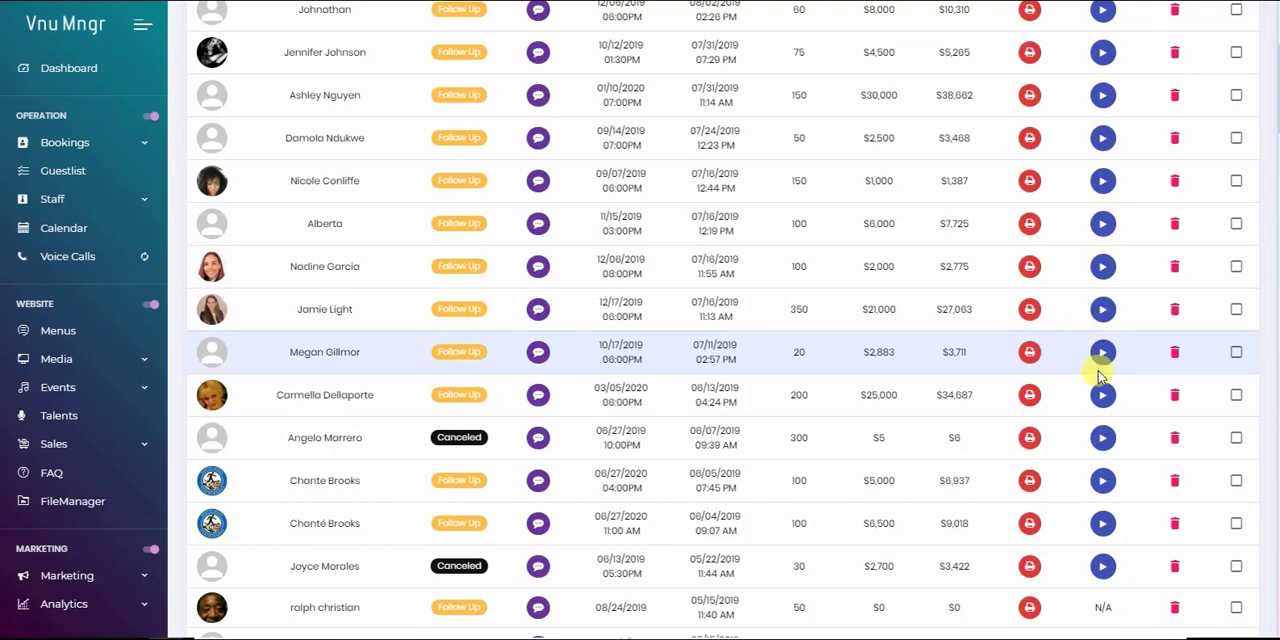
mouse_move(1100, 394)
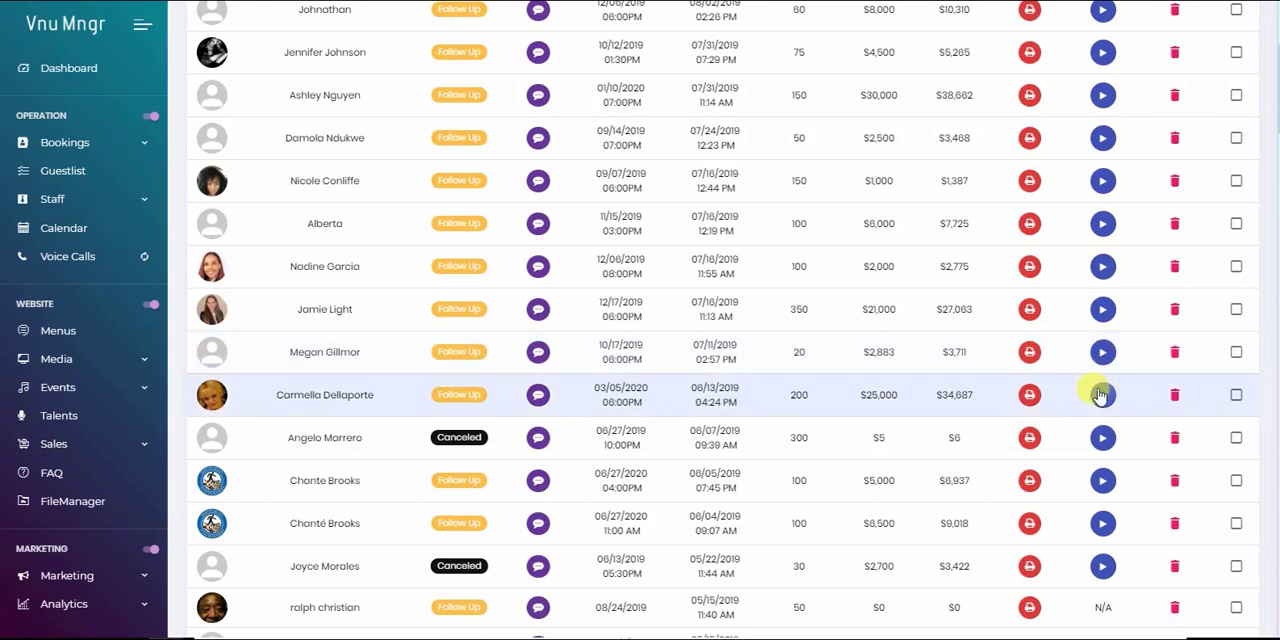
Step: Open the UX visit recording for the 200-guest 03/05/2020 booking
left_click(1102, 394)
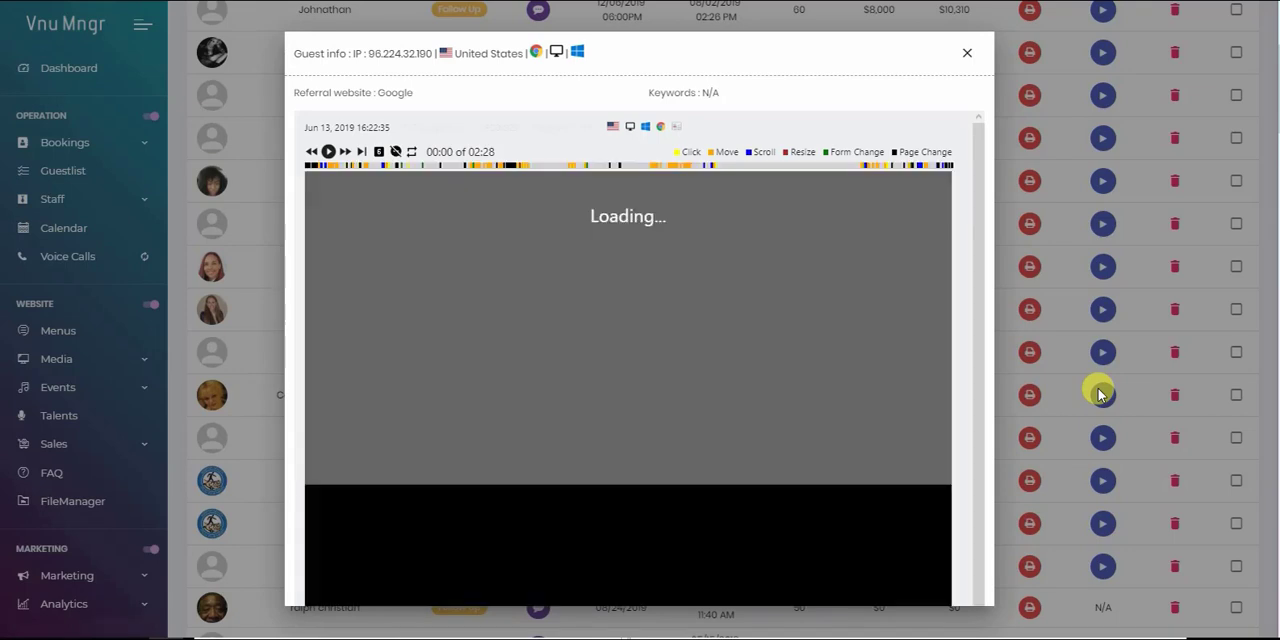
Step: Play the guest's recorded session, switch to session 2 of 4, then close the recording
left_click(329, 151)
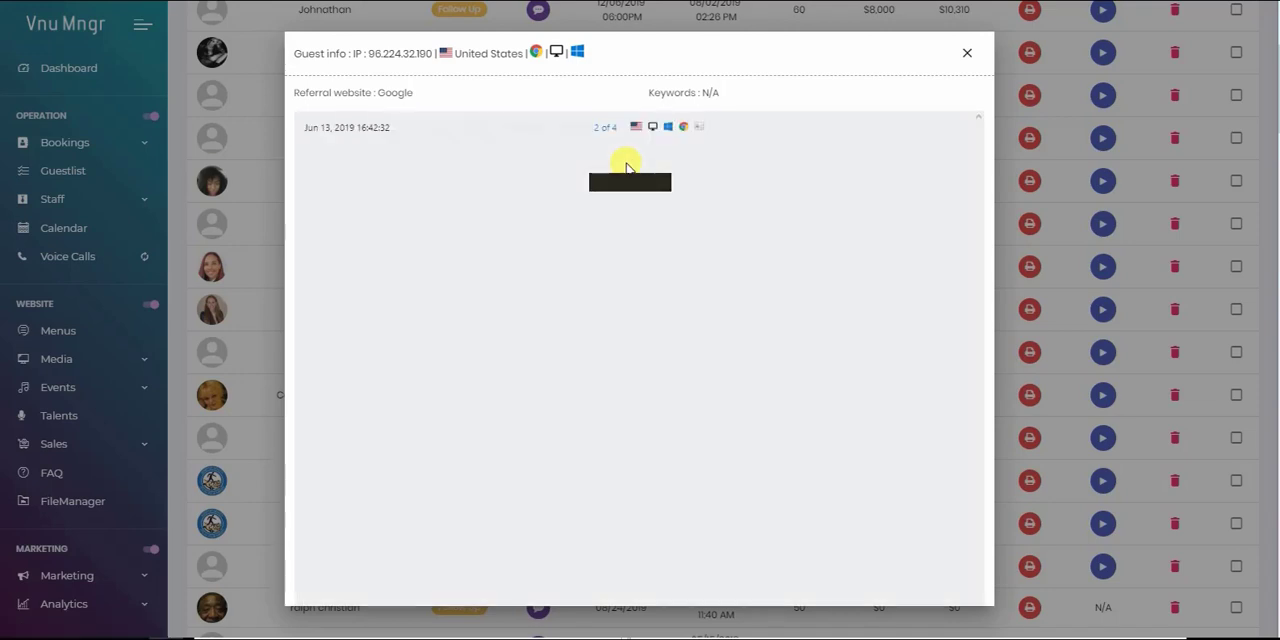
left_click(629, 182)
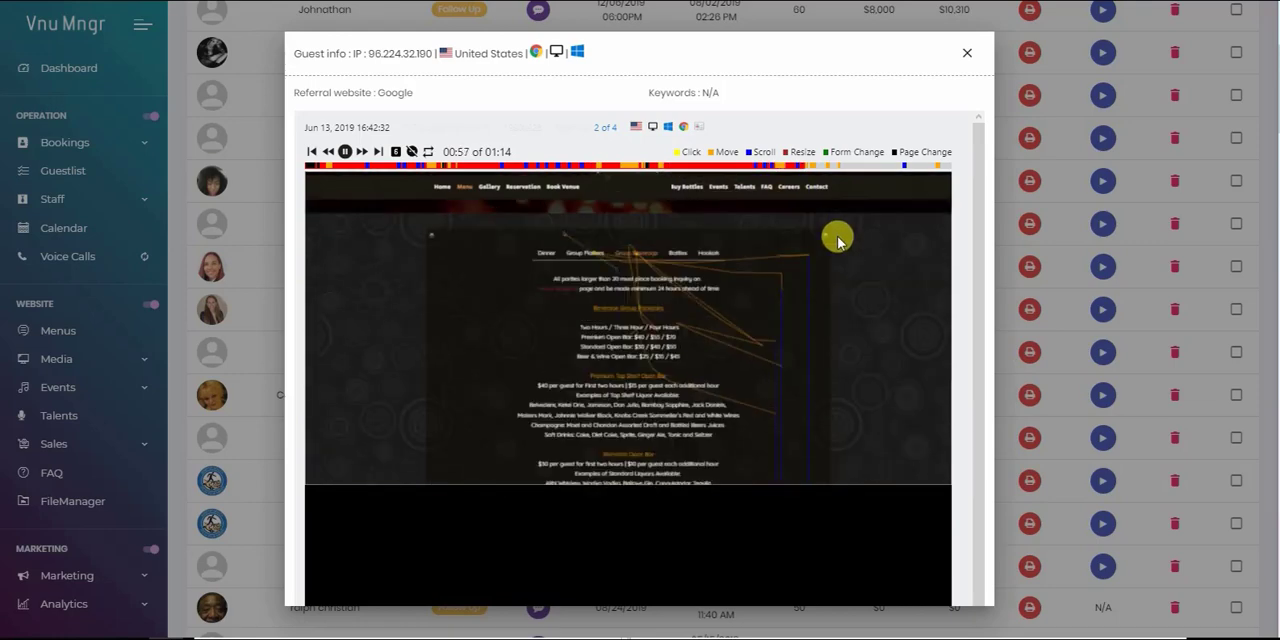
left_click(966, 52)
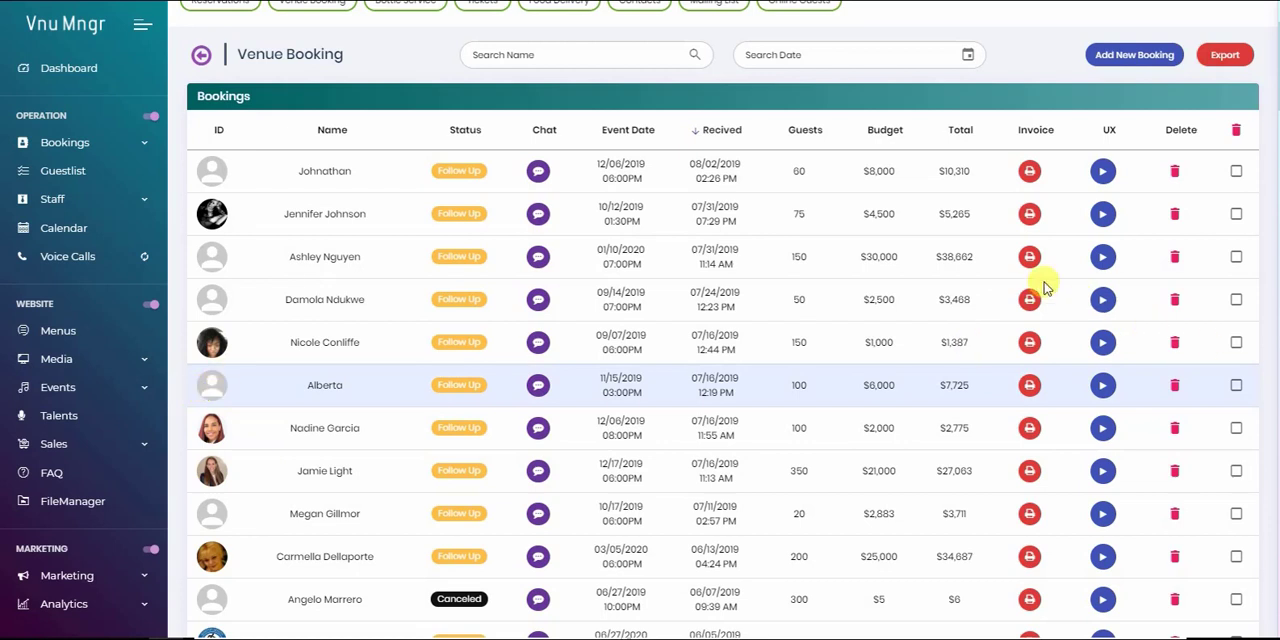
left_click(324, 385)
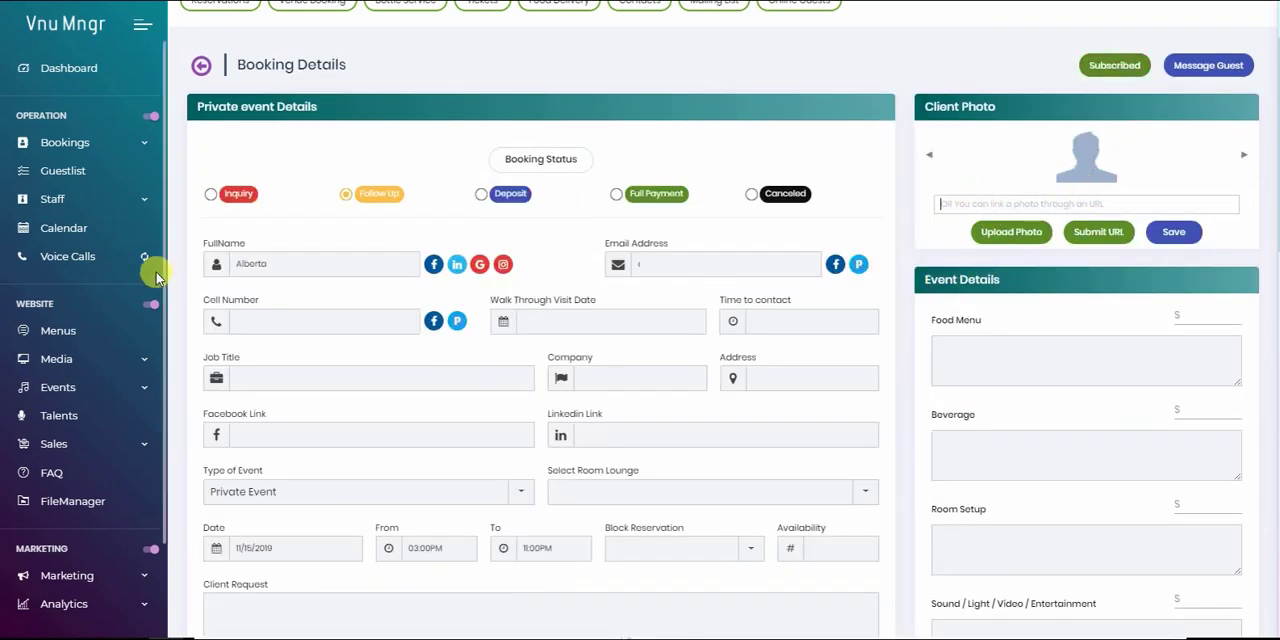
right_click(1086, 285)
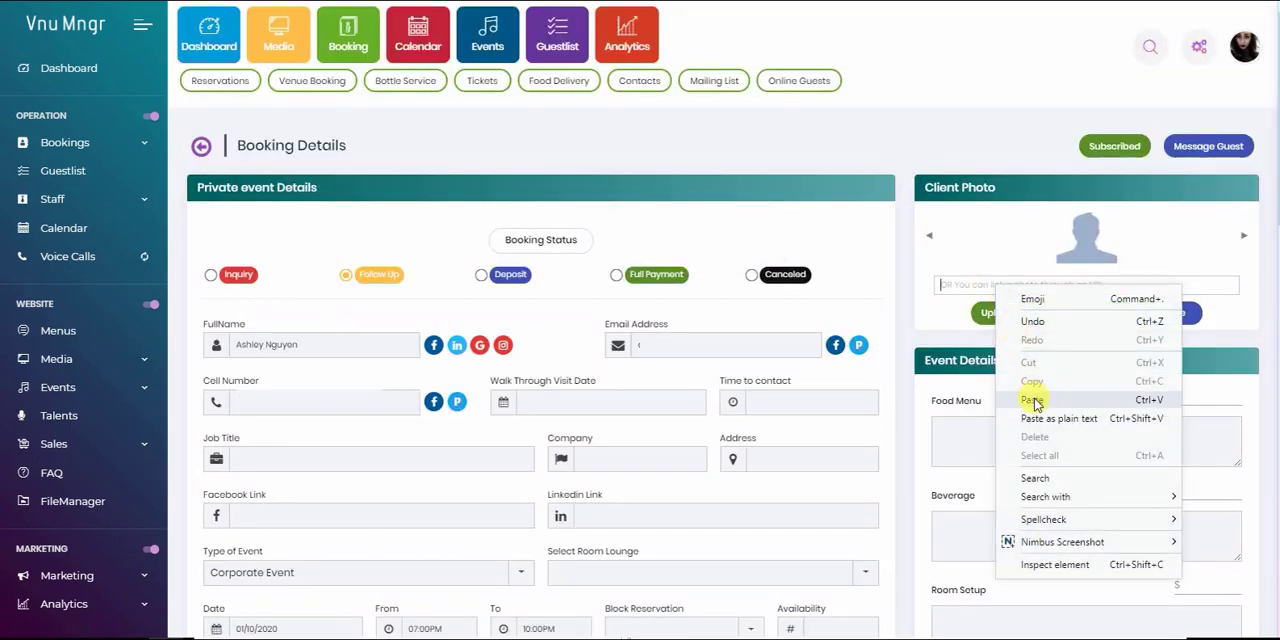
left_click(1033, 400)
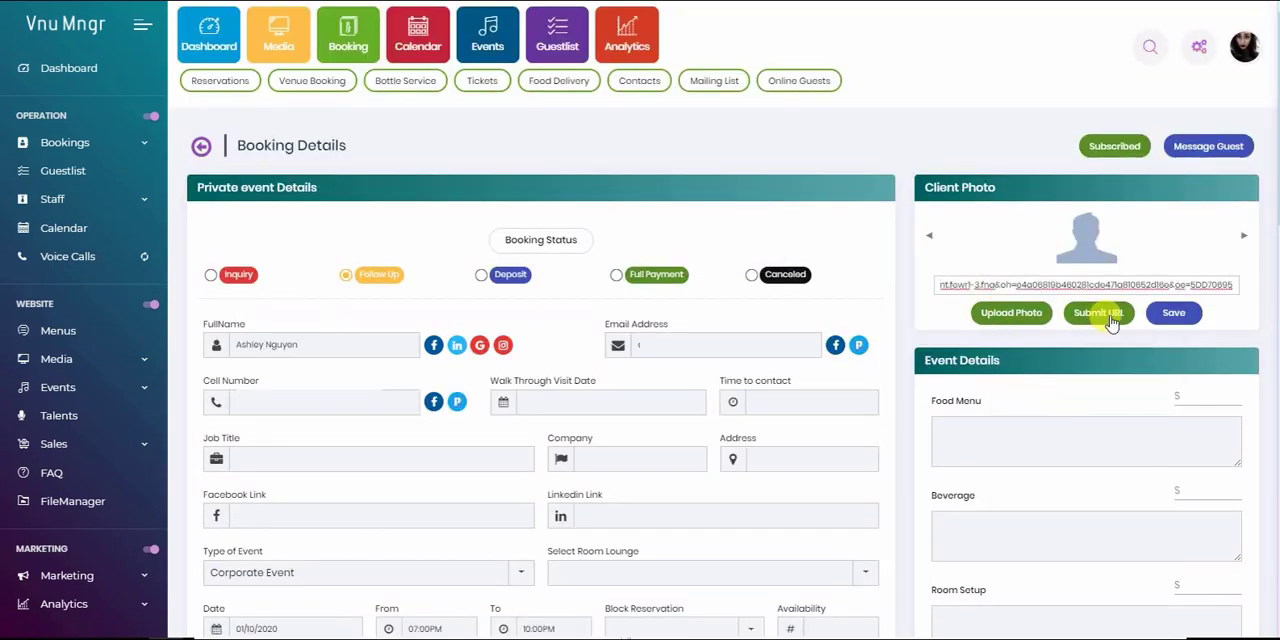
left_click(1098, 312)
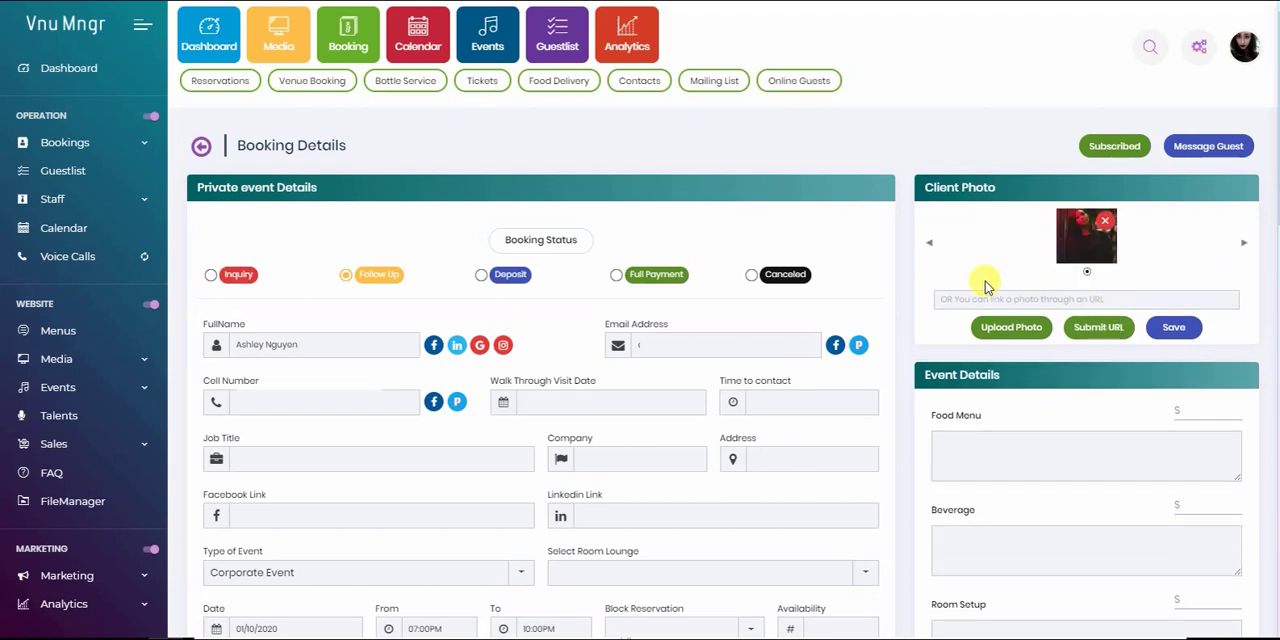
mouse_move(340, 205)
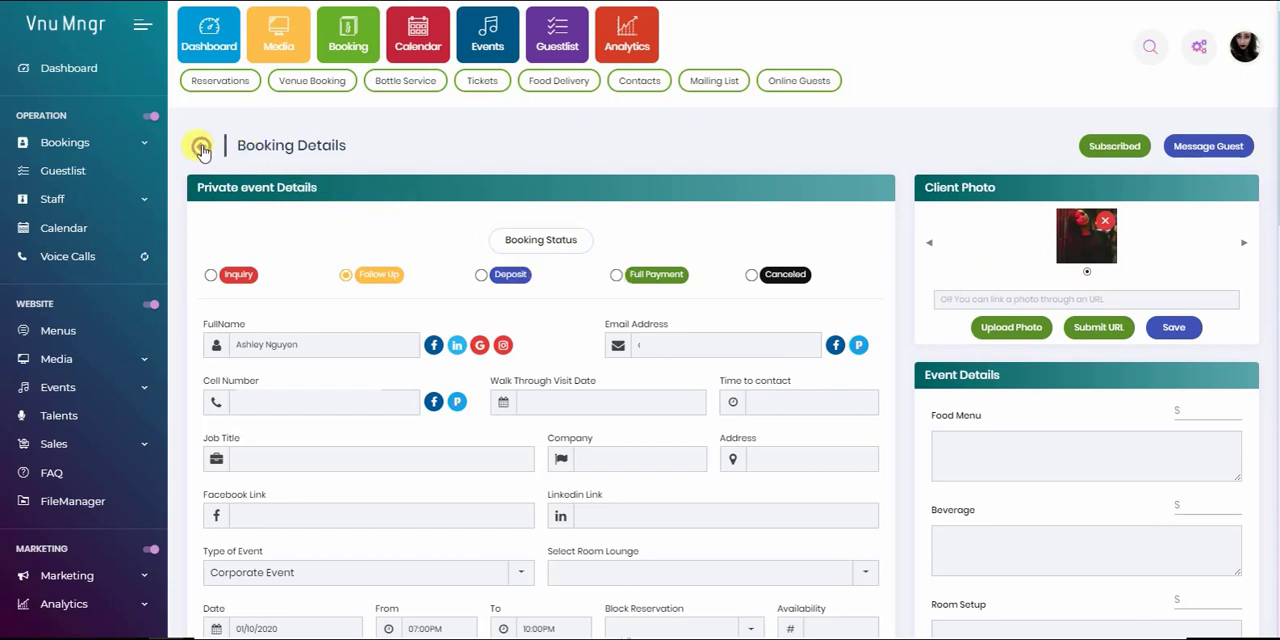
Step: Review Alberta's private event booking details, then go back to the Venue Booking list
scroll("down", 3)
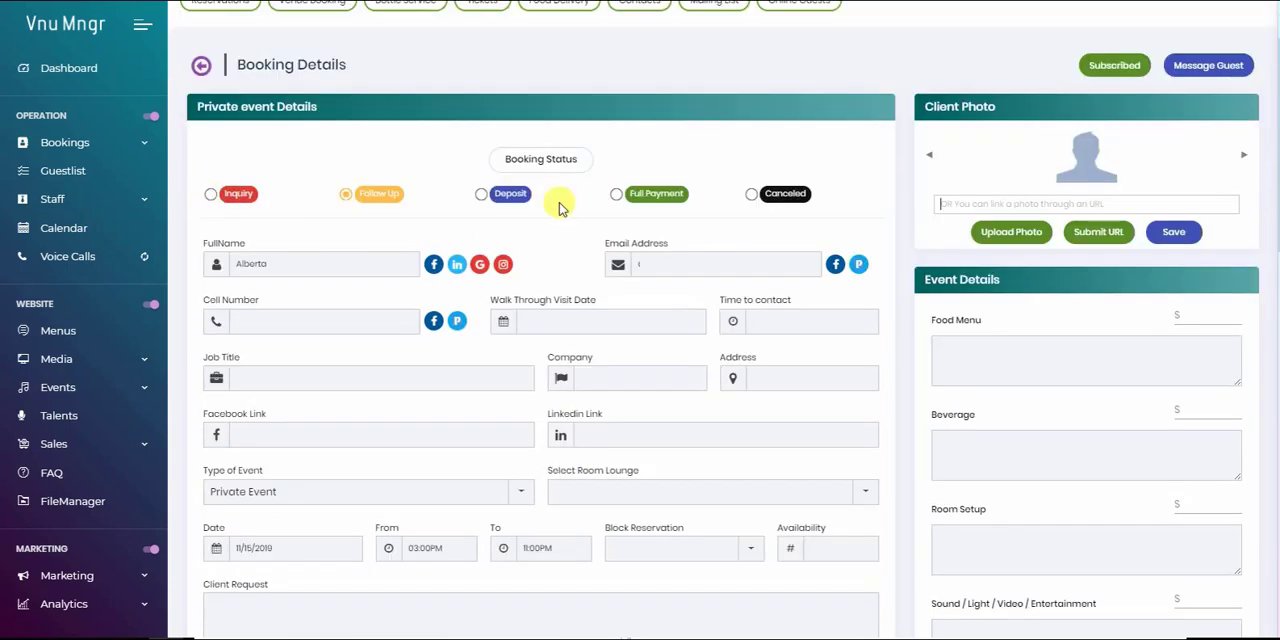
left_click(211, 193)
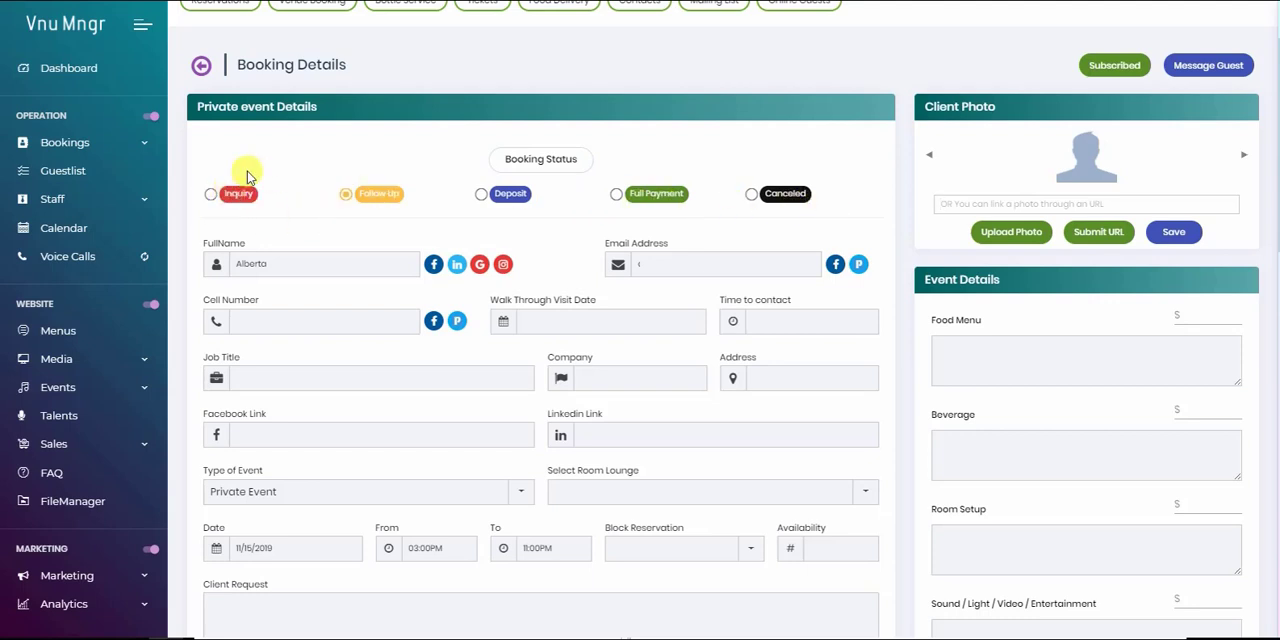
mouse_move(356, 232)
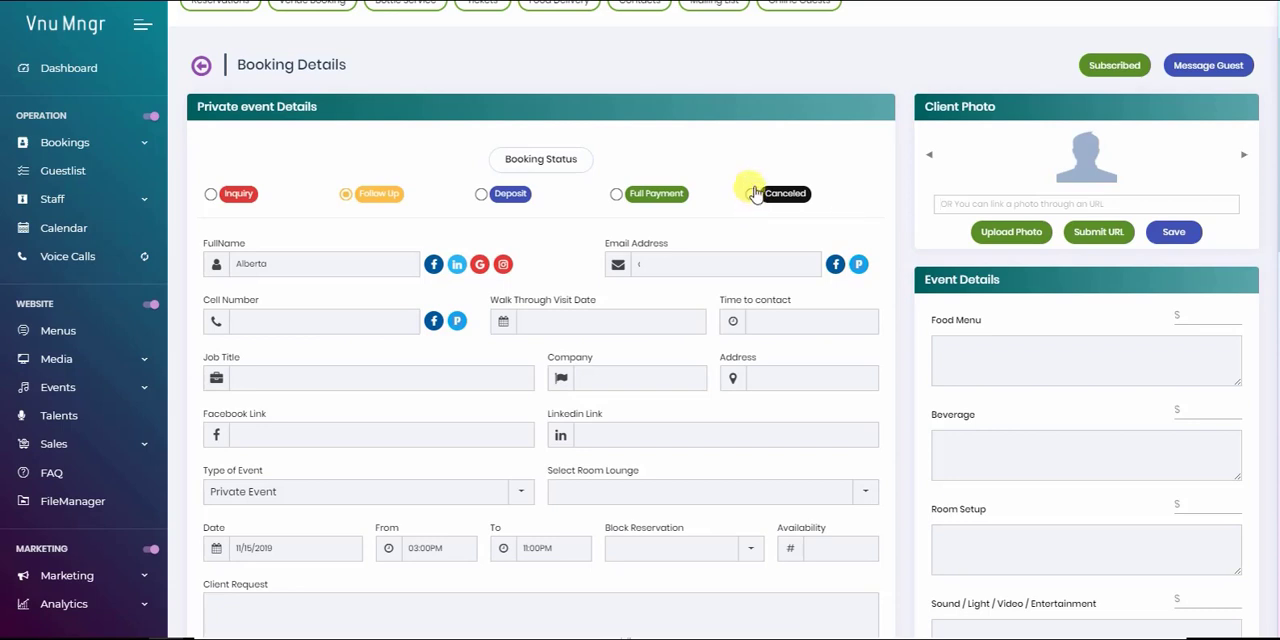
mouse_move(765, 170)
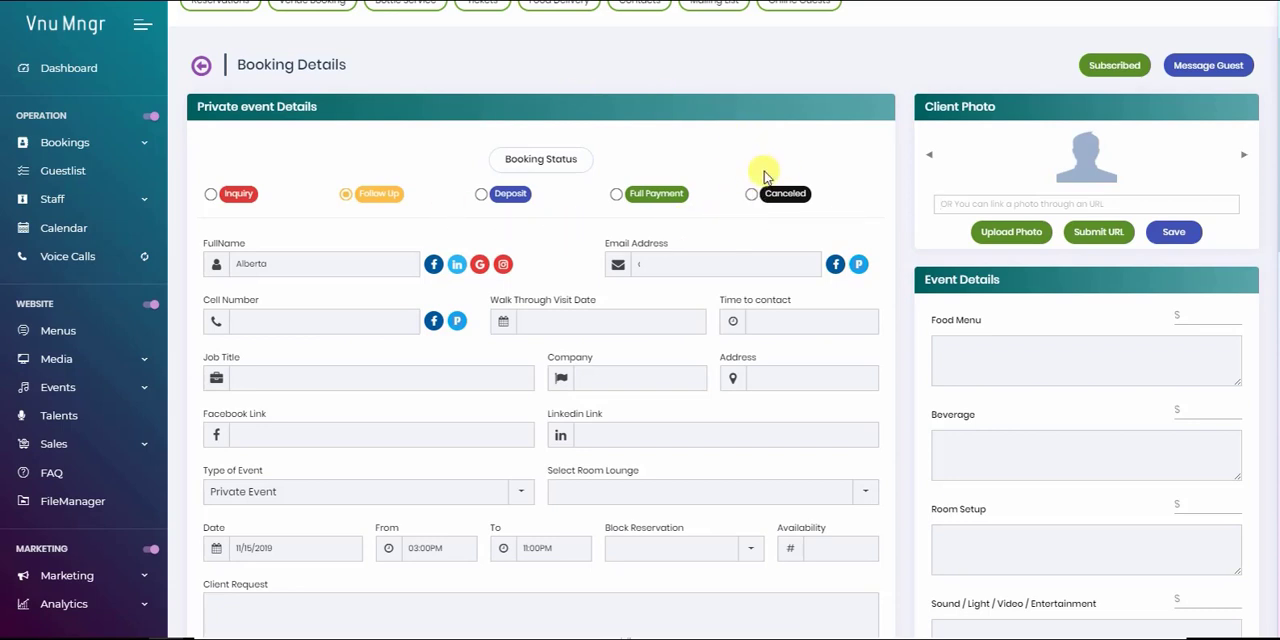
mouse_move(262, 64)
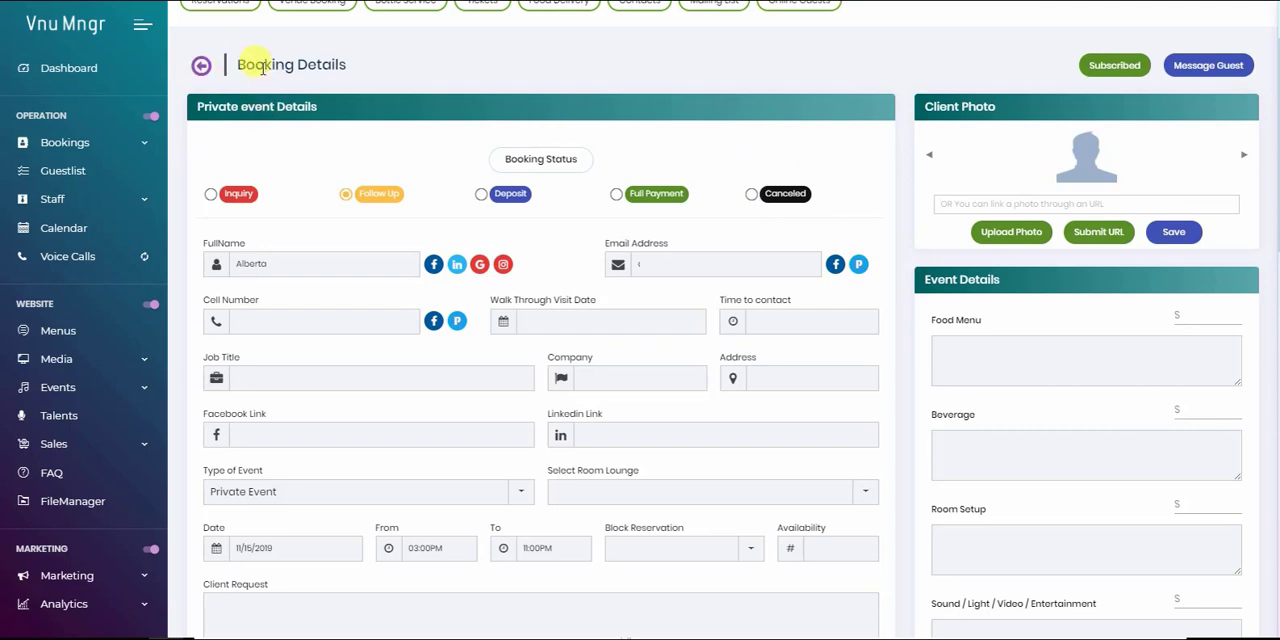
left_click(201, 64)
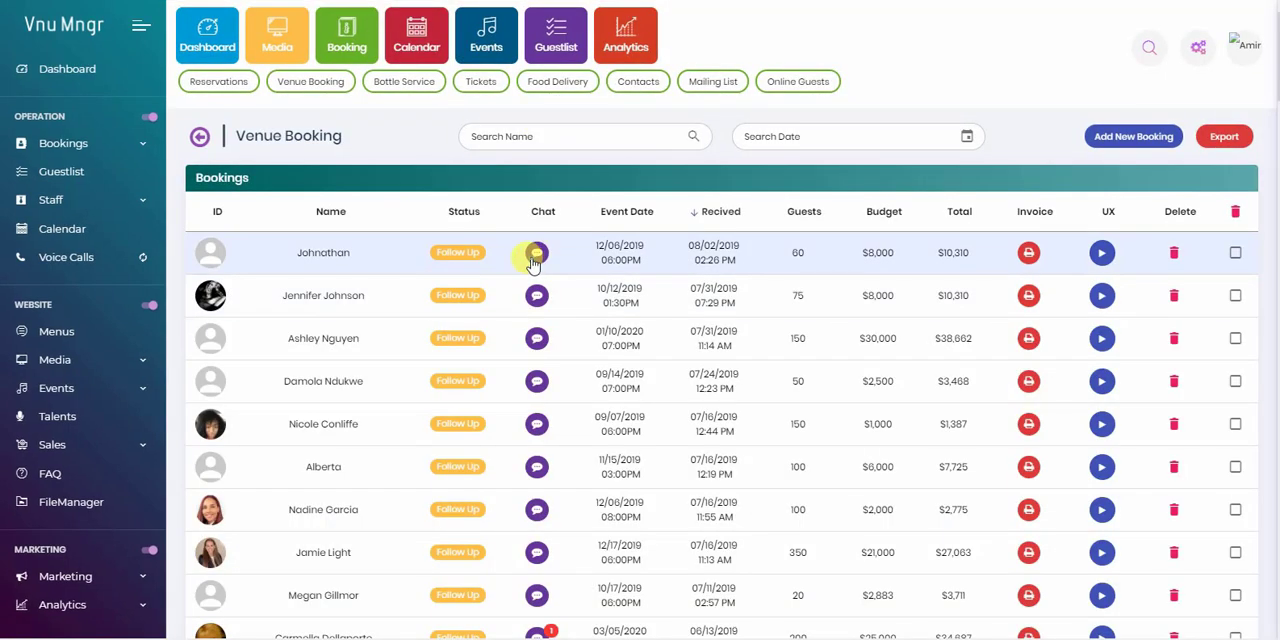
Step: Open Johnathan's Quick Edit panel and show the email exchange in its Messages tab
left_click(536, 252)
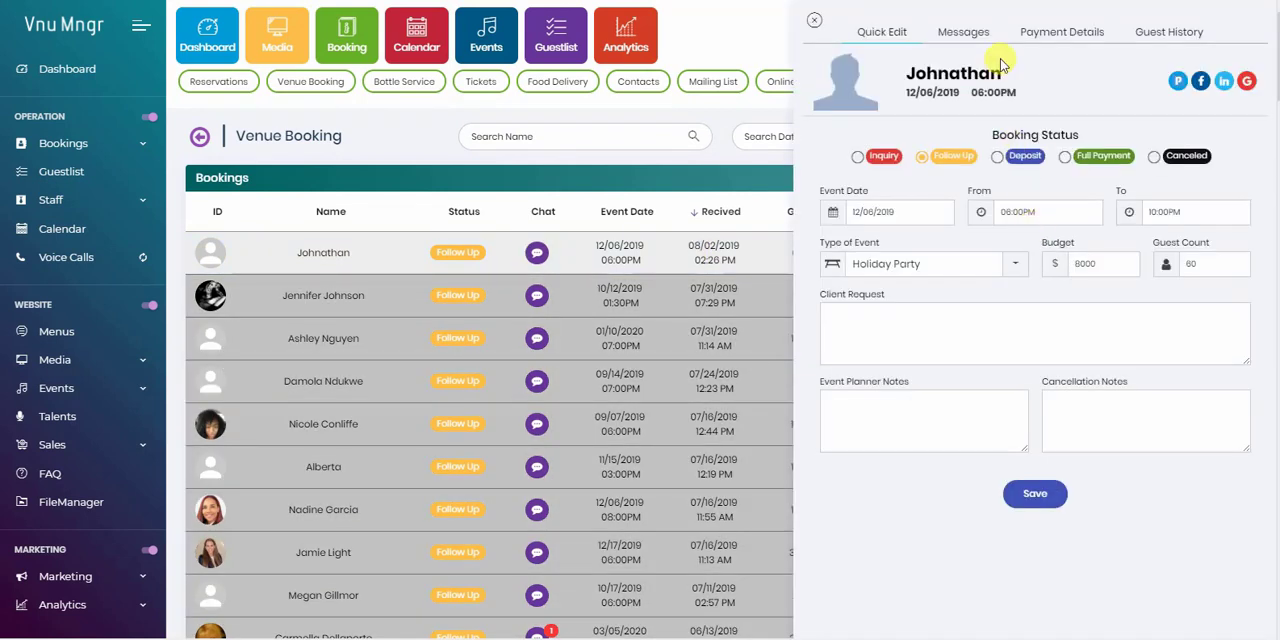
left_click(962, 31)
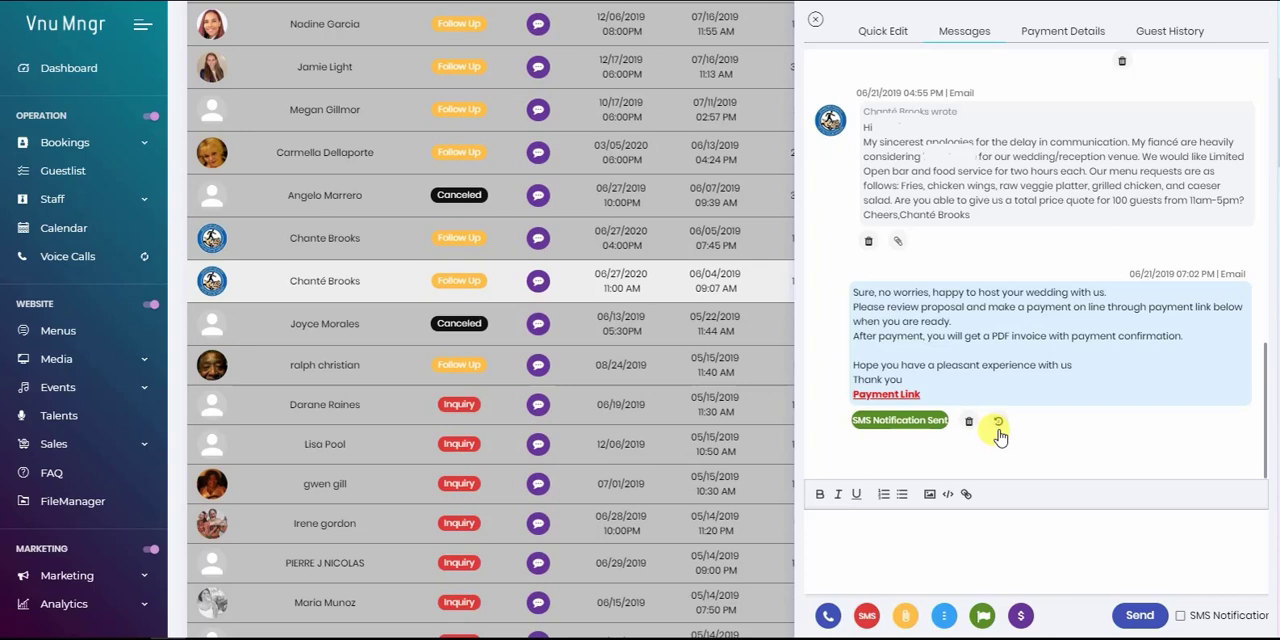
Step: Copy the earlier payment-link reply into the message editor as an editable draft
left_click(997, 428)
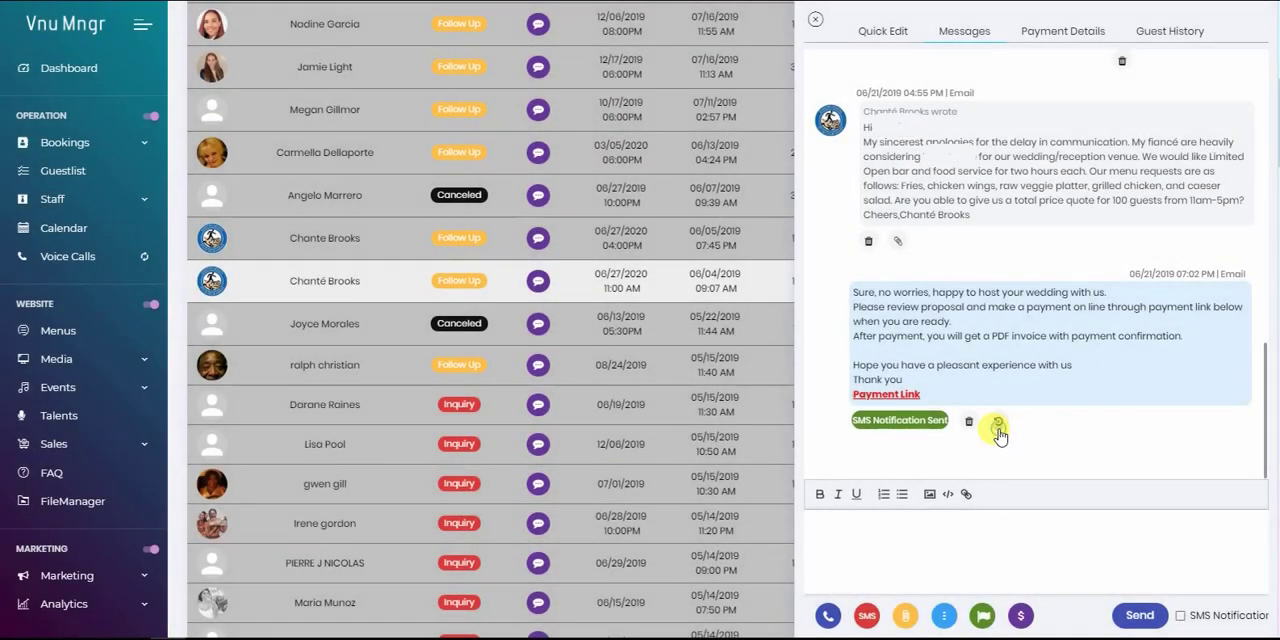
left_click(994, 427)
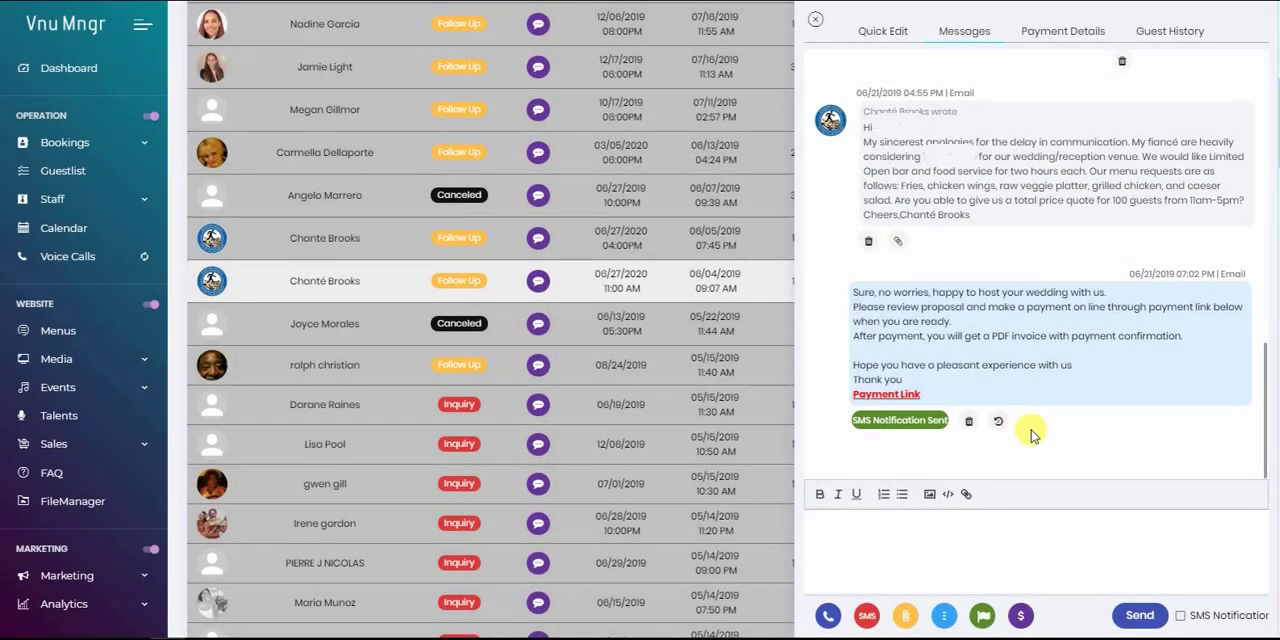
left_click(943, 615)
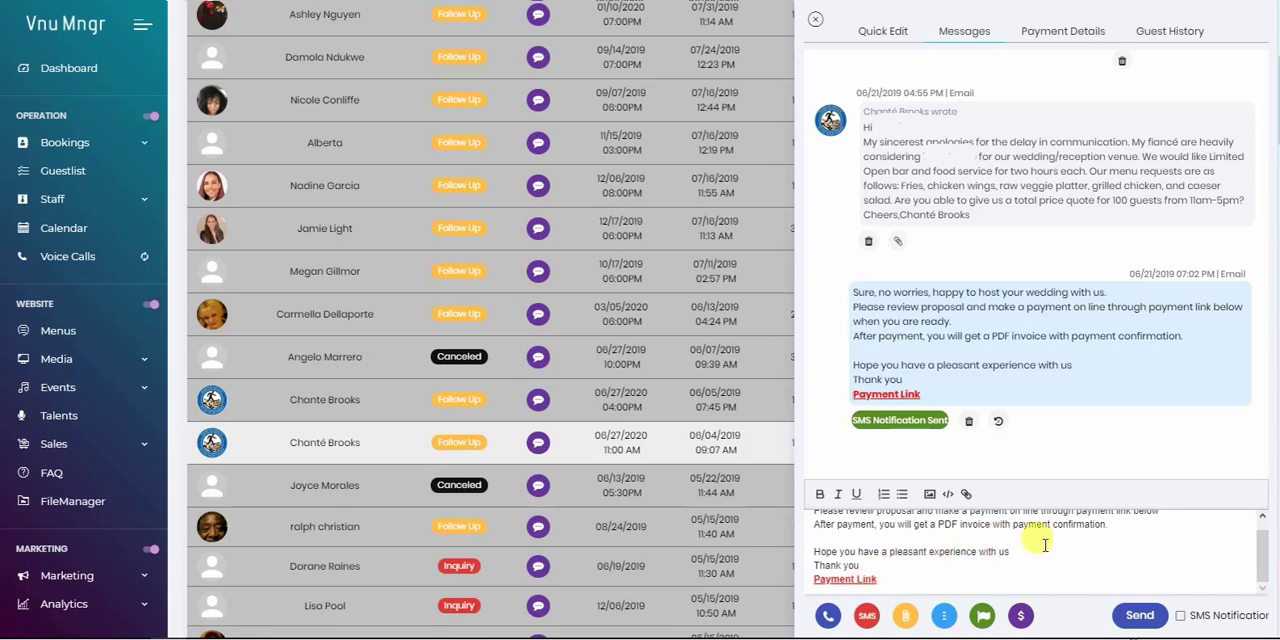
left_click(821, 615)
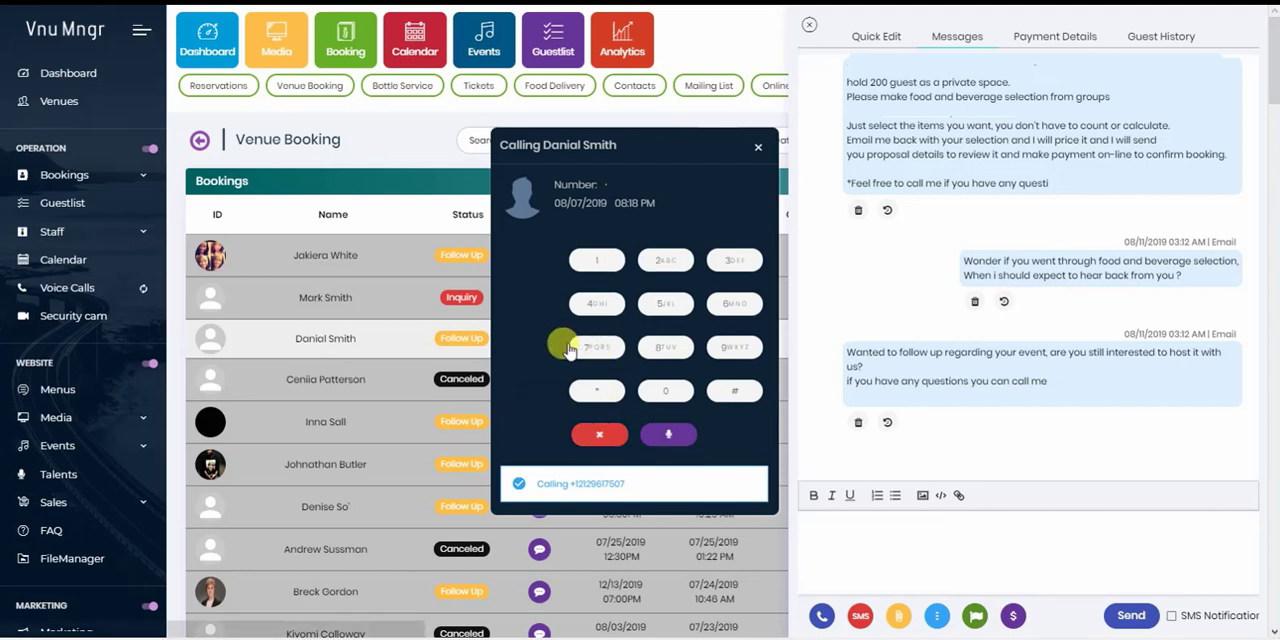
mouse_move(544, 343)
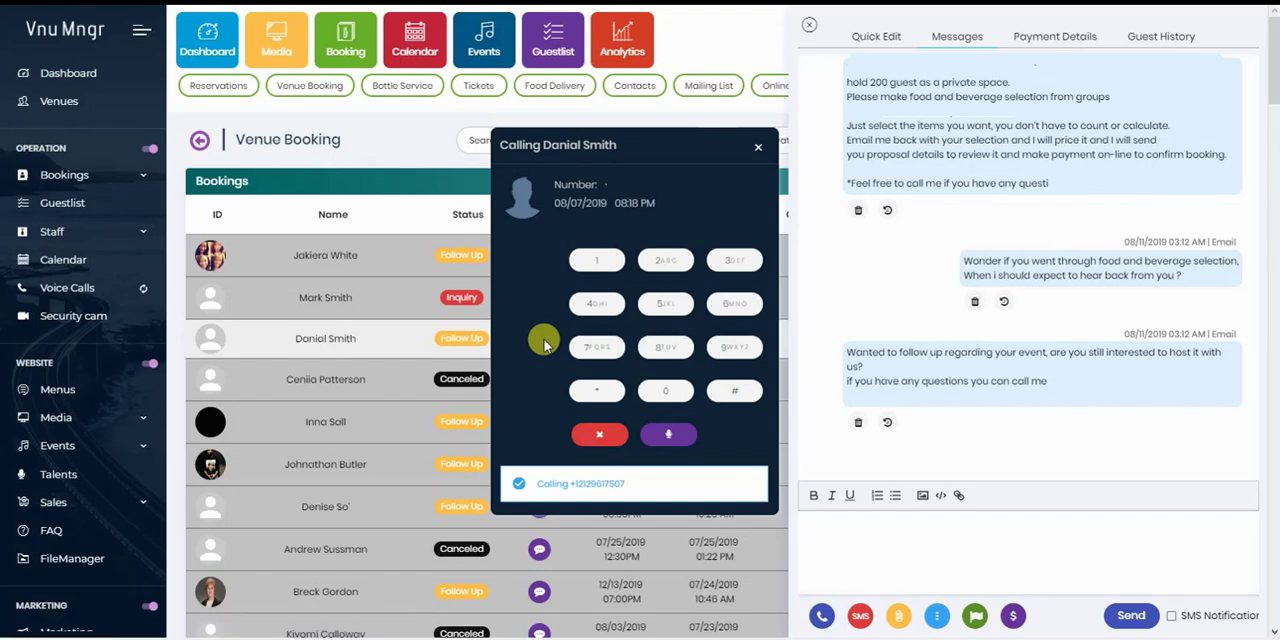
mouse_move(734, 347)
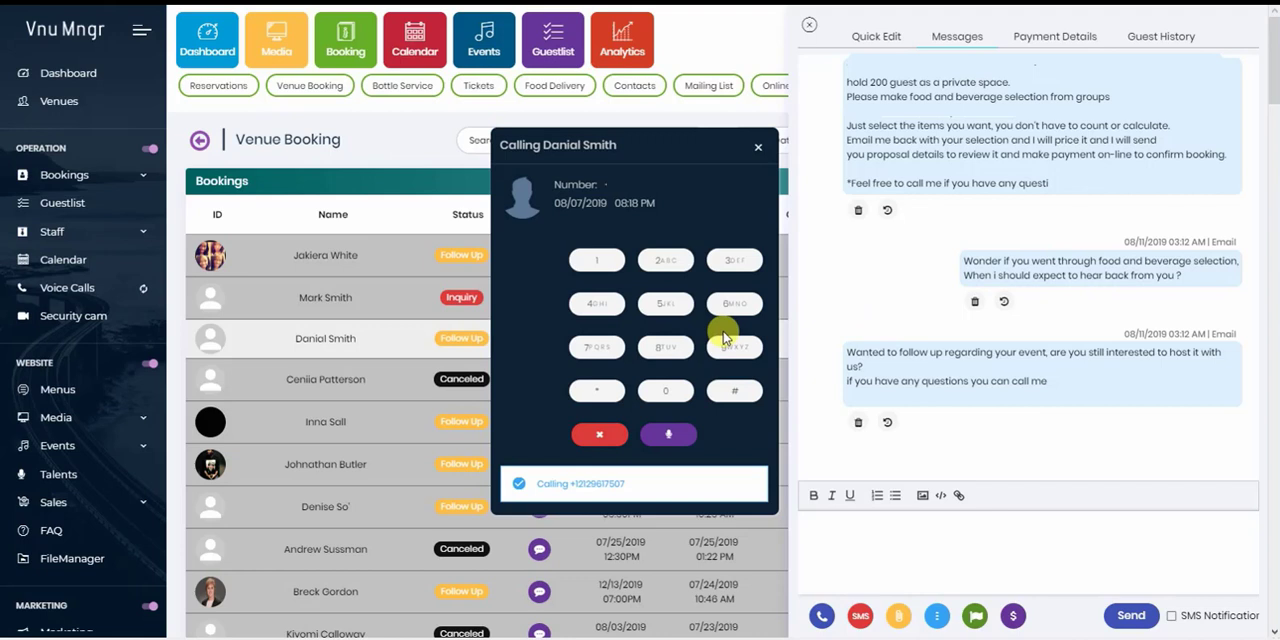
mouse_move(665, 303)
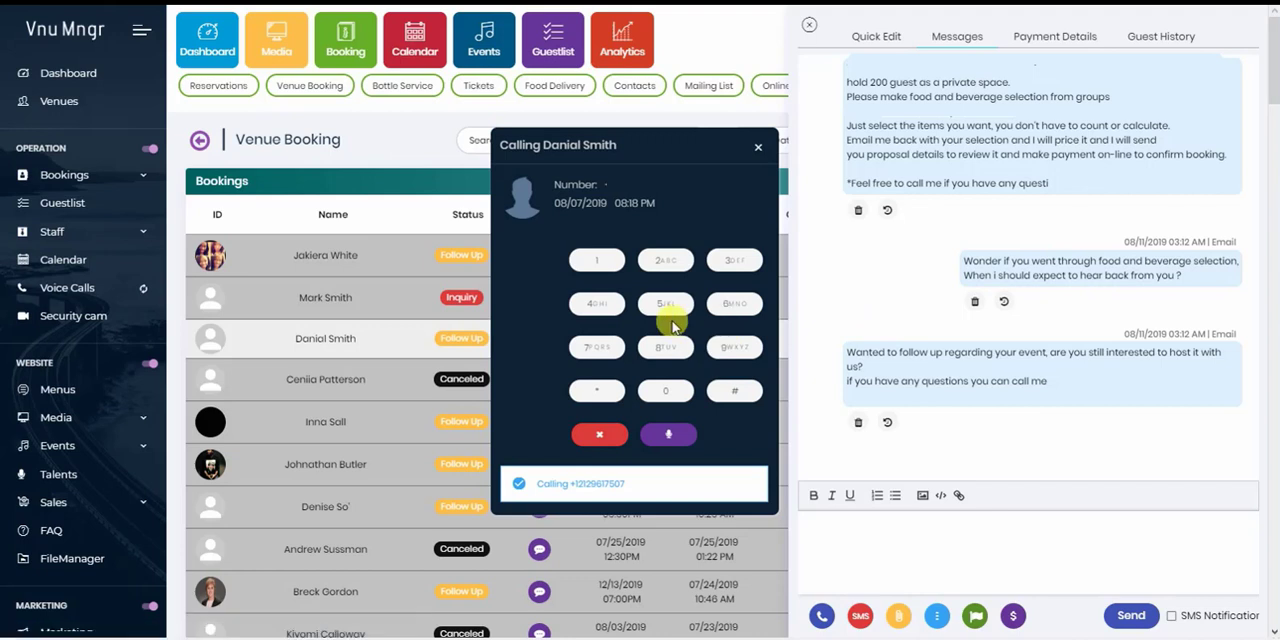
mouse_move(540, 298)
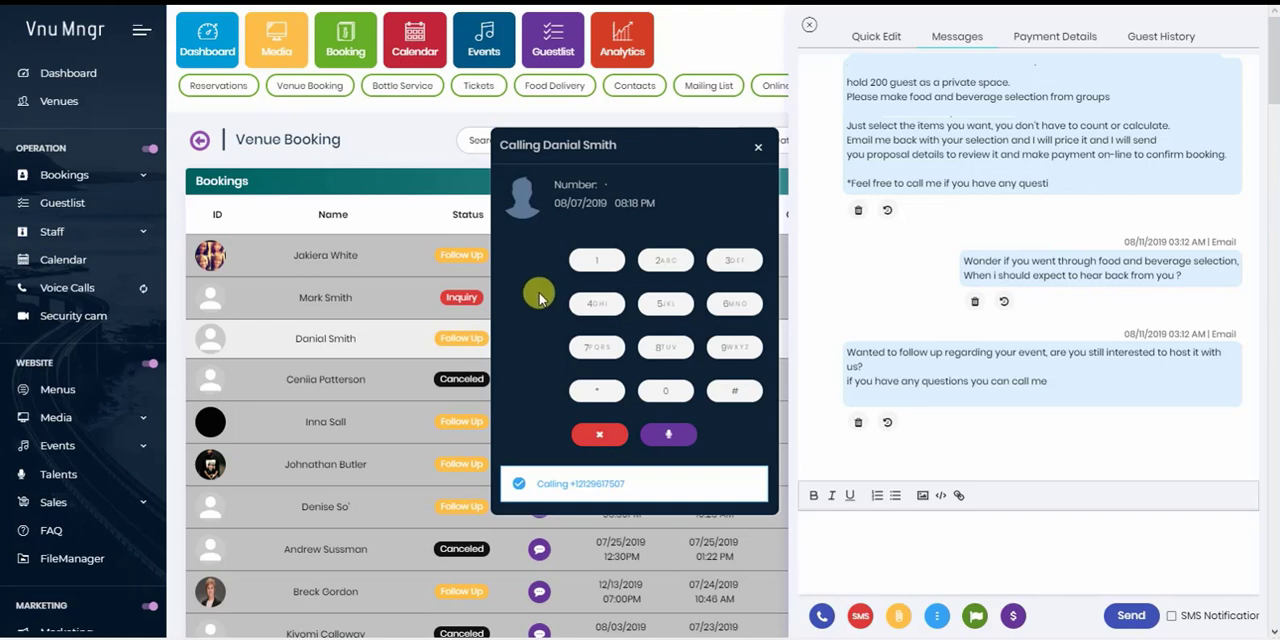
mouse_move(645, 304)
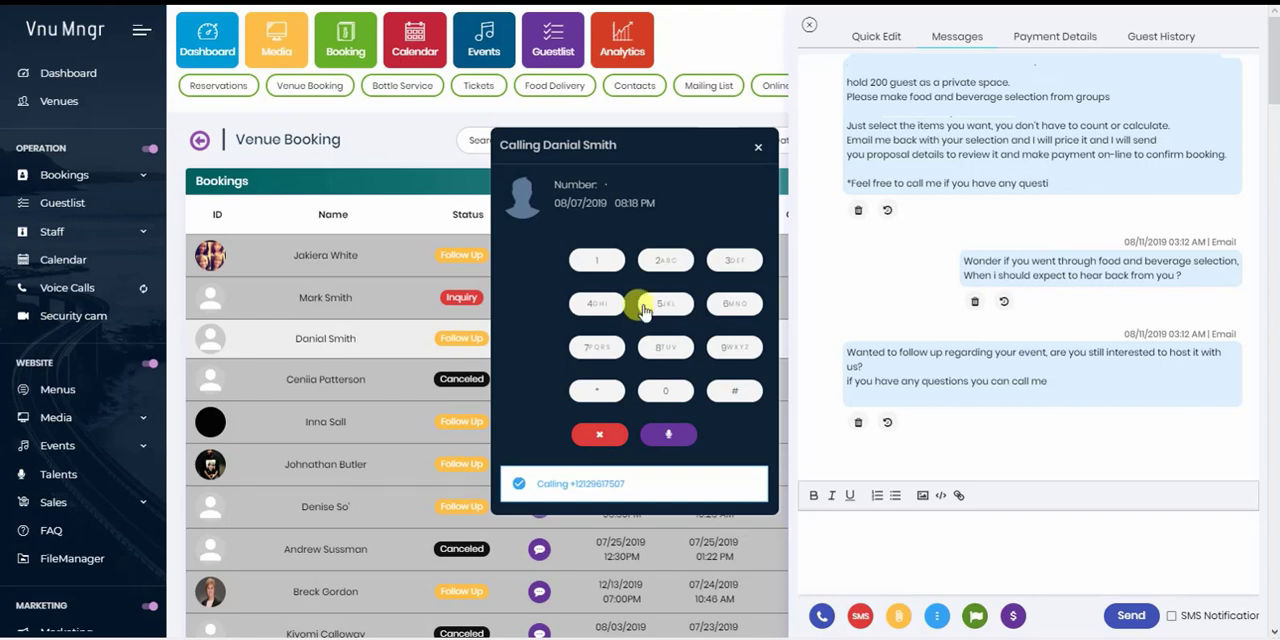
mouse_move(712, 240)
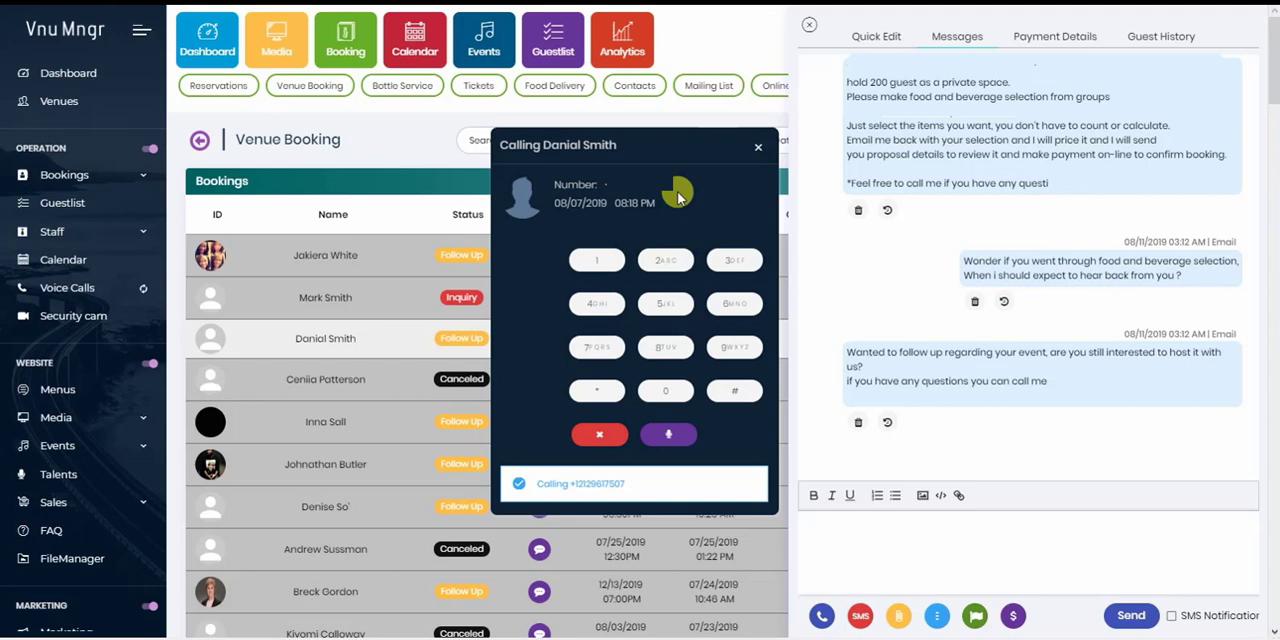
Step: Close the calling window, leaving the recorded outbound call in the message history
left_click(758, 146)
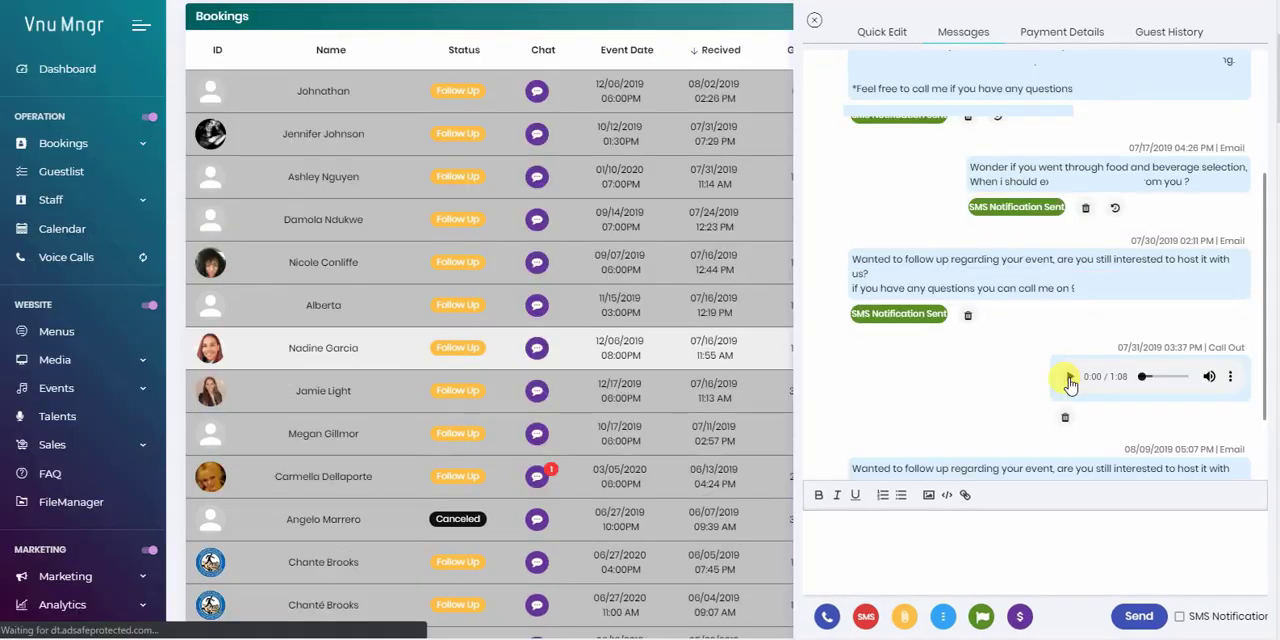
Step: Play the recorded Call Out audio partway, then pause it
left_click(1069, 376)
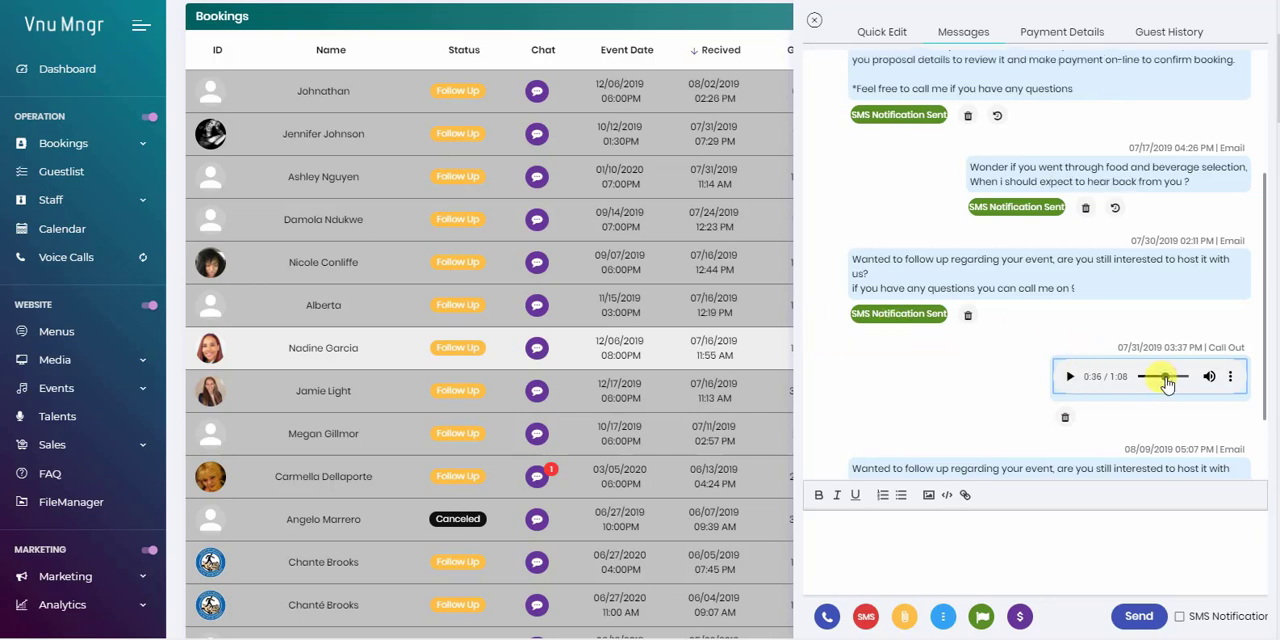
mouse_move(1219, 330)
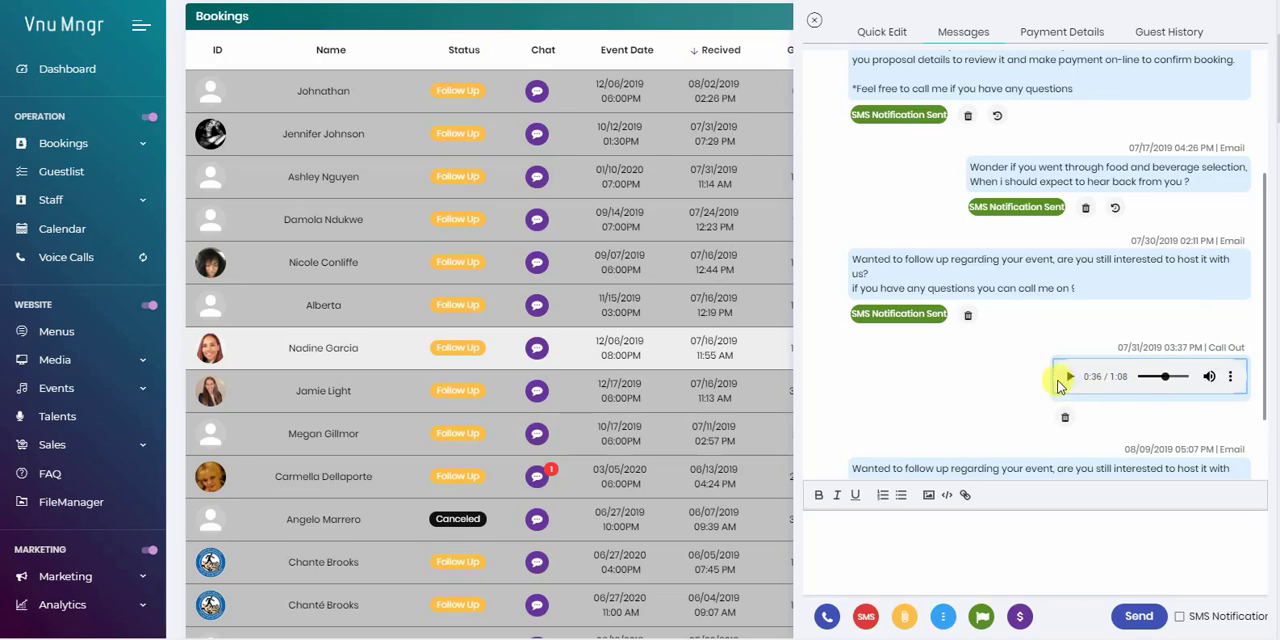
left_click(1069, 376)
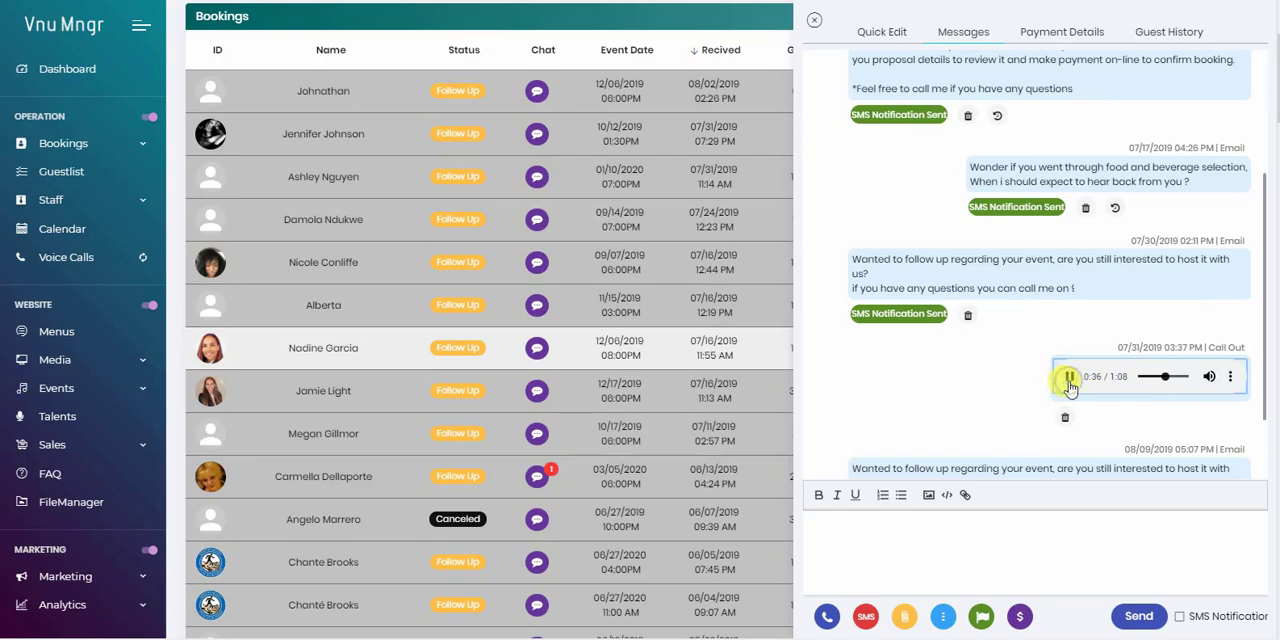
left_click(814, 19)
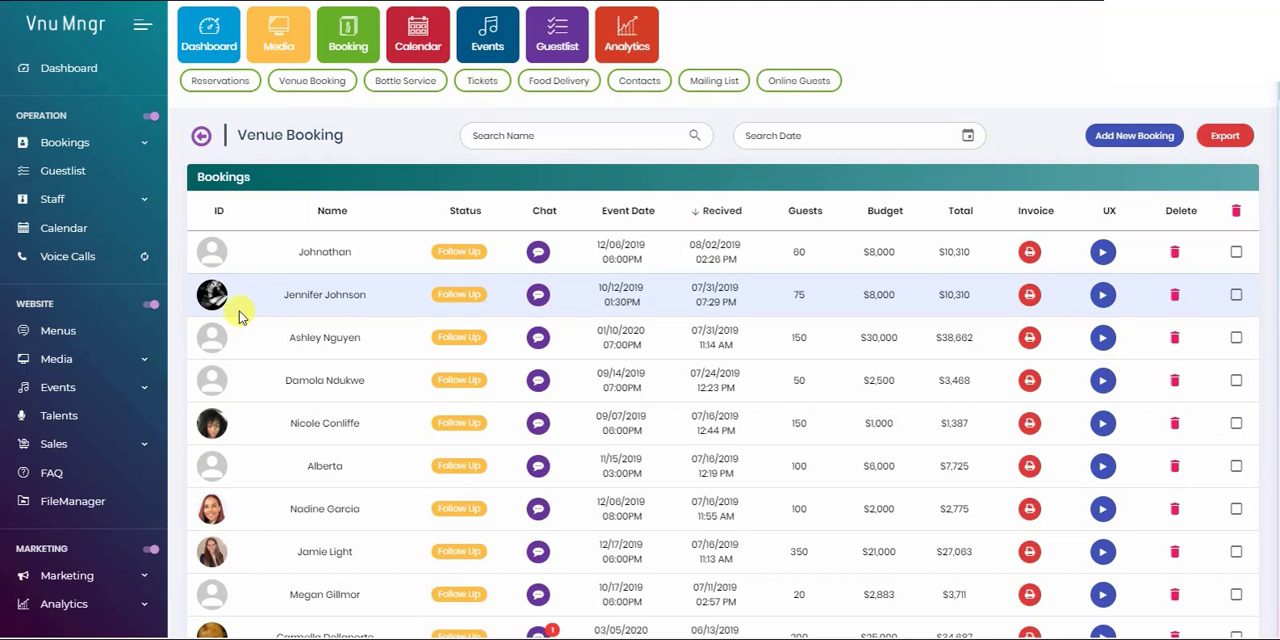
mouse_move(218, 299)
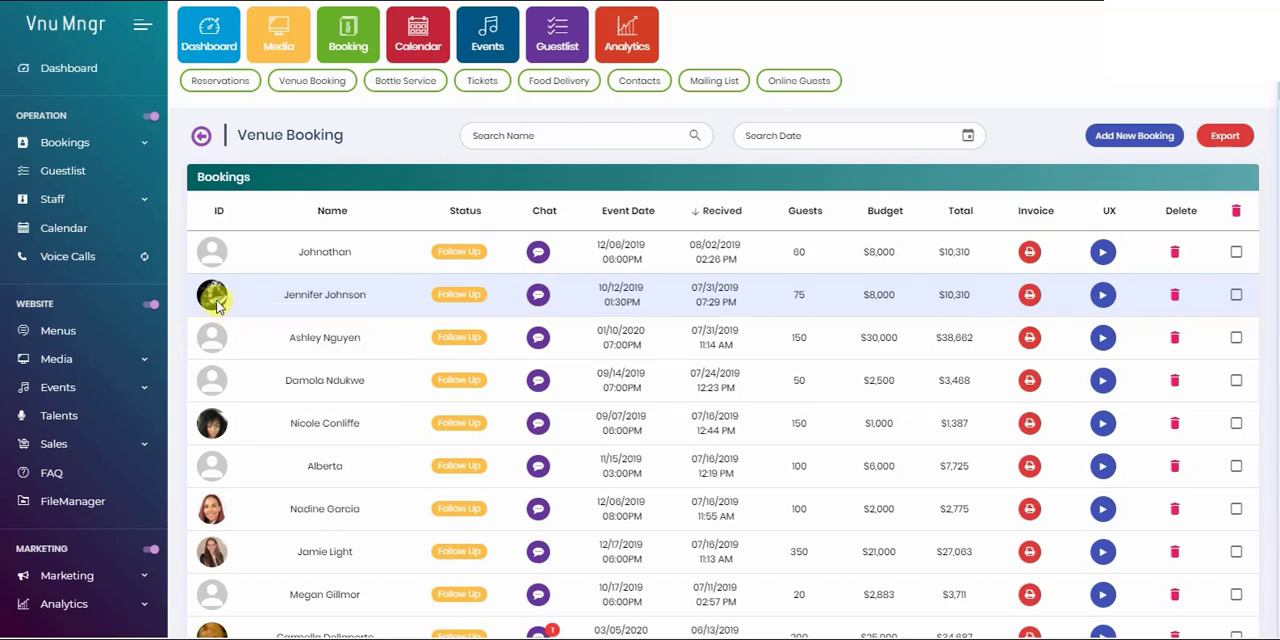
left_click(324, 294)
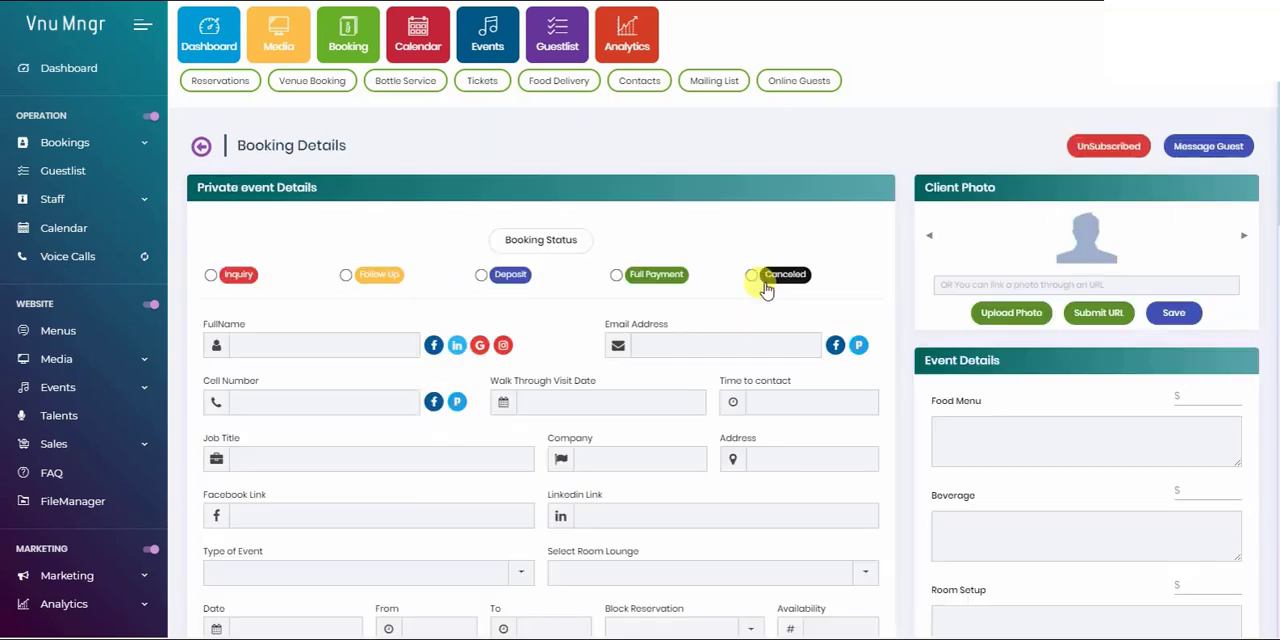
scroll("down", 3)
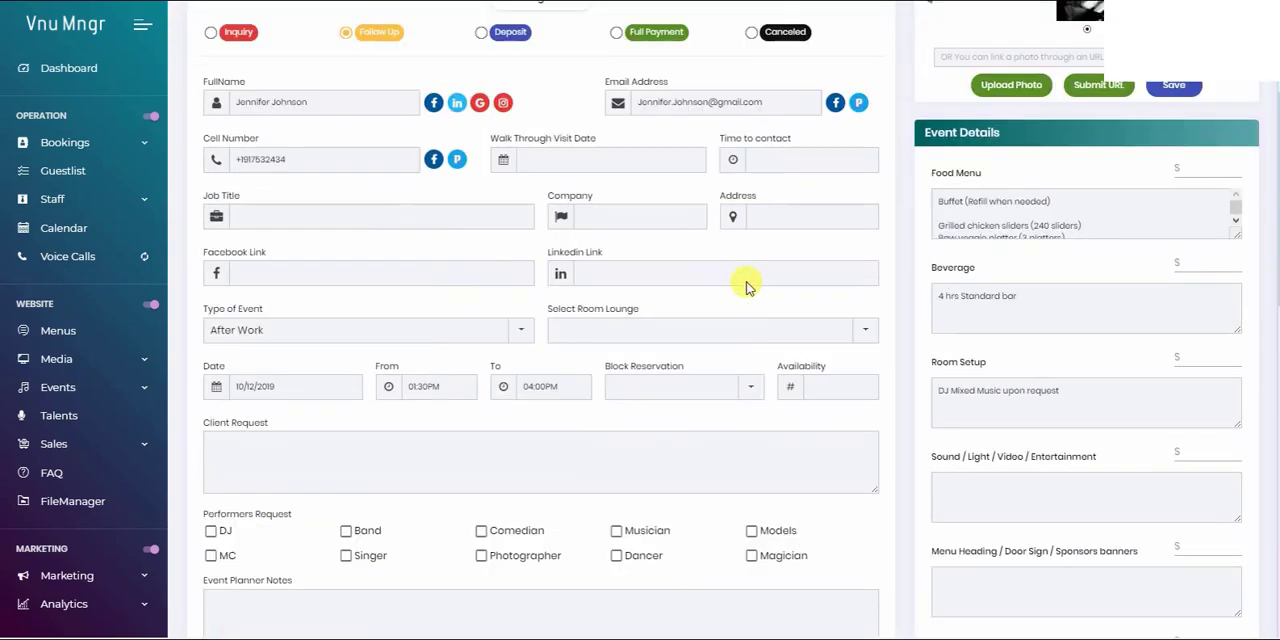
scroll("down", 3)
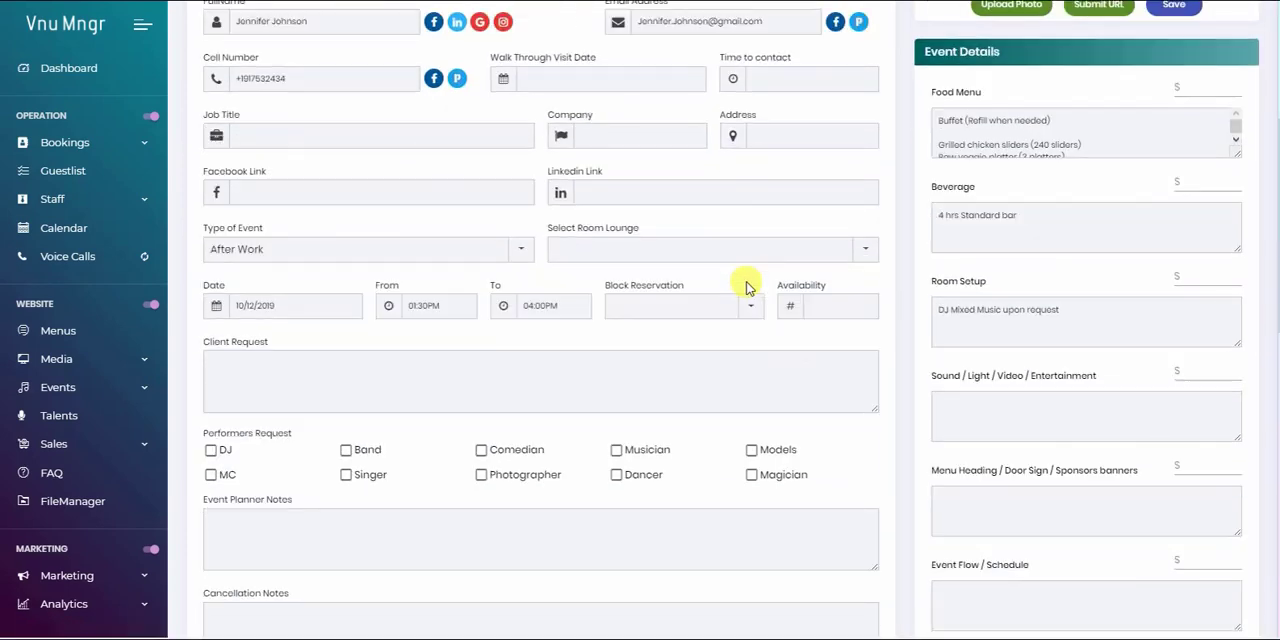
mouse_move(746, 282)
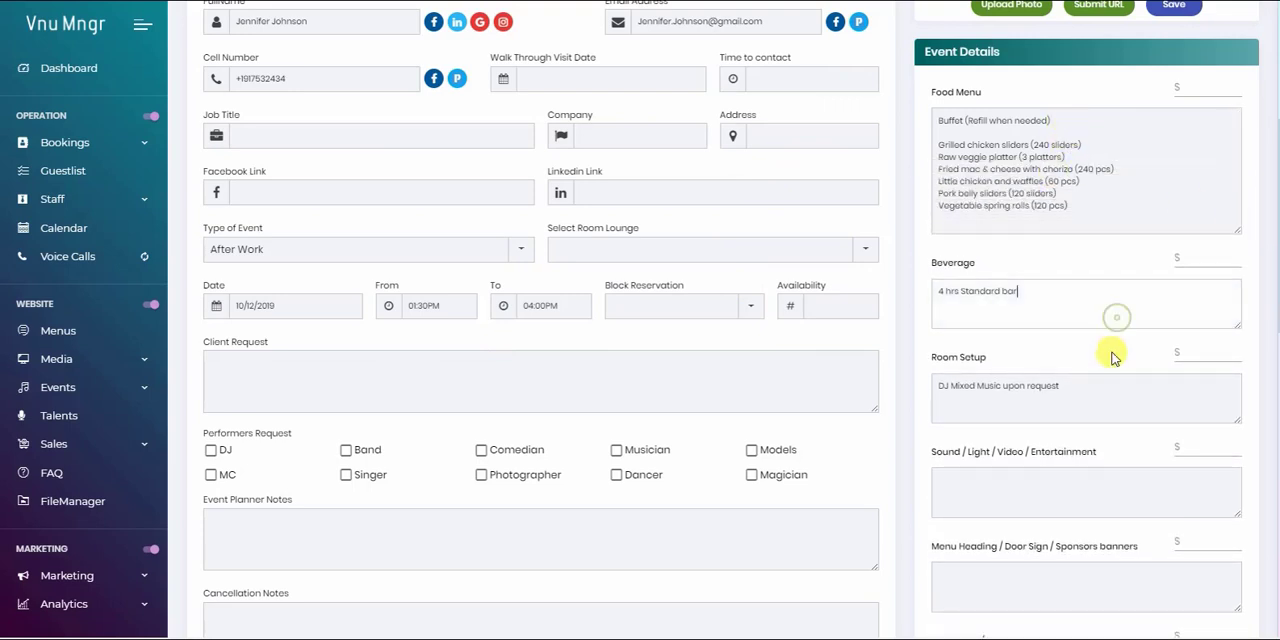
Step: Enter 18, then food $1500, beverage $2500 and room setup $500 prices
left_click(1207, 86)
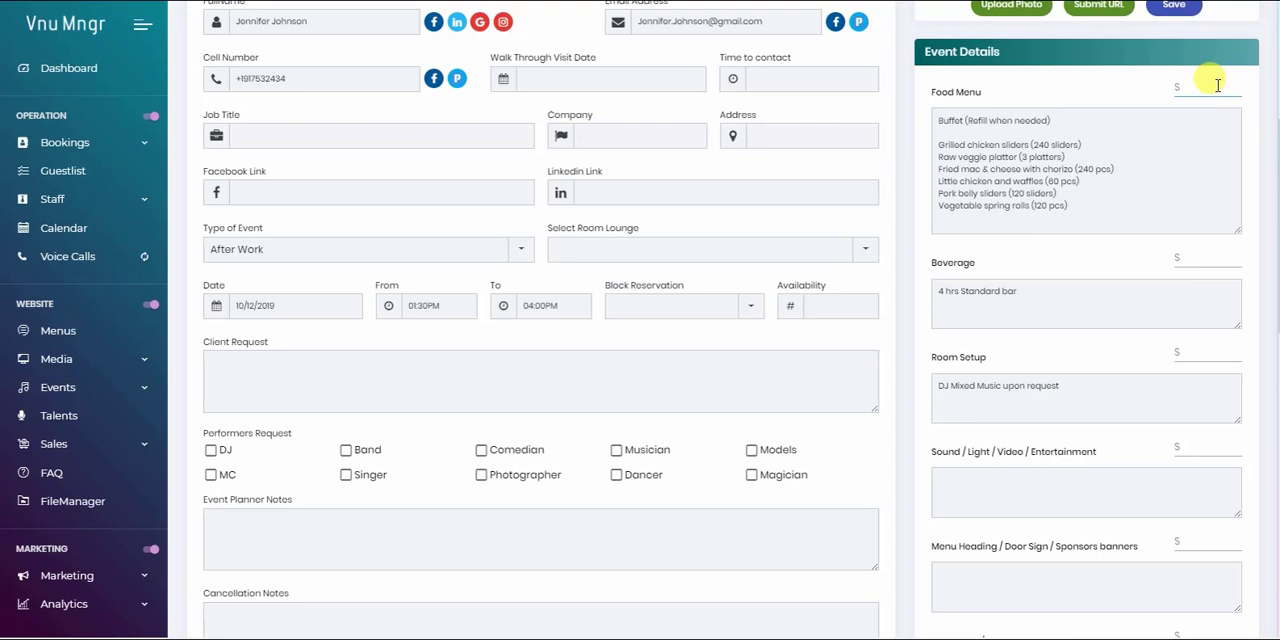
type("18")
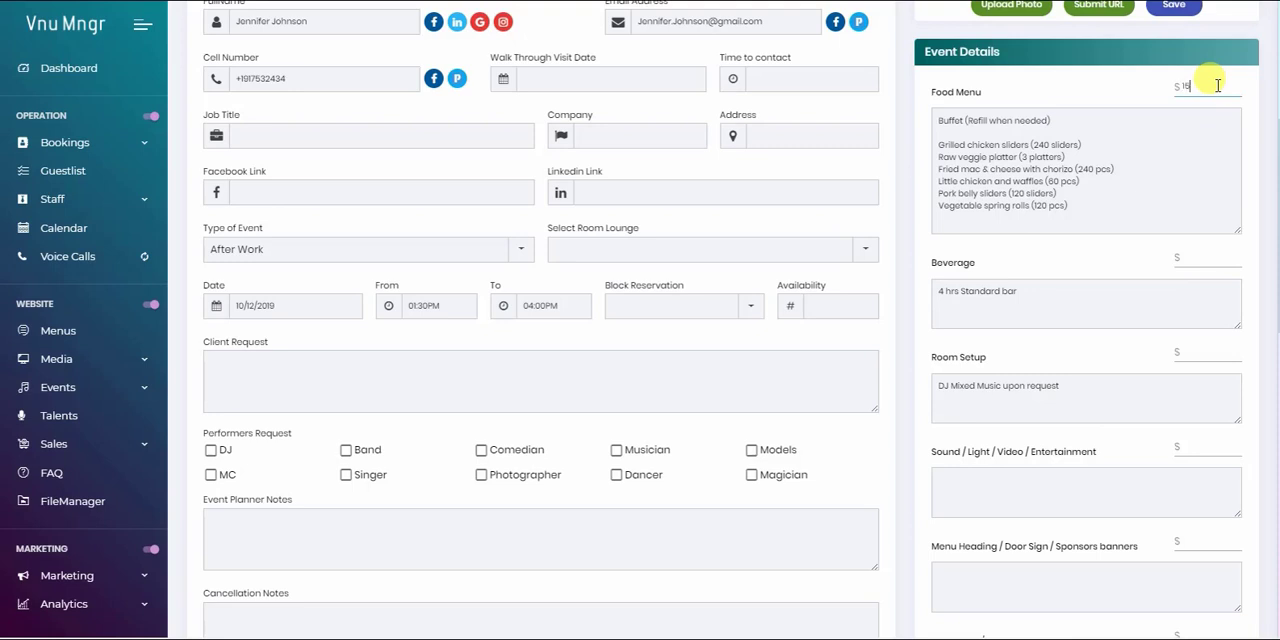
type("1500")
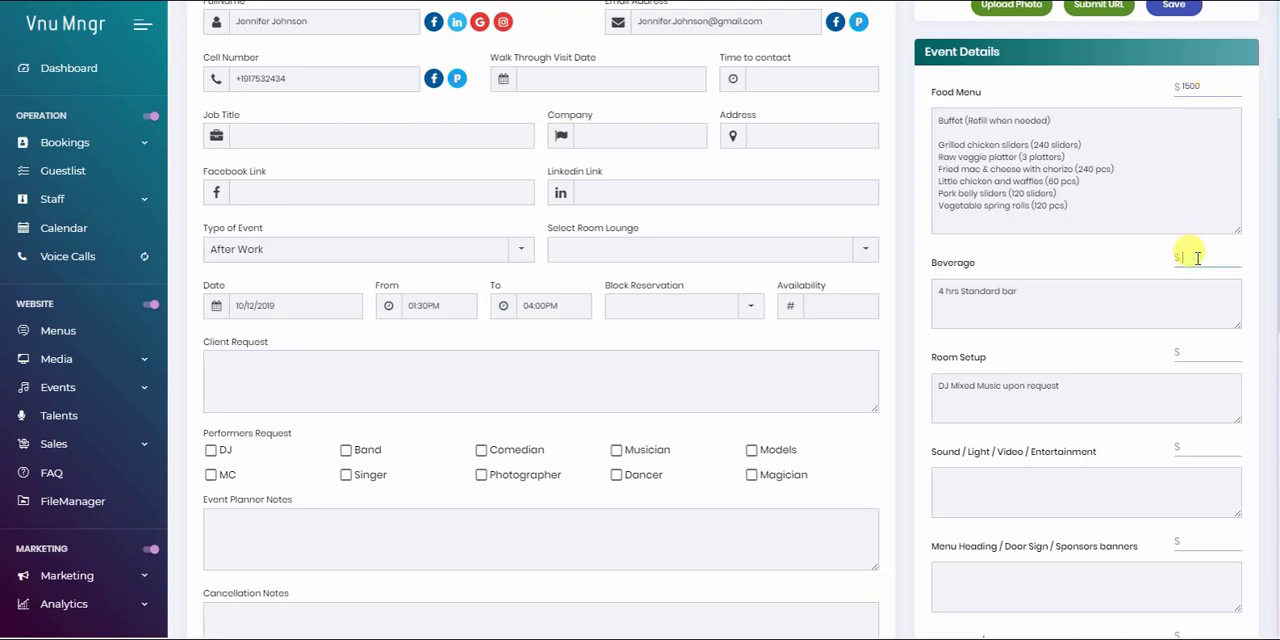
type("2500")
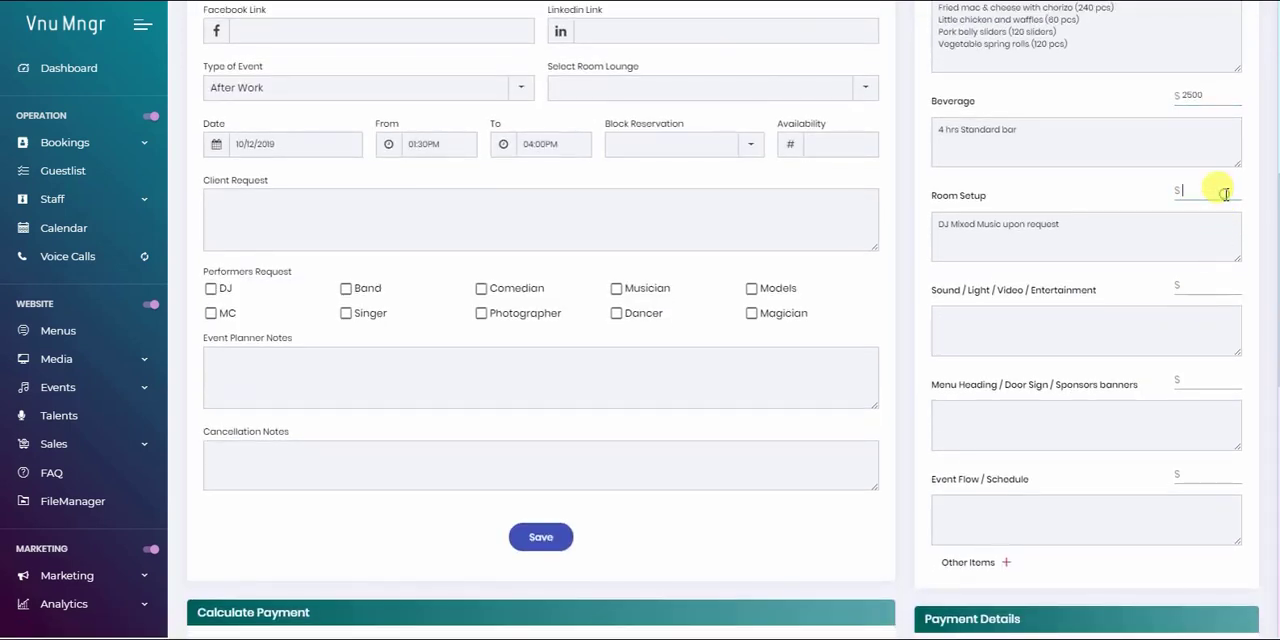
type("500")
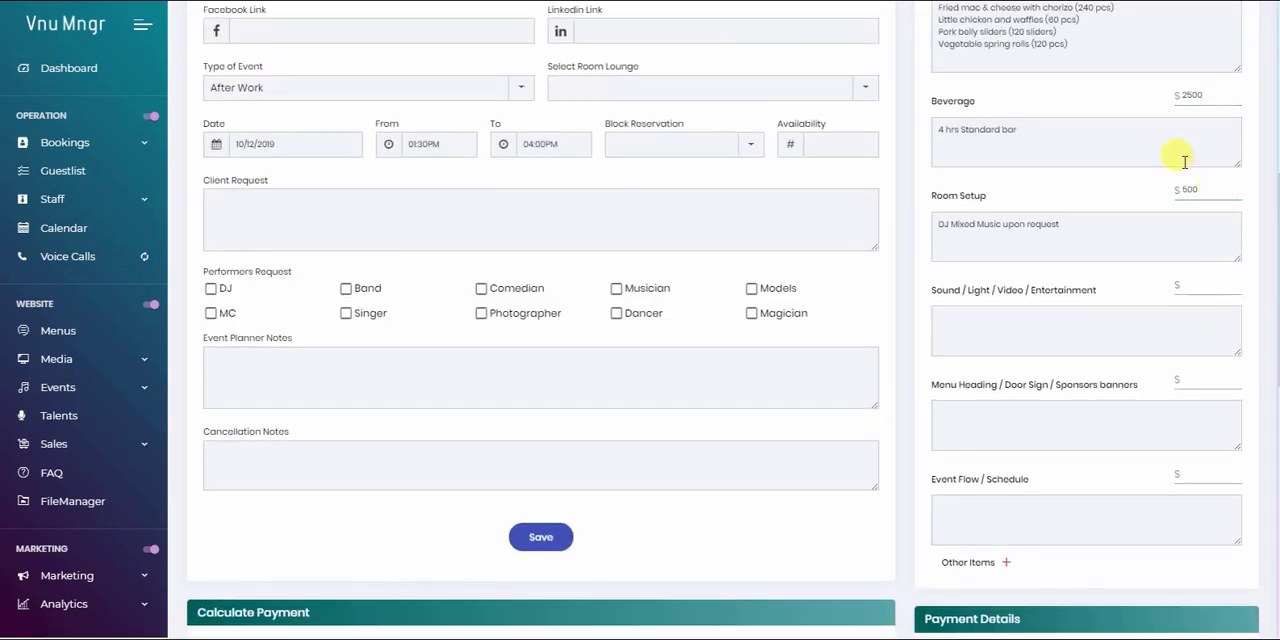
scroll("down", 3)
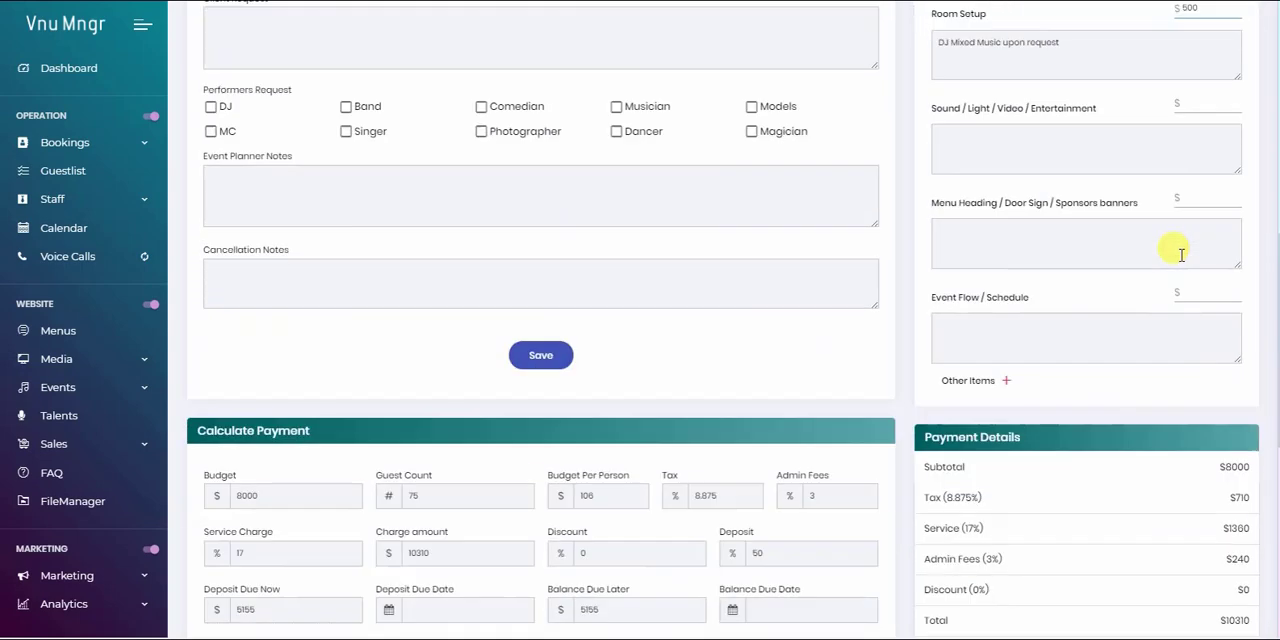
Step: Set deposit due to August 15 and balance due to September 20, then recalculate payment
scroll("down", 3)
type("4500")
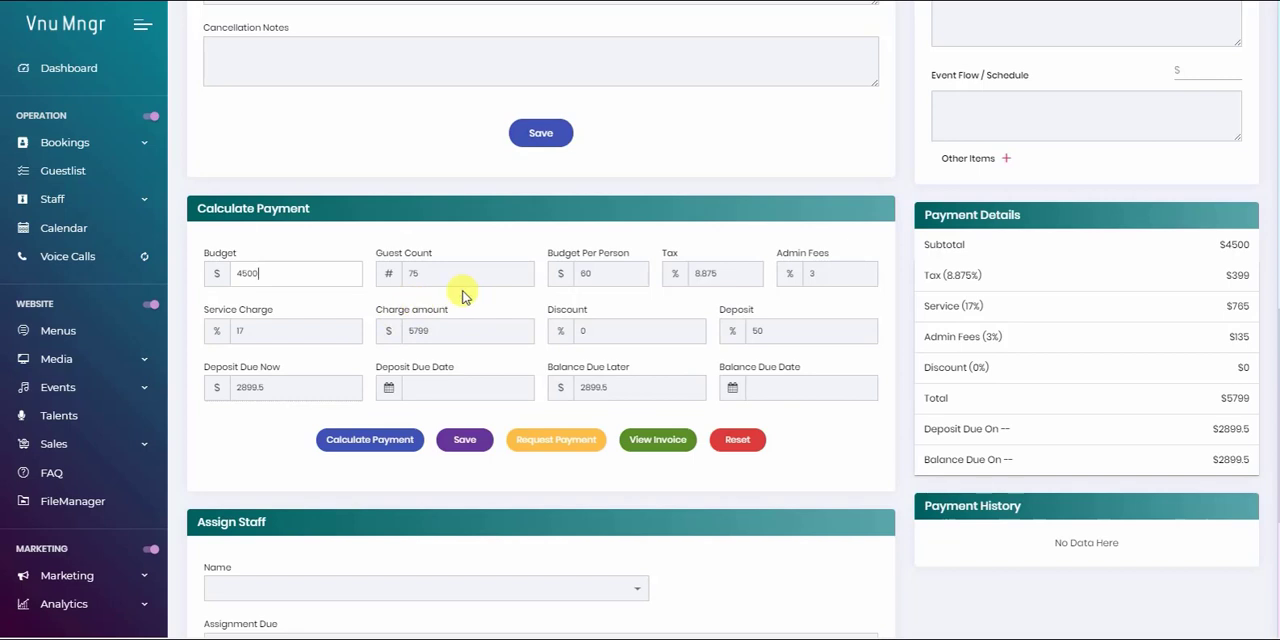
mouse_move(953, 418)
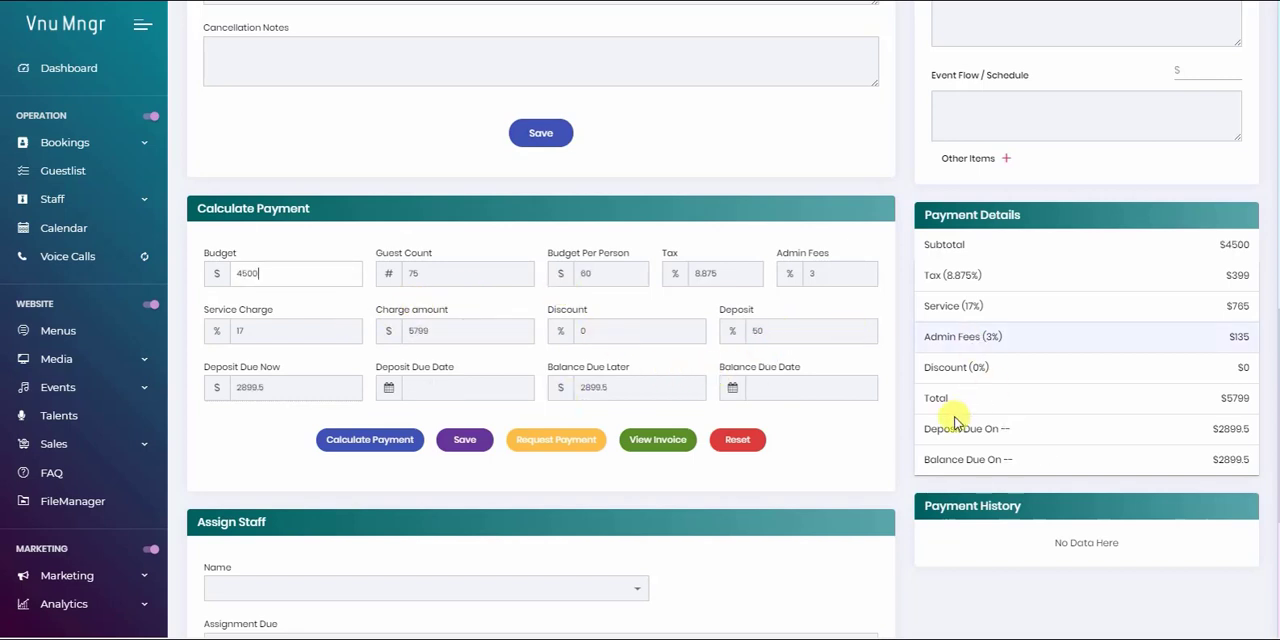
mouse_move(478, 388)
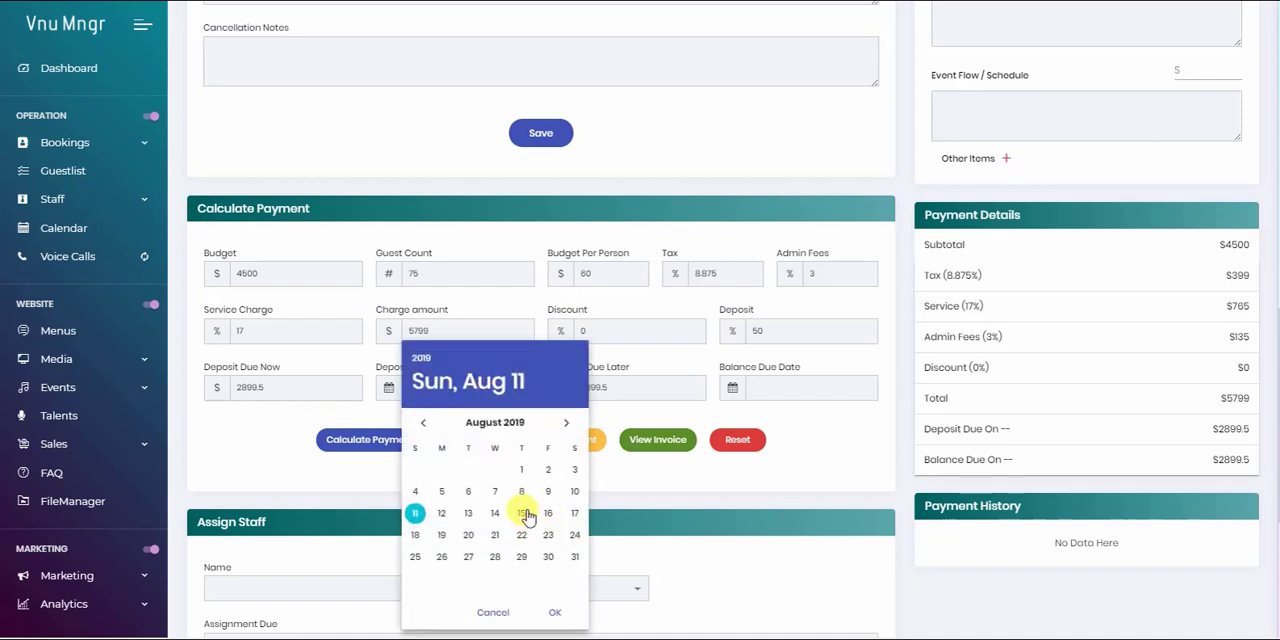
left_click(521, 513)
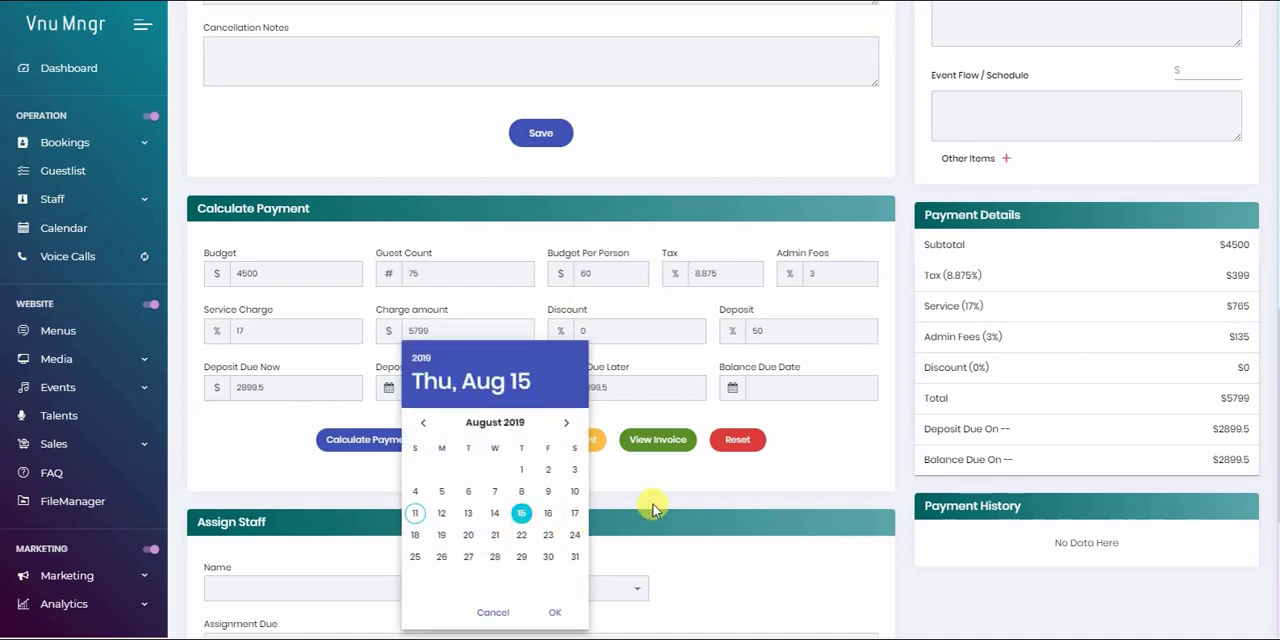
left_click(555, 612)
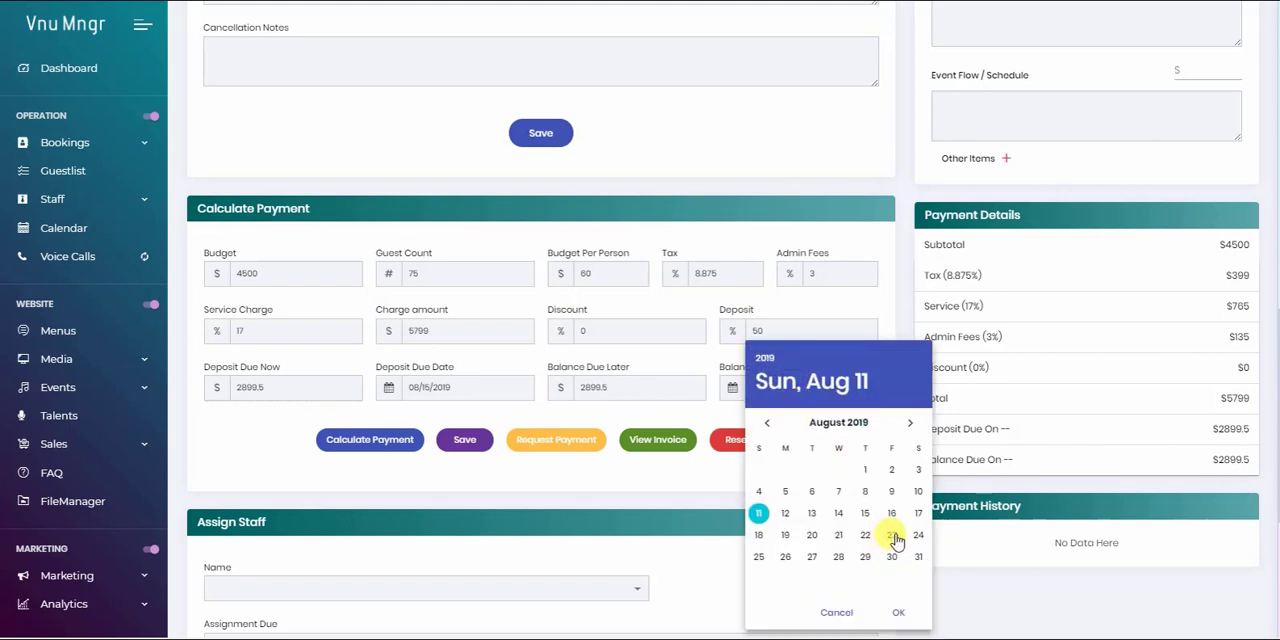
left_click(910, 422)
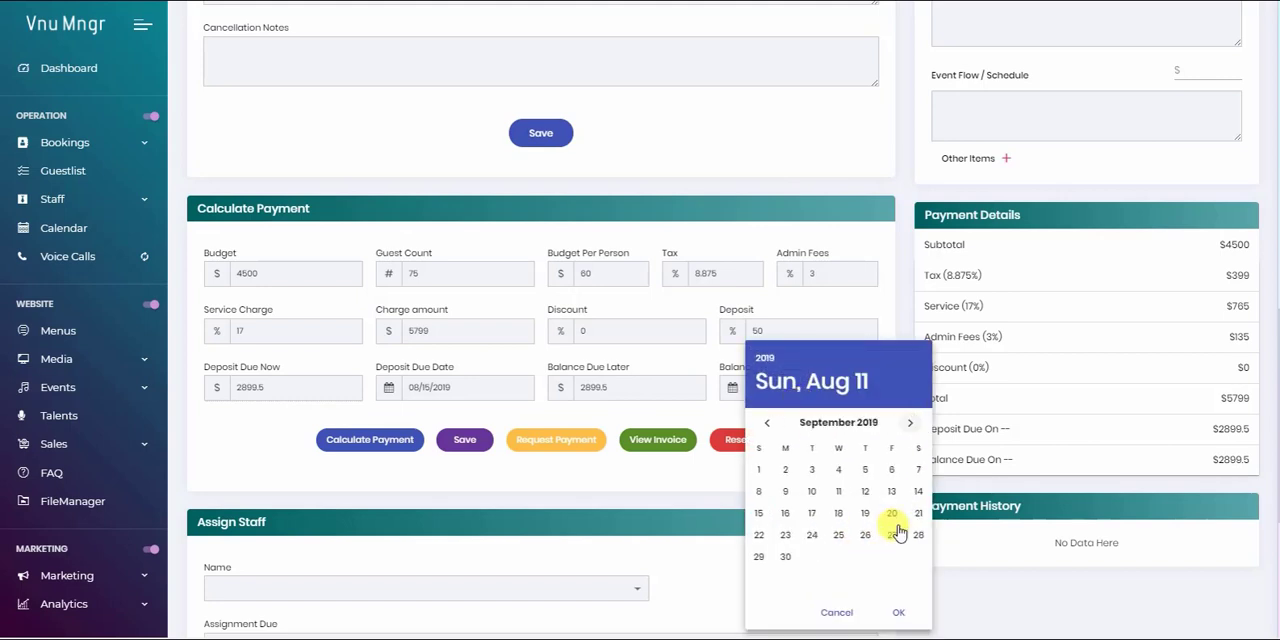
left_click(891, 513)
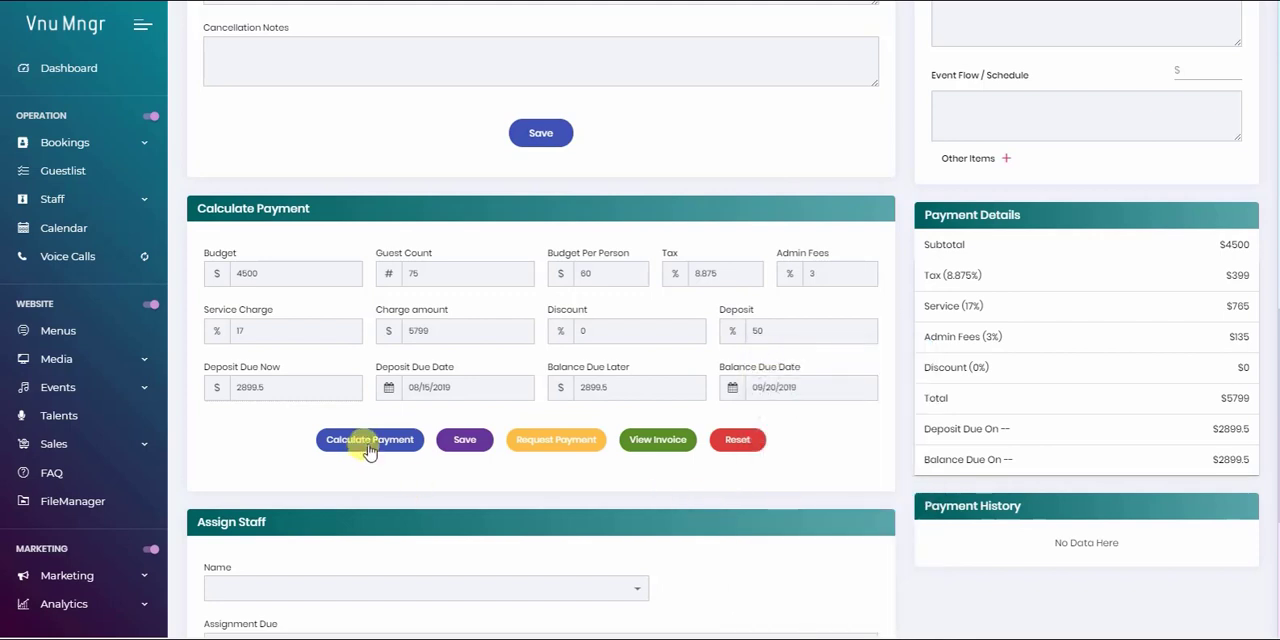
left_click(369, 440)
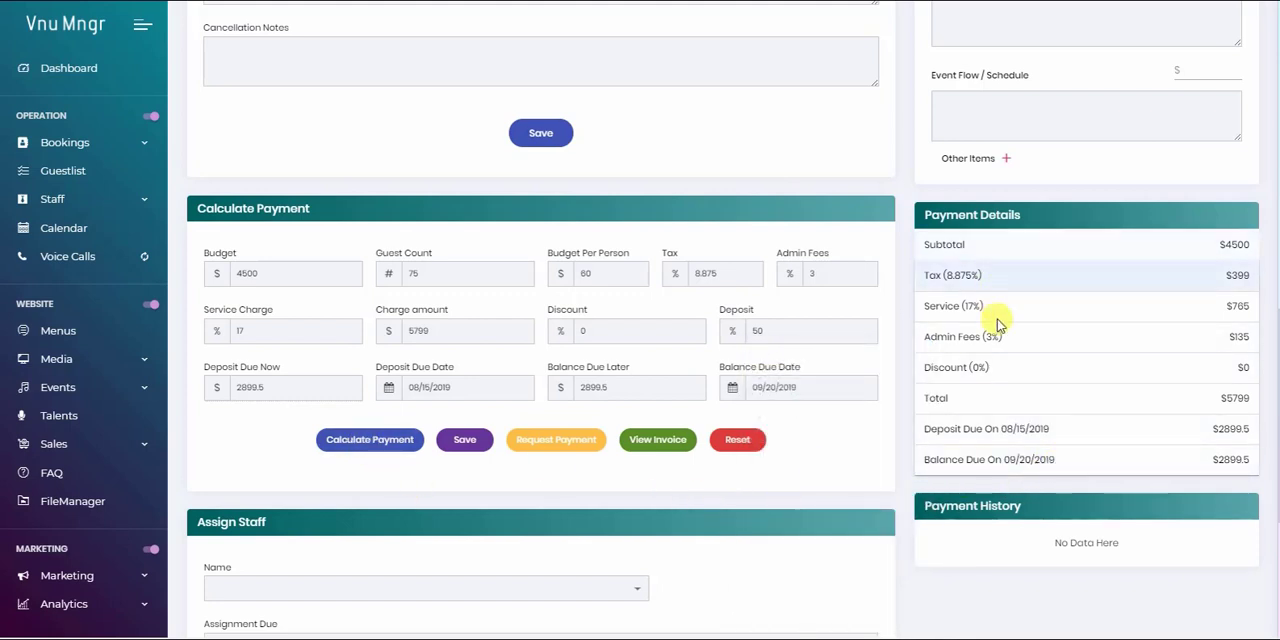
mouse_move(1008, 382)
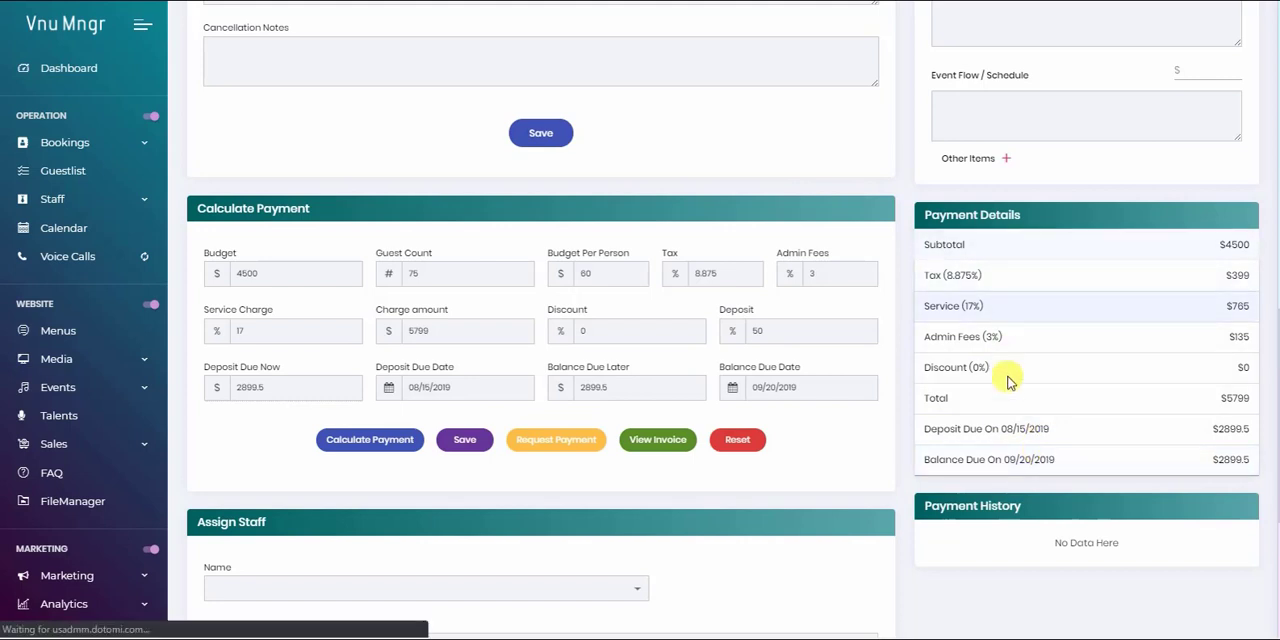
mouse_move(1000, 246)
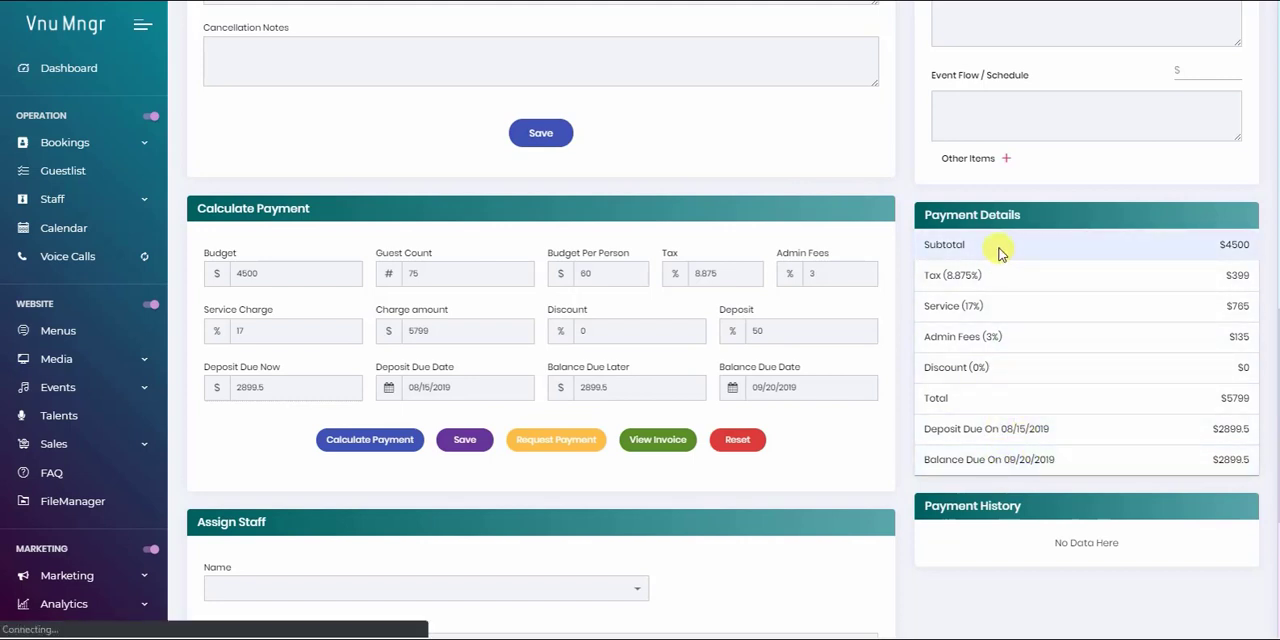
mouse_move(523, 307)
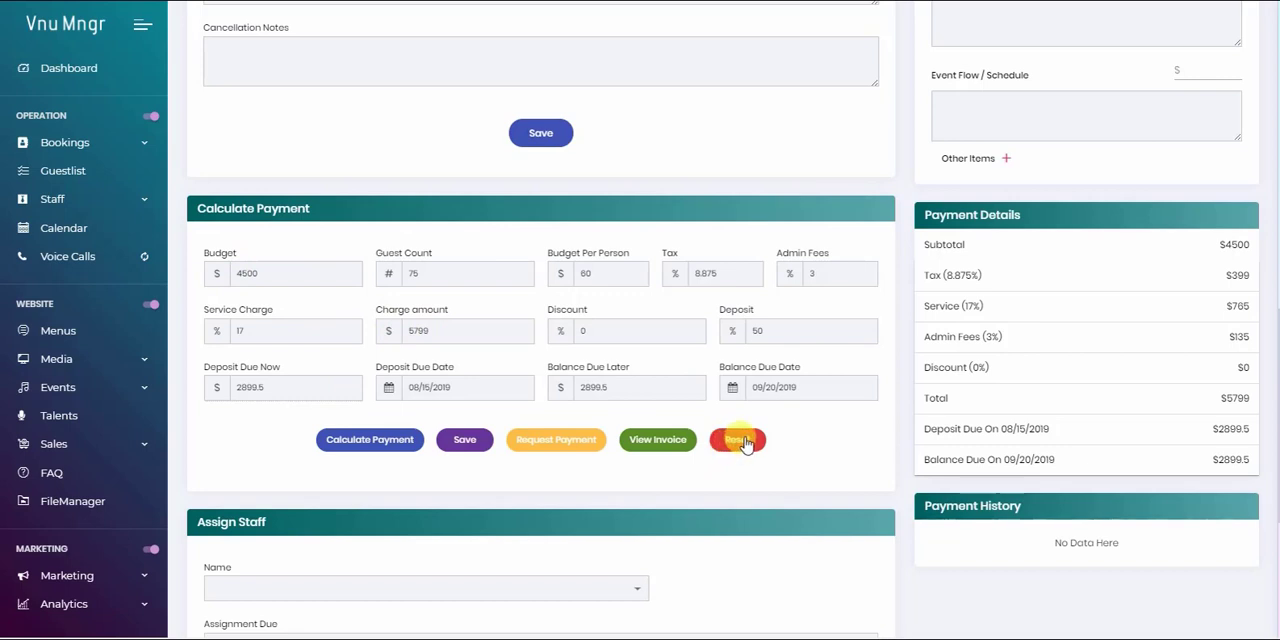
Step: Reset payment figures, recalculate from a $6000 charge, then edit the fee fields
left_click(737, 440)
type("6000")
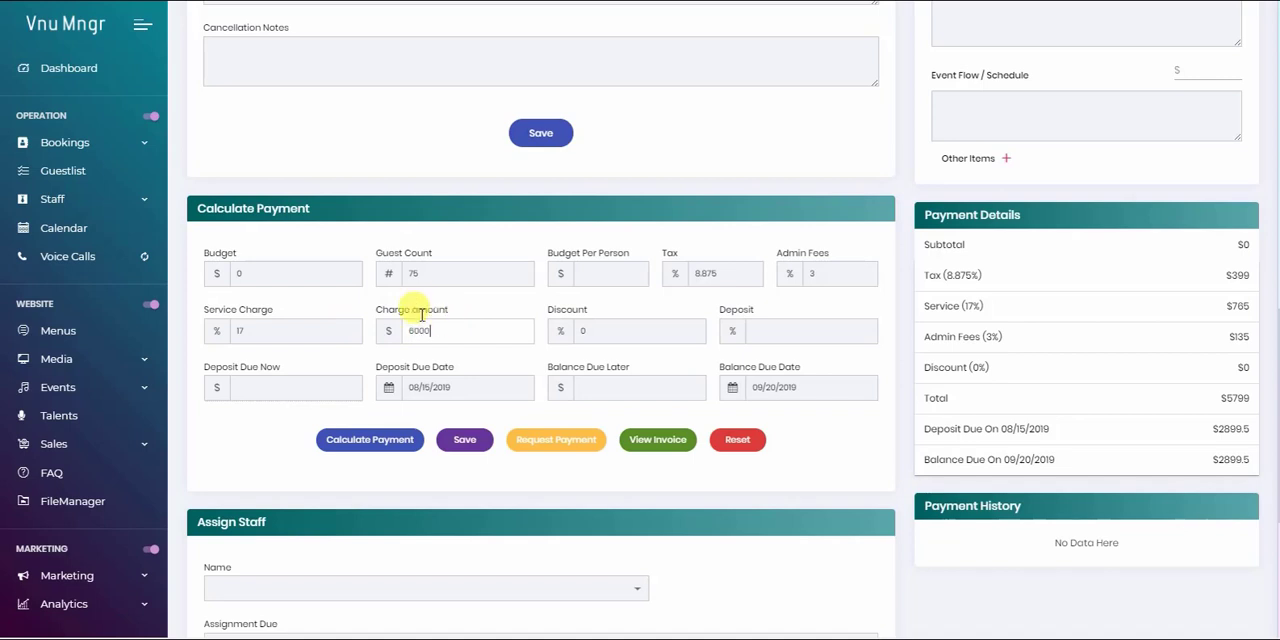
mouse_move(405, 427)
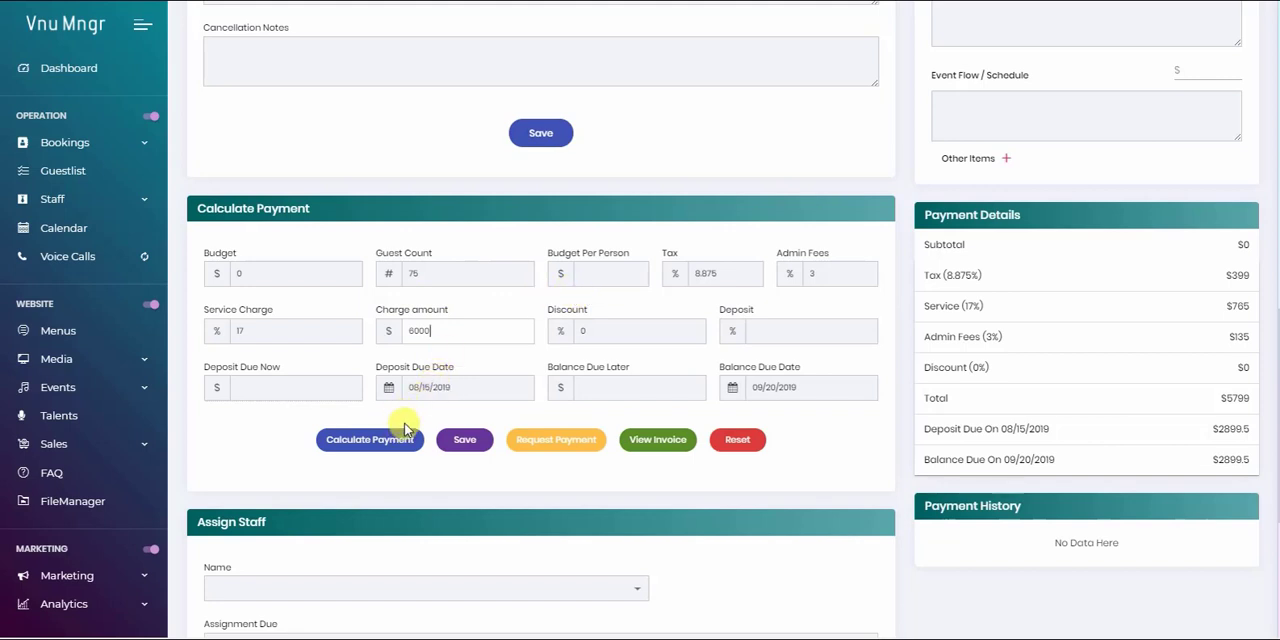
left_click(370, 440)
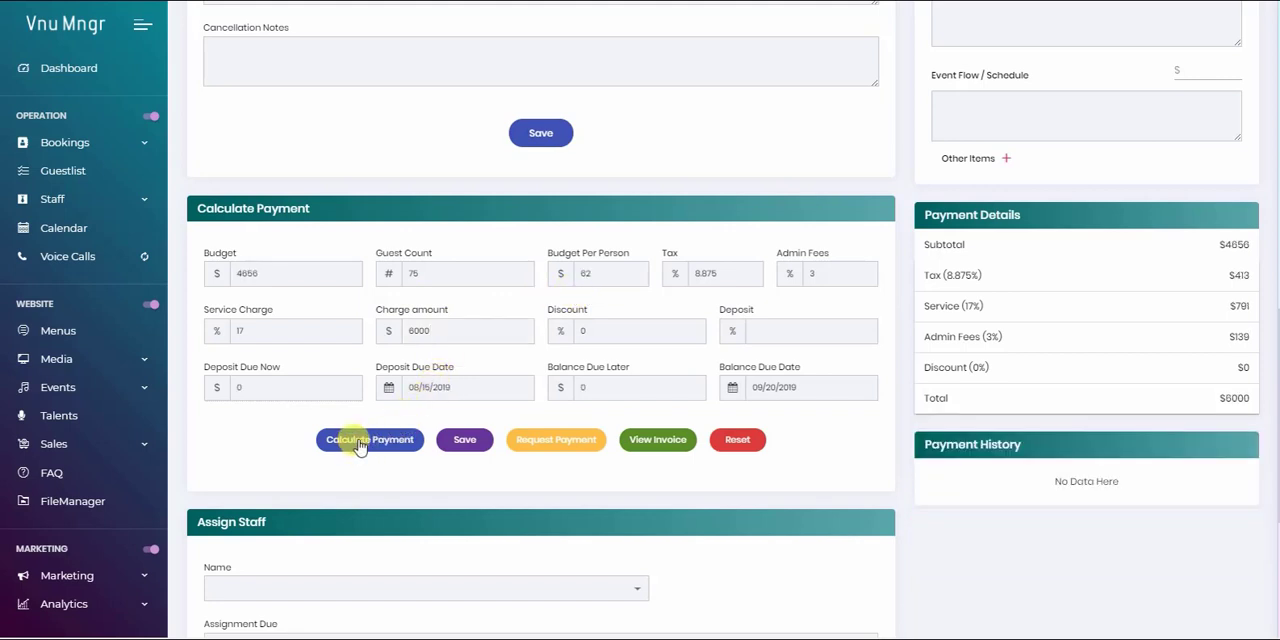
mouse_move(495, 330)
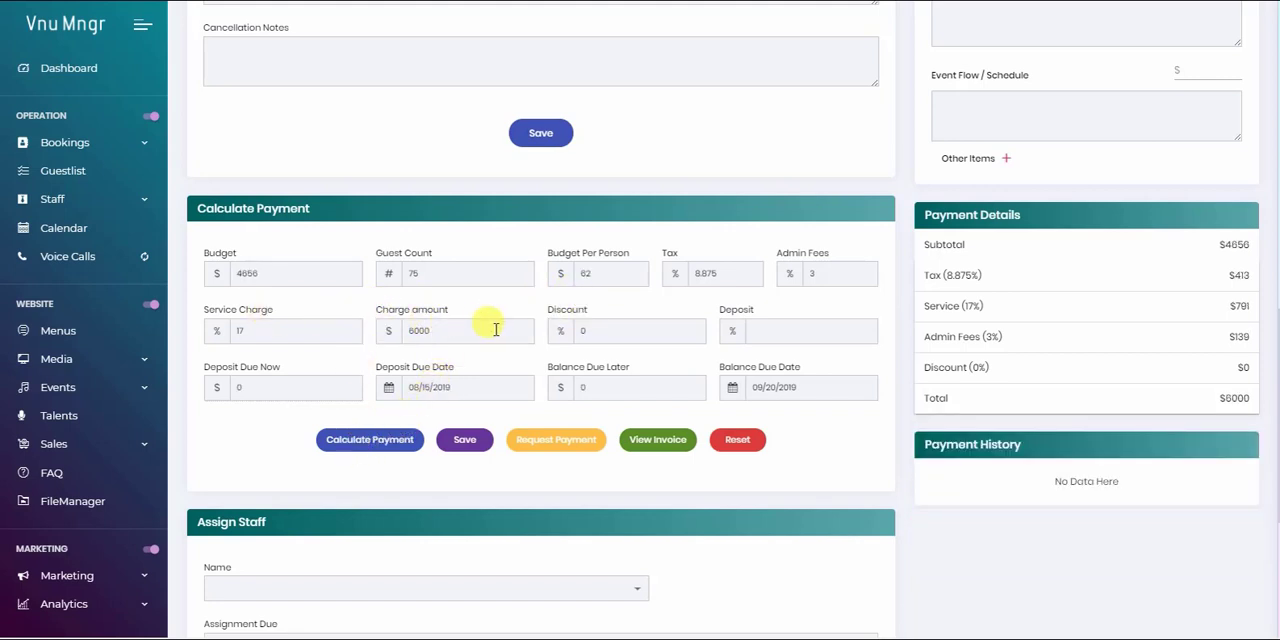
mouse_move(600, 325)
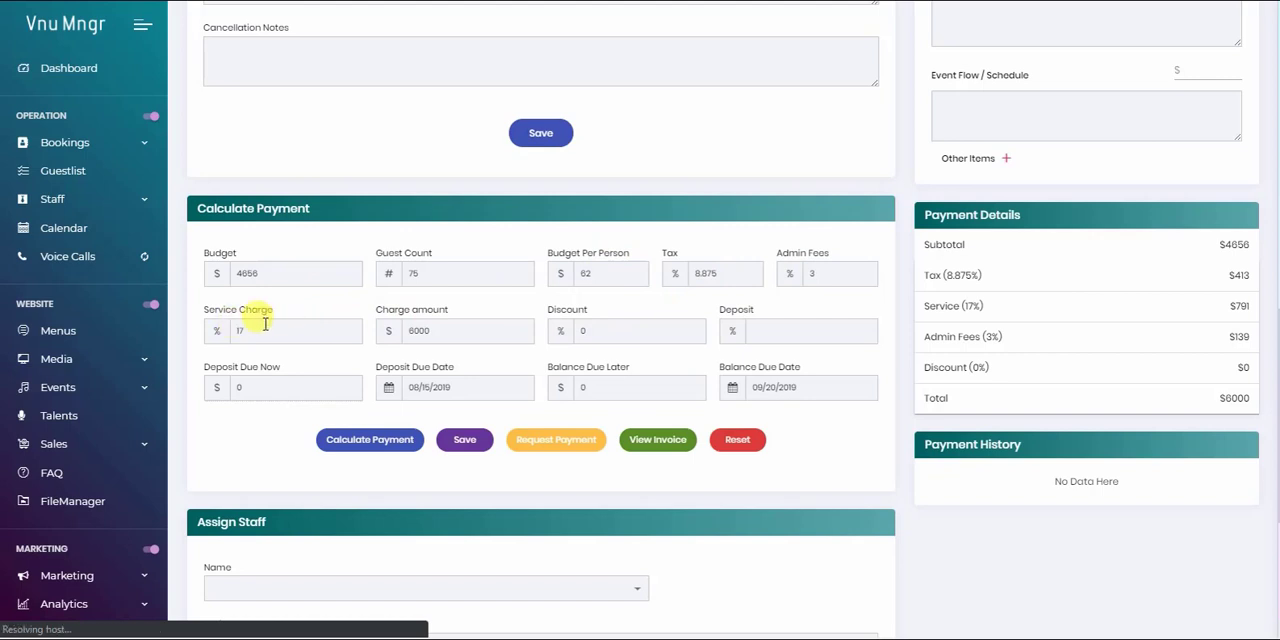
left_click(825, 273)
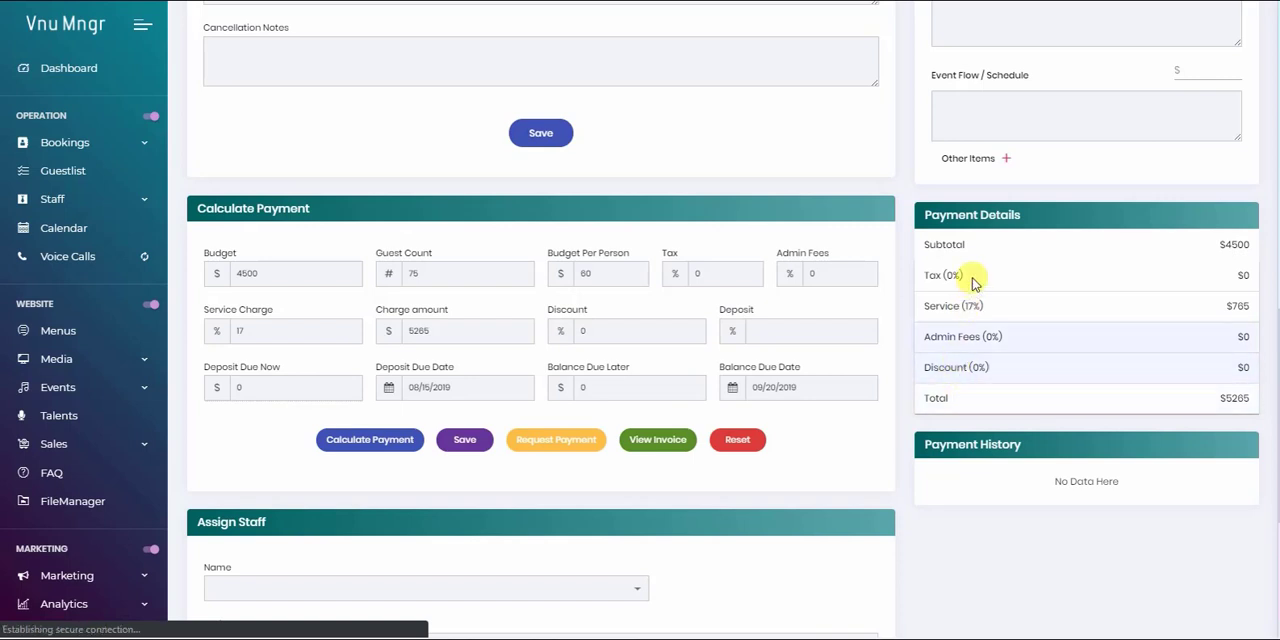
mouse_move(955, 259)
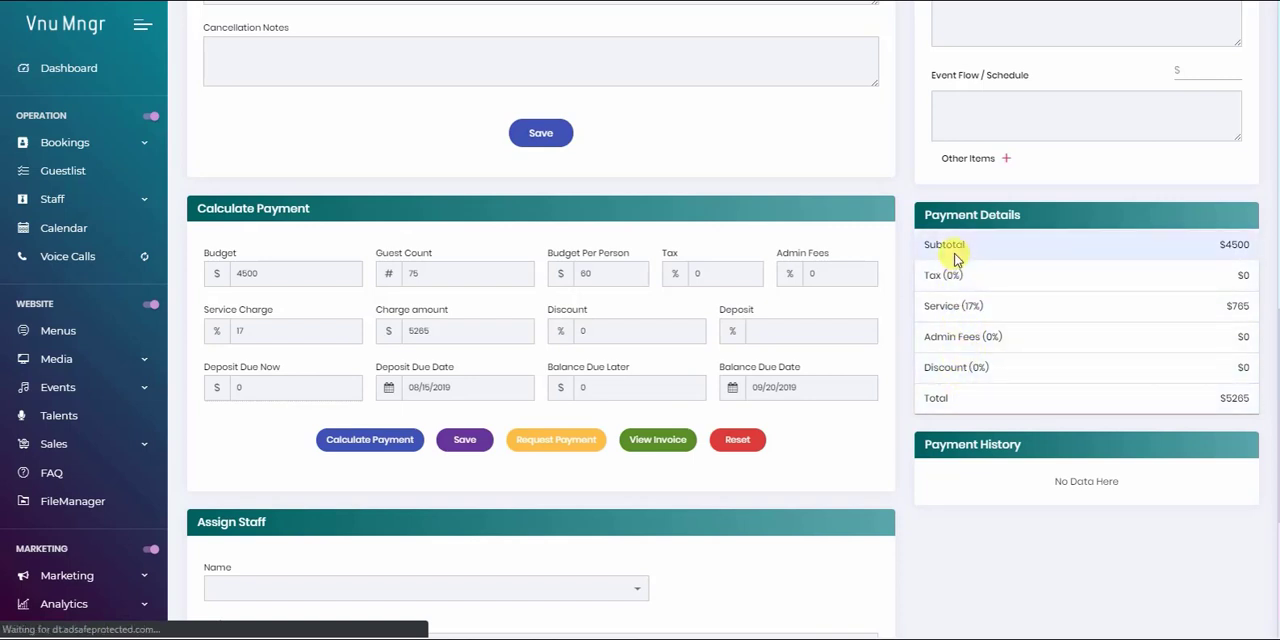
mouse_move(325, 355)
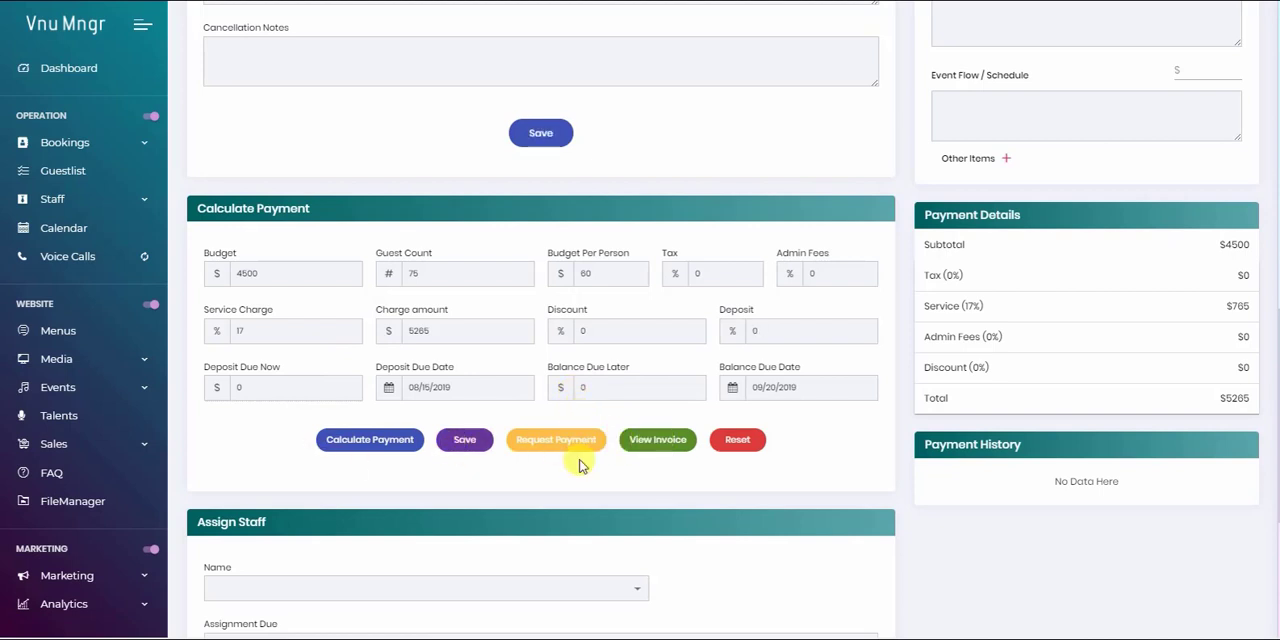
Step: Request payment and scroll the $5265 invoice down to its checkout form
left_click(657, 439)
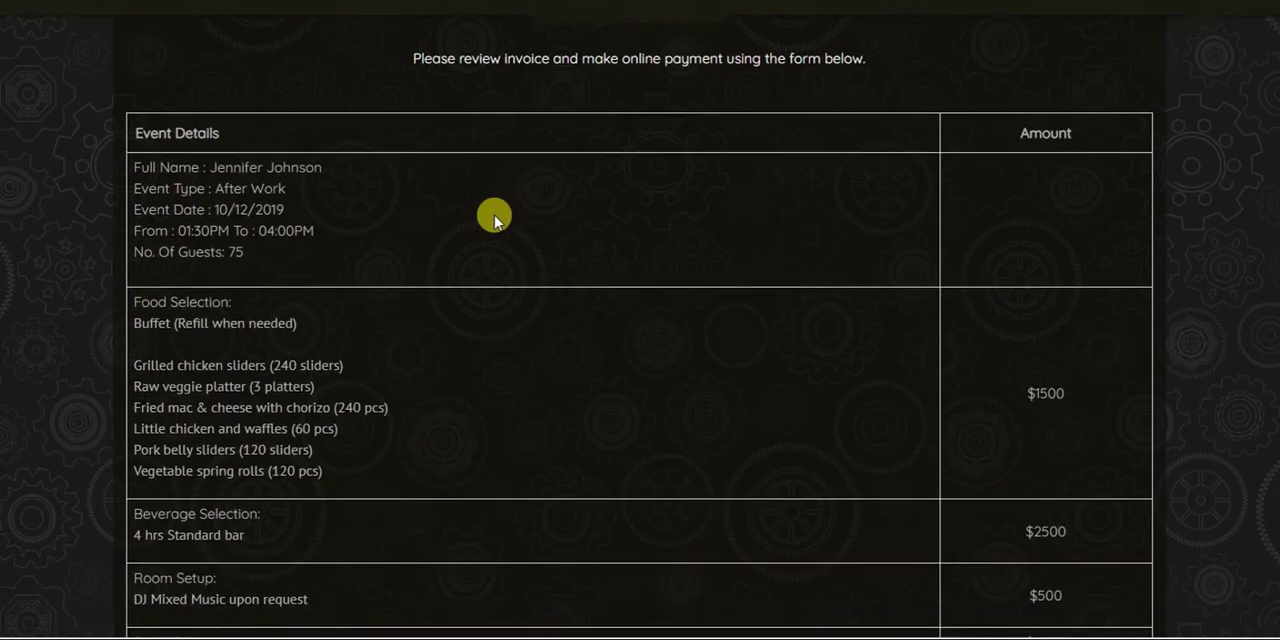
scroll("down", 3)
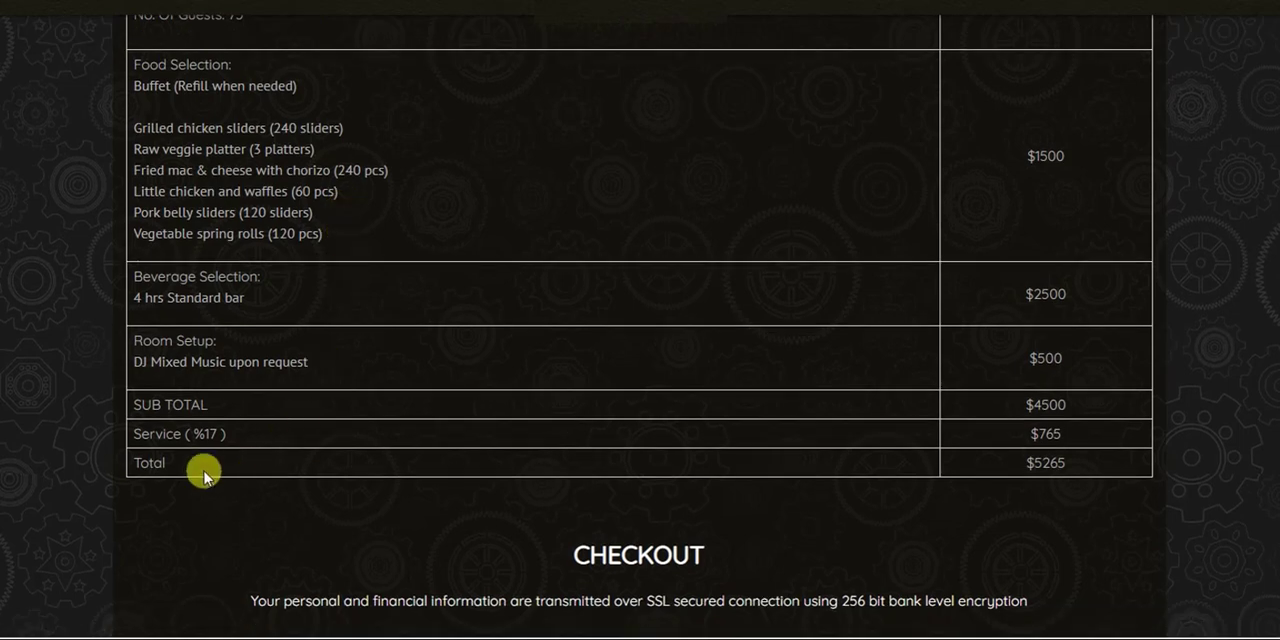
mouse_move(203, 433)
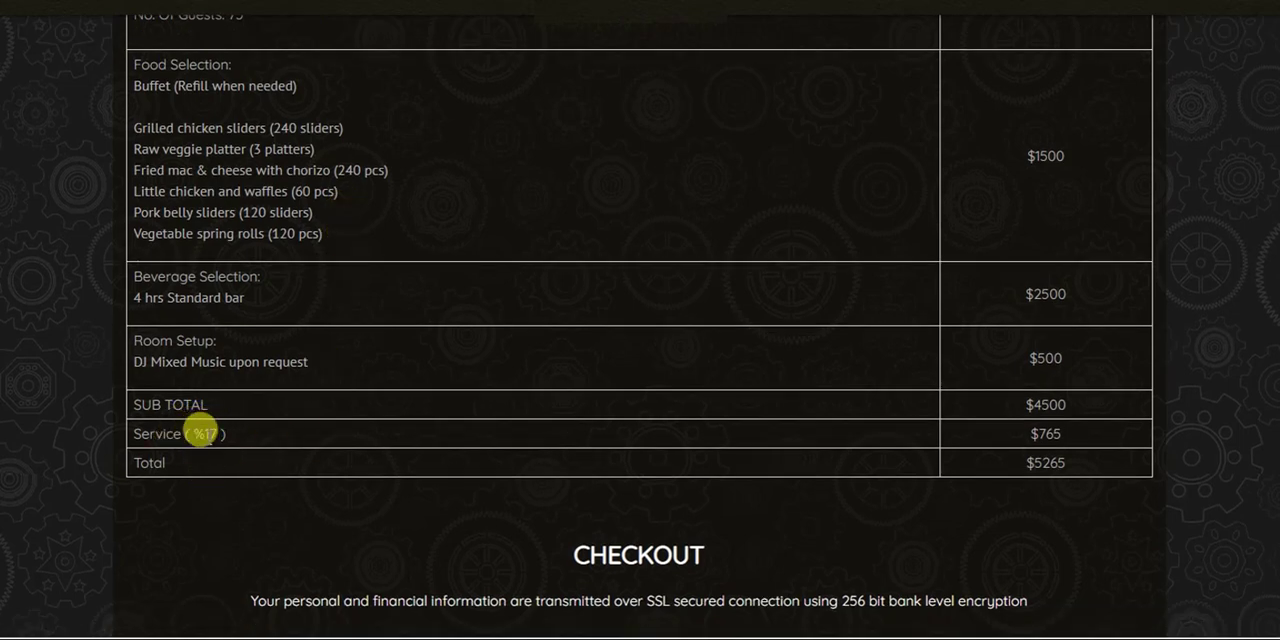
scroll("down", 3)
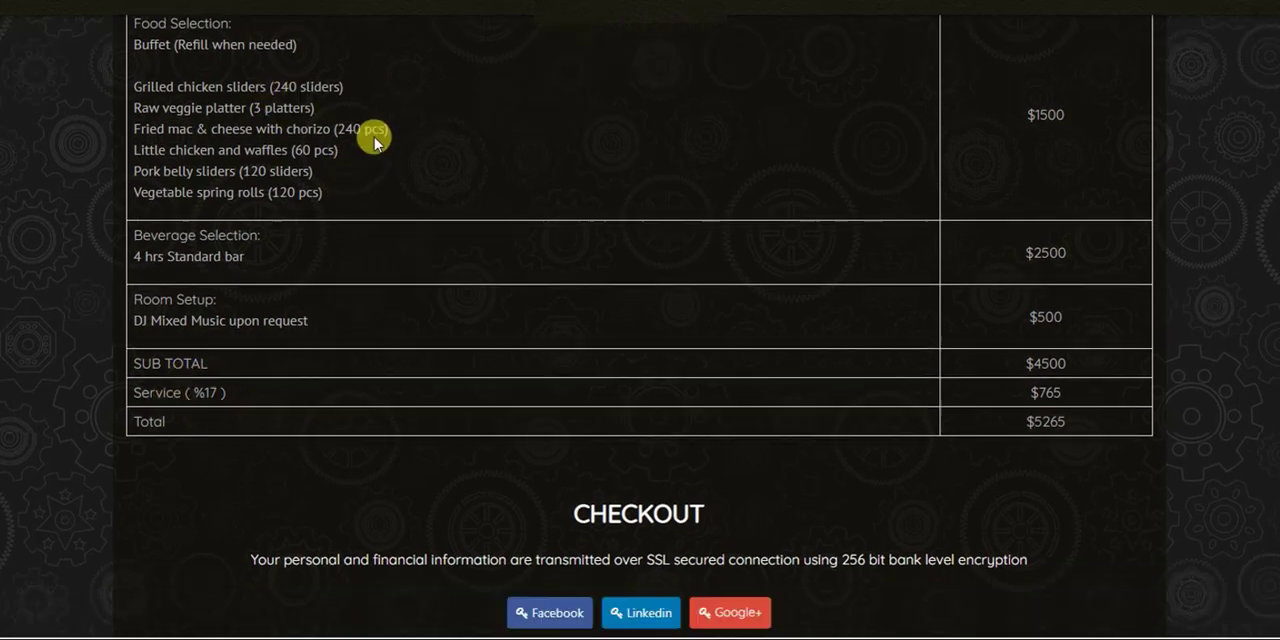
scroll("down", 3)
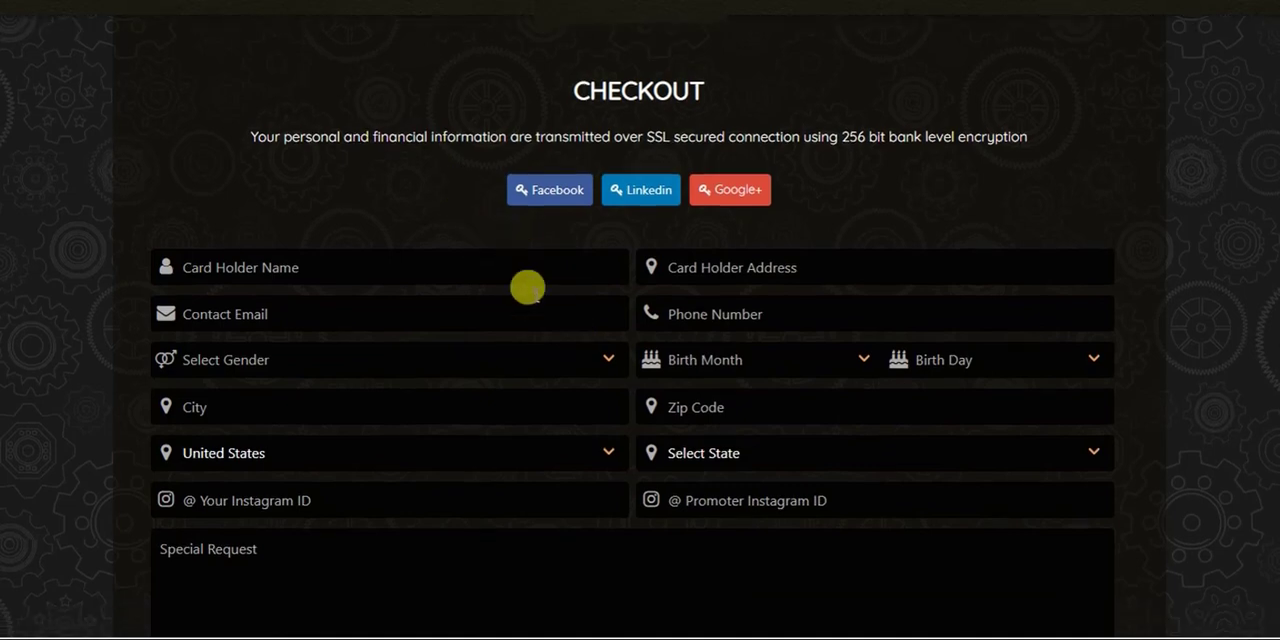
scroll("up", 3)
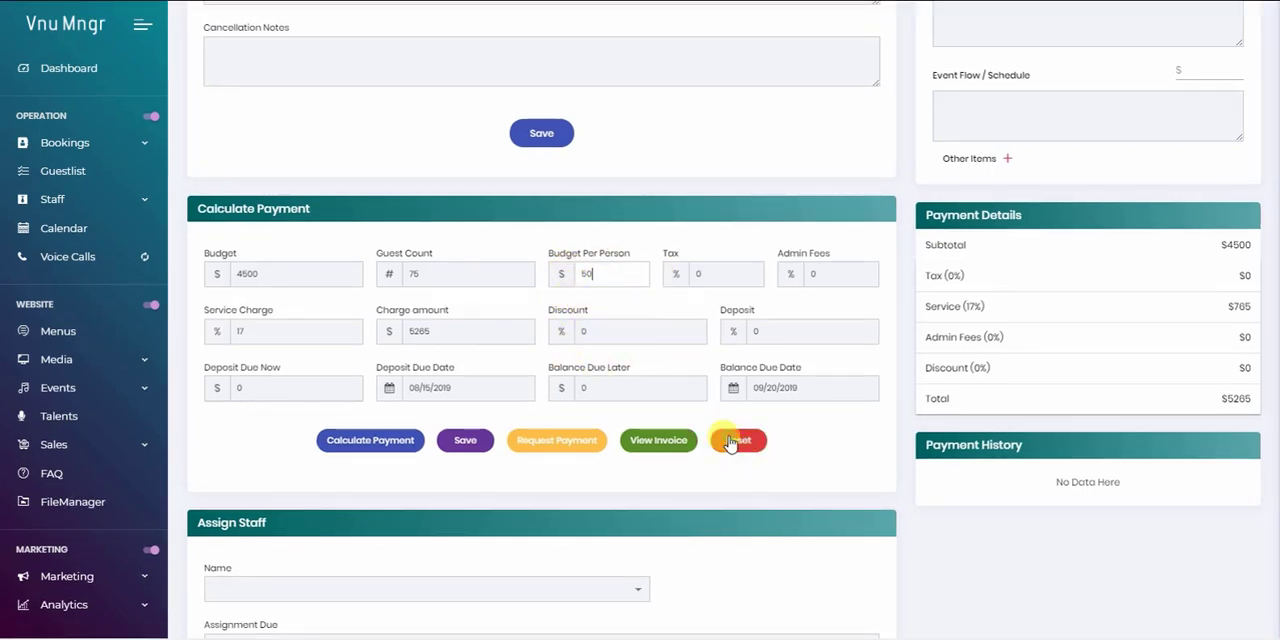
Step: Reset and recalculate payment at $50 per guest, edit budget per person, then reset
left_click(738, 440)
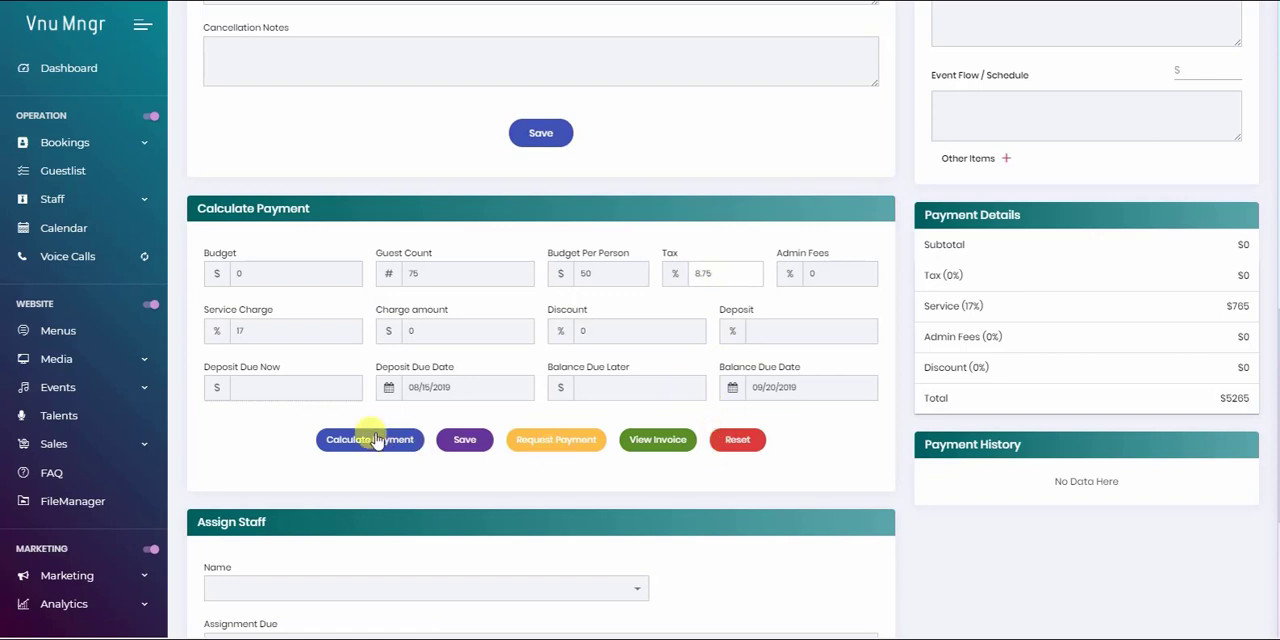
left_click(370, 439)
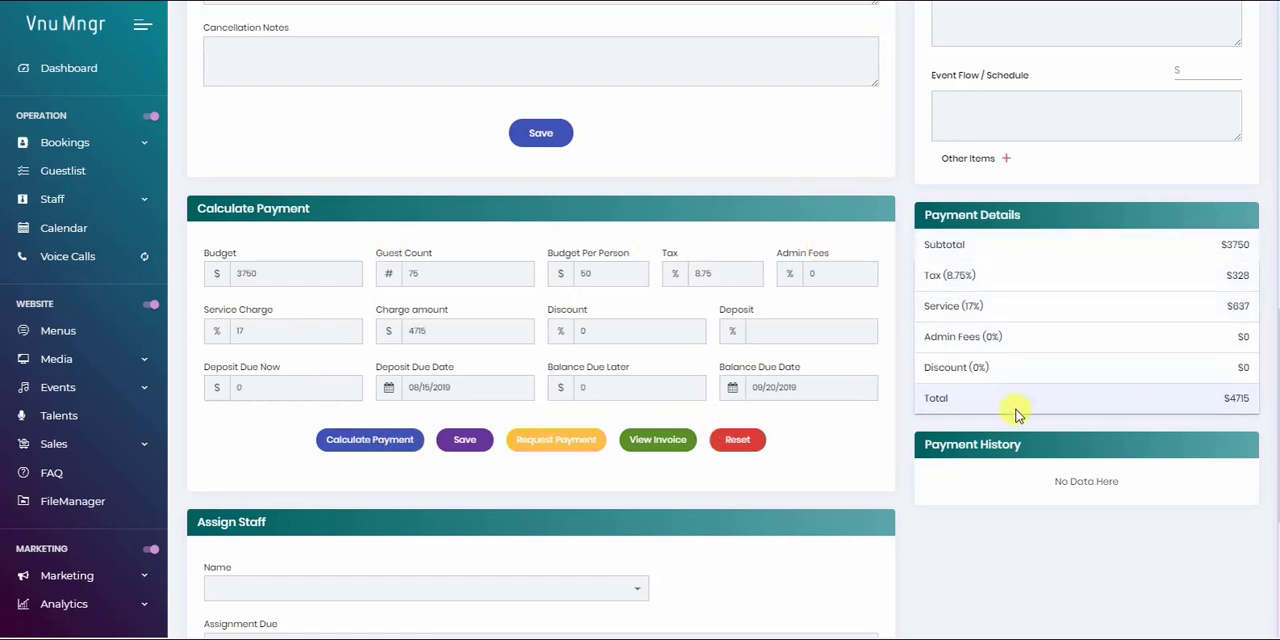
mouse_move(512, 253)
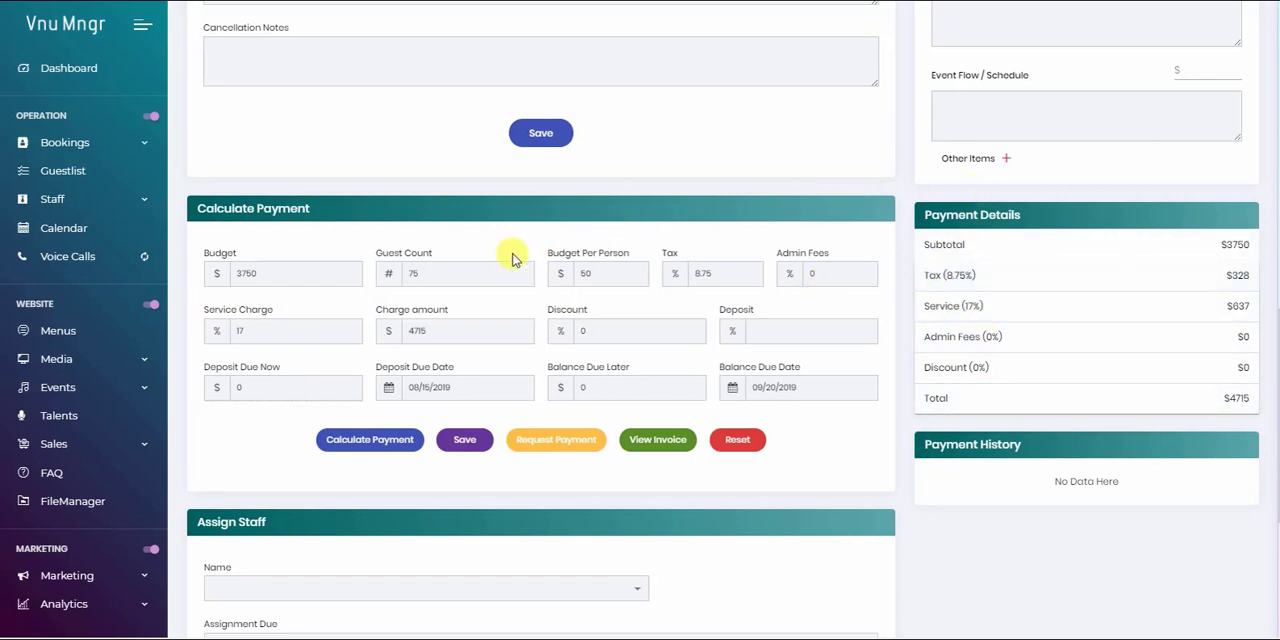
left_click(598, 273)
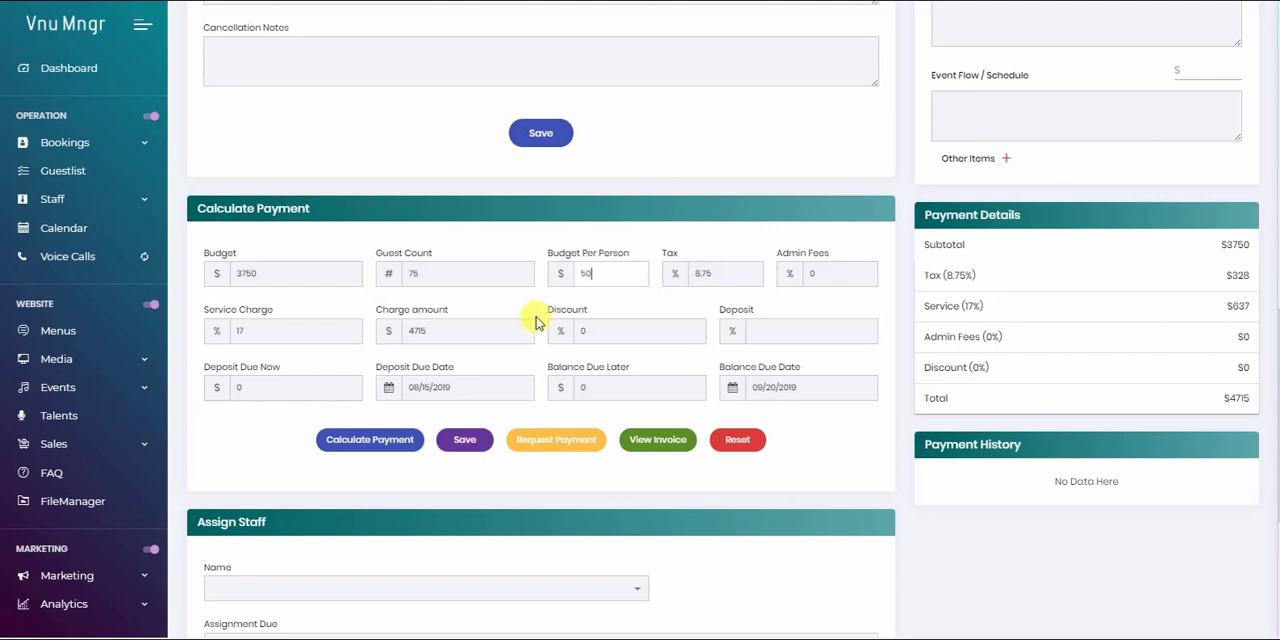
mouse_move(548, 292)
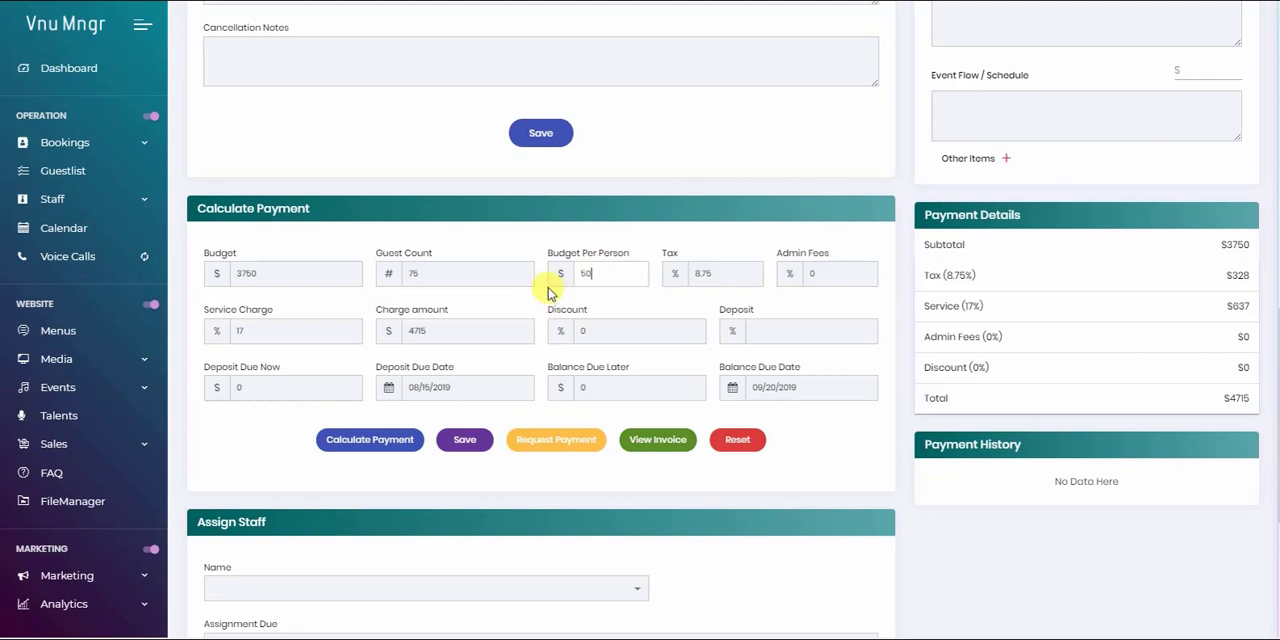
left_click(737, 439)
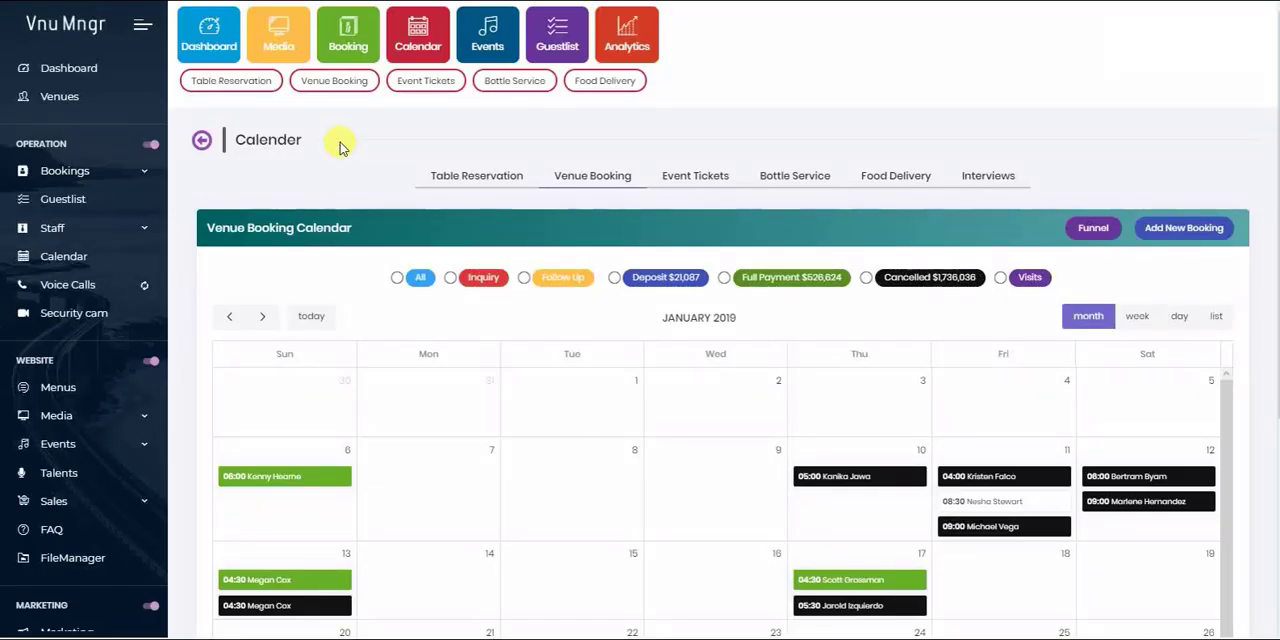
mouse_move(325, 152)
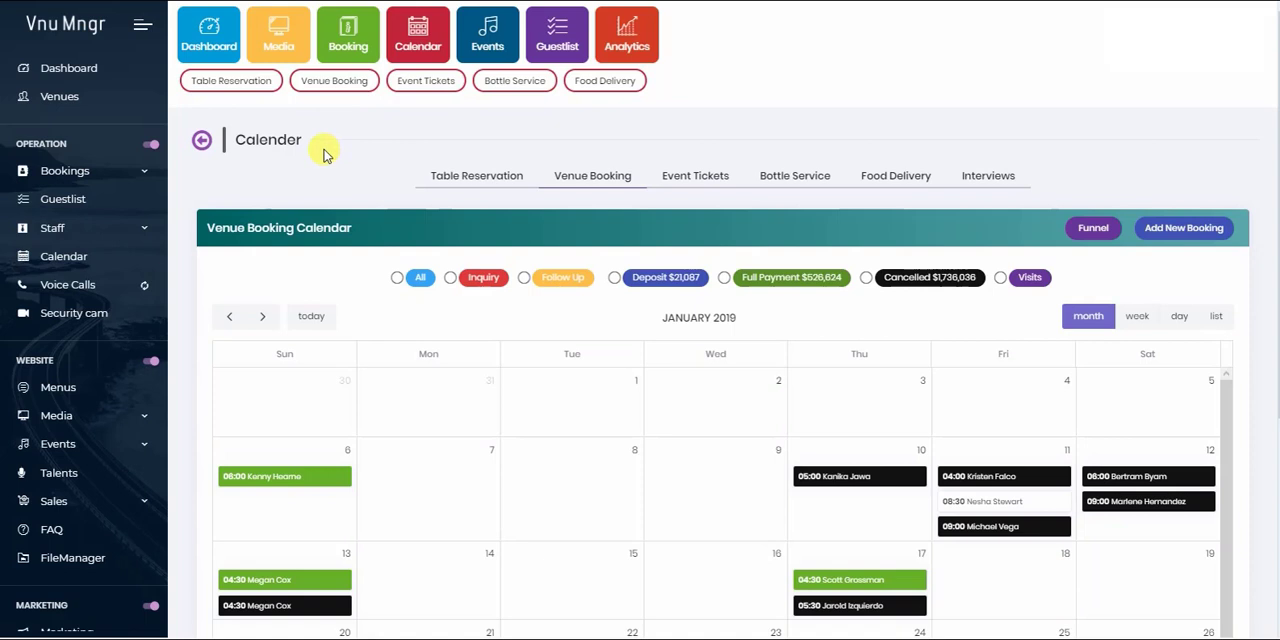
Step: Scroll the January 2019 venue booking calendar to the 13th's 04:30 booking
scroll("down", 3)
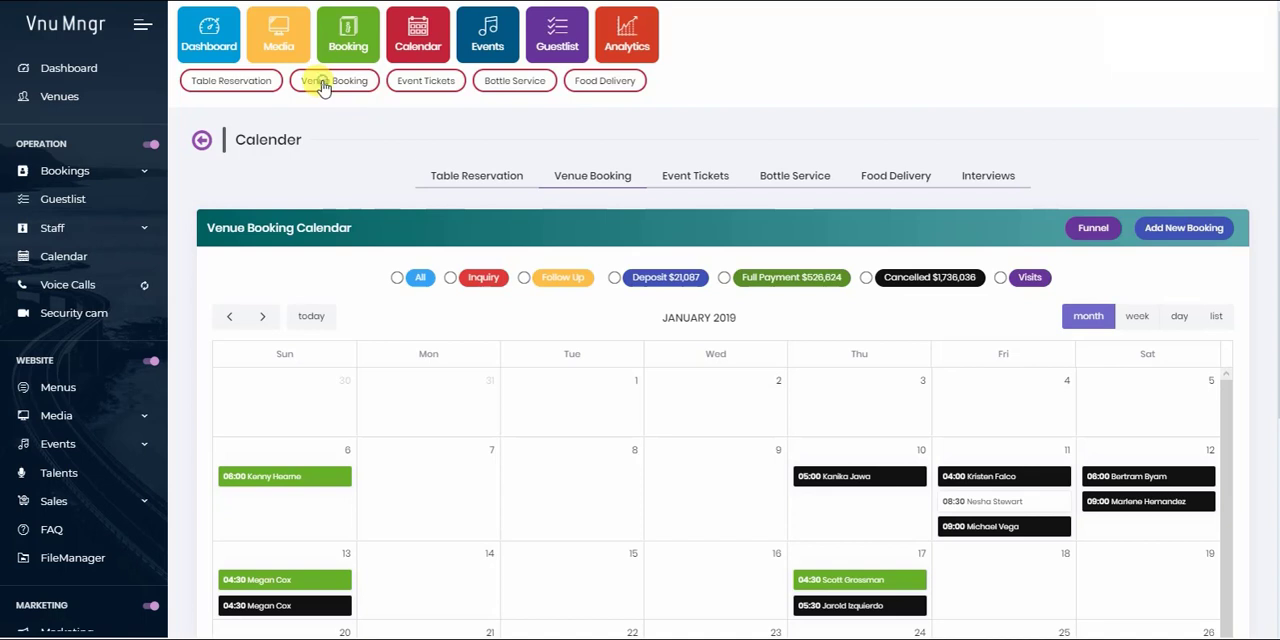
mouse_move(729, 333)
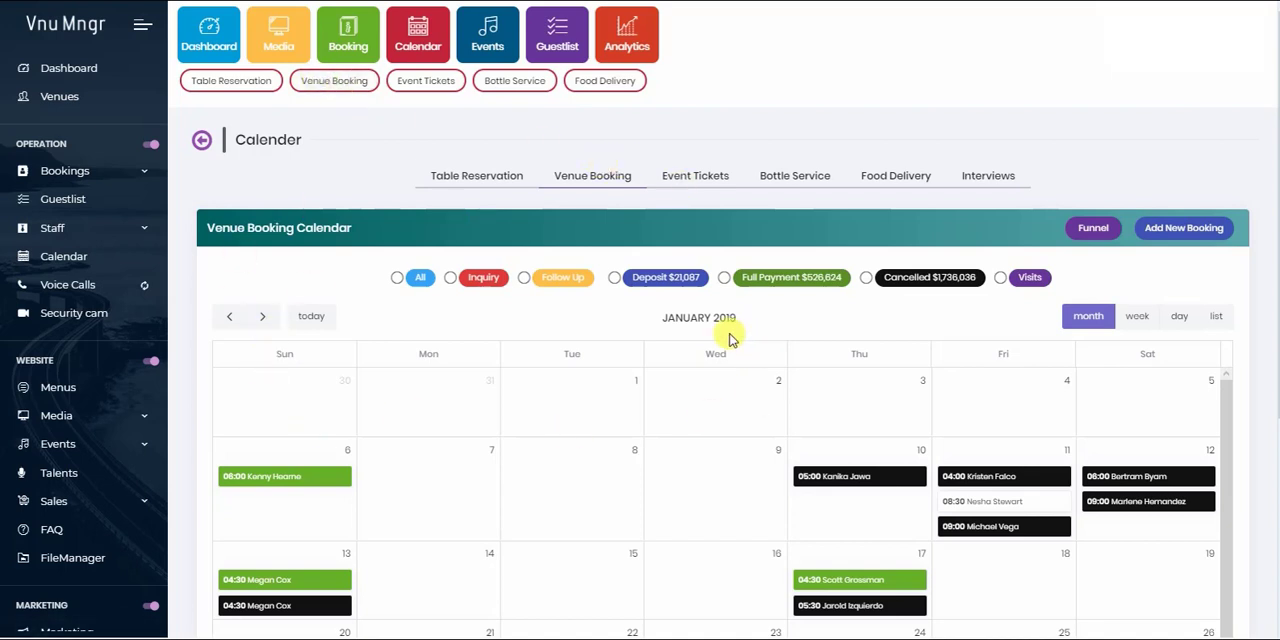
mouse_move(1053, 315)
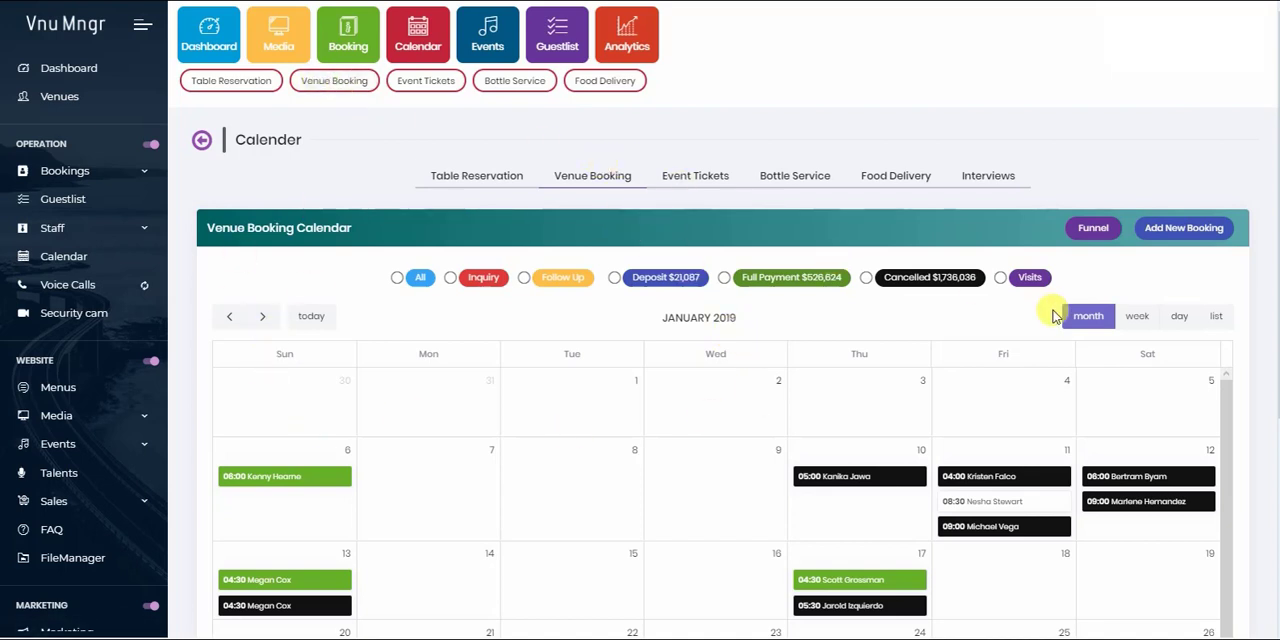
scroll("down", 3)
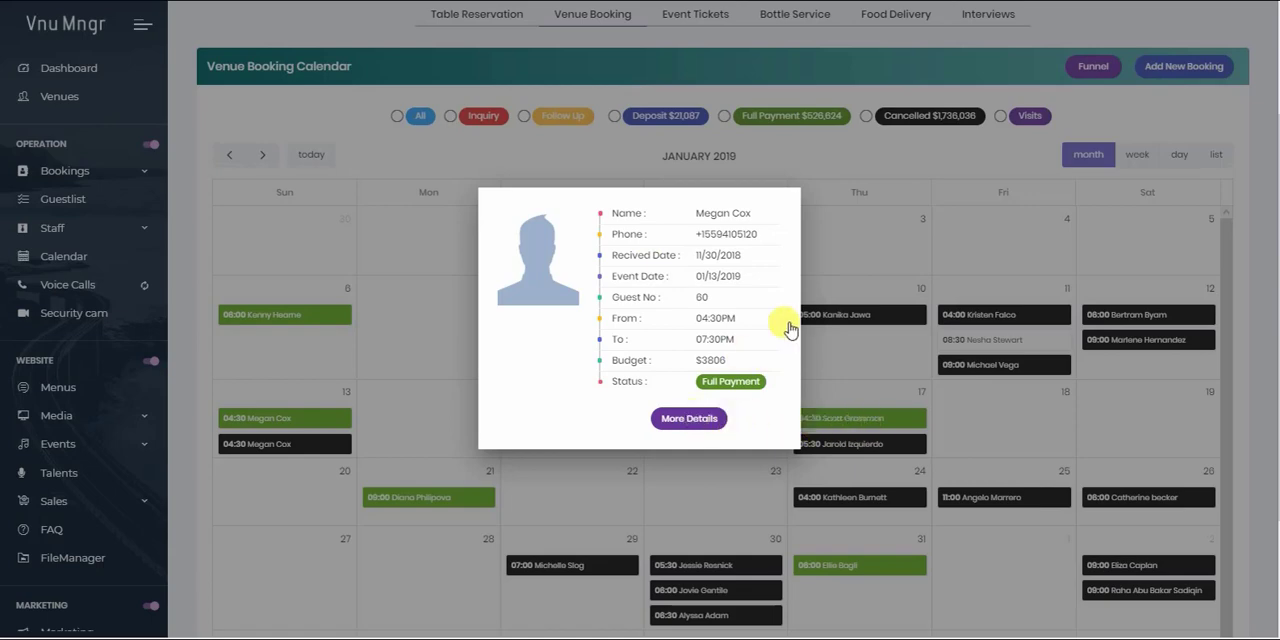
left_click(688, 418)
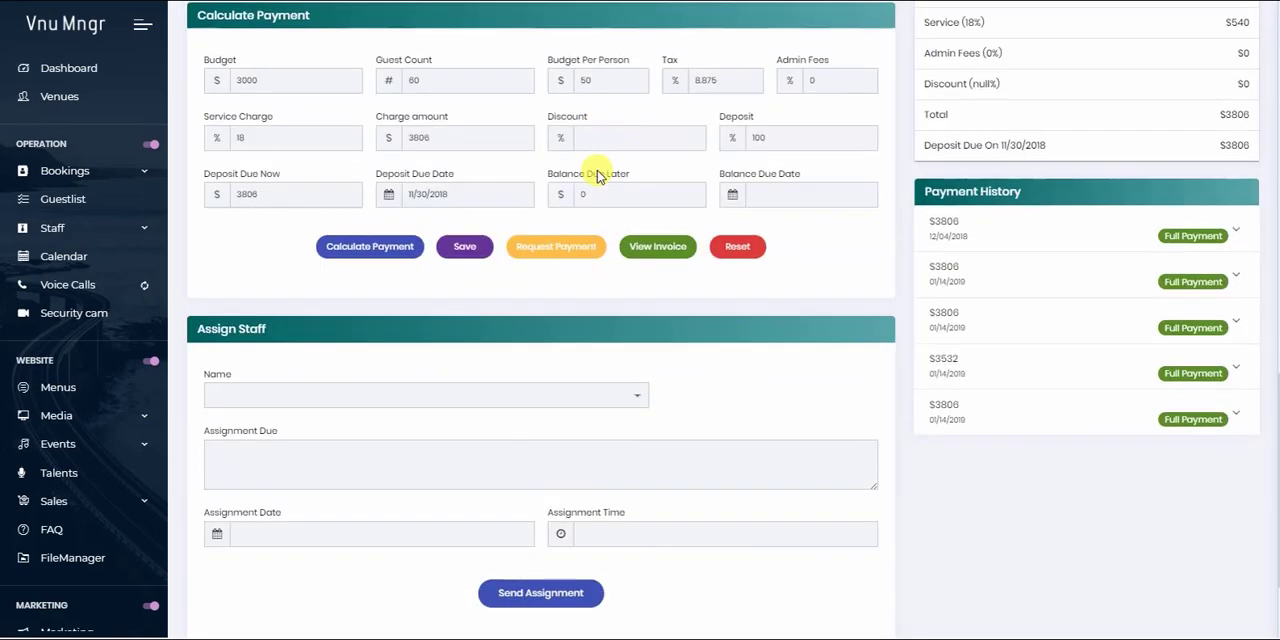
scroll("up", 3)
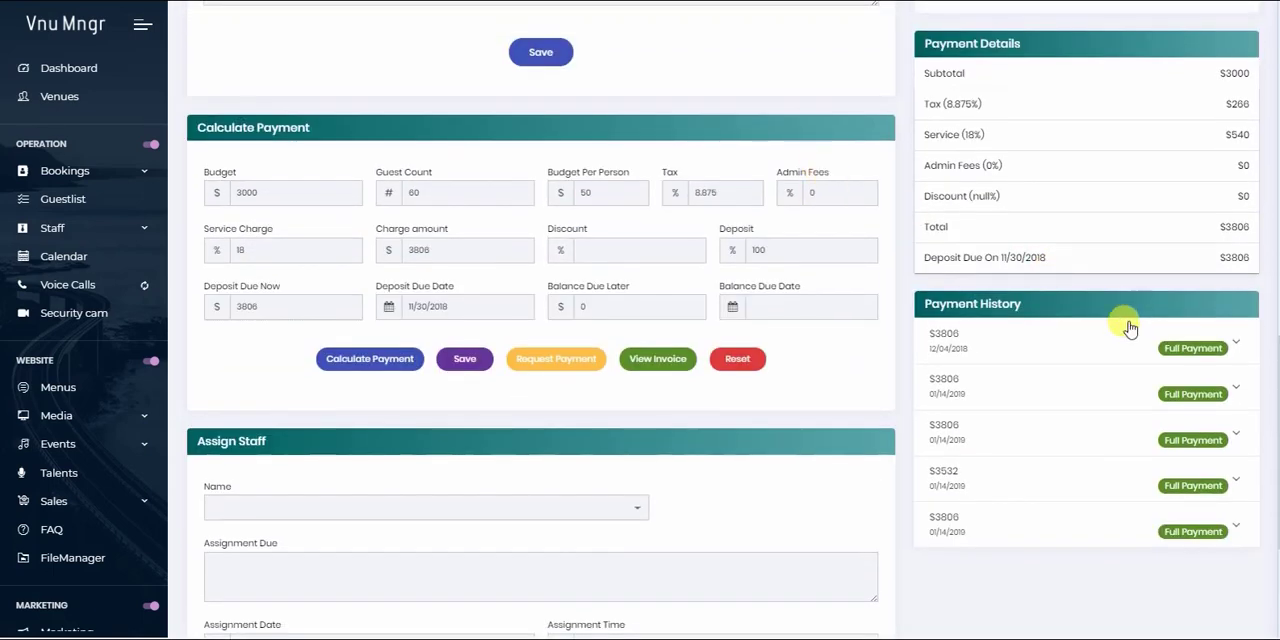
mouse_move(958, 434)
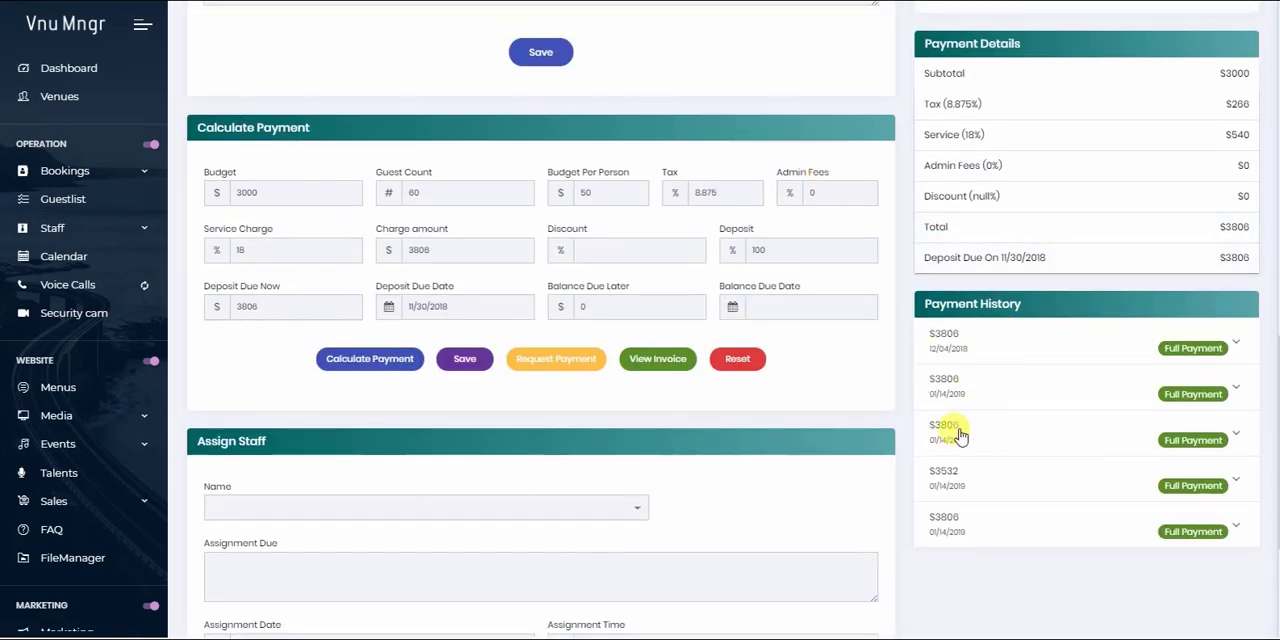
mouse_move(944, 553)
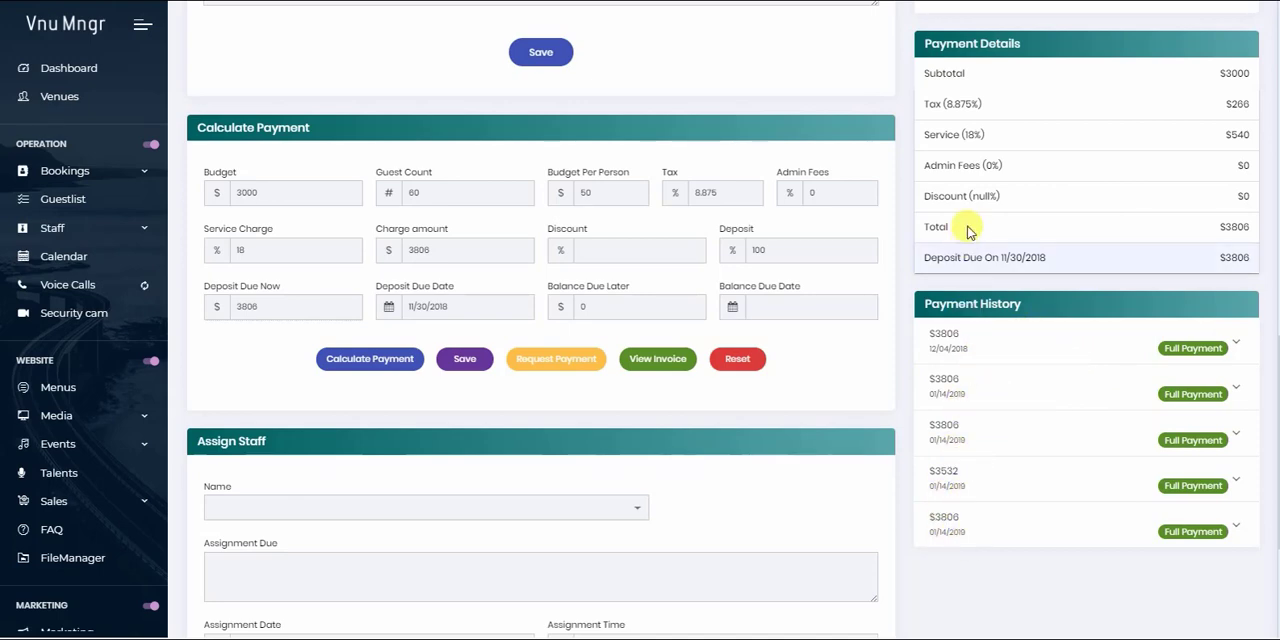
scroll("up", 3)
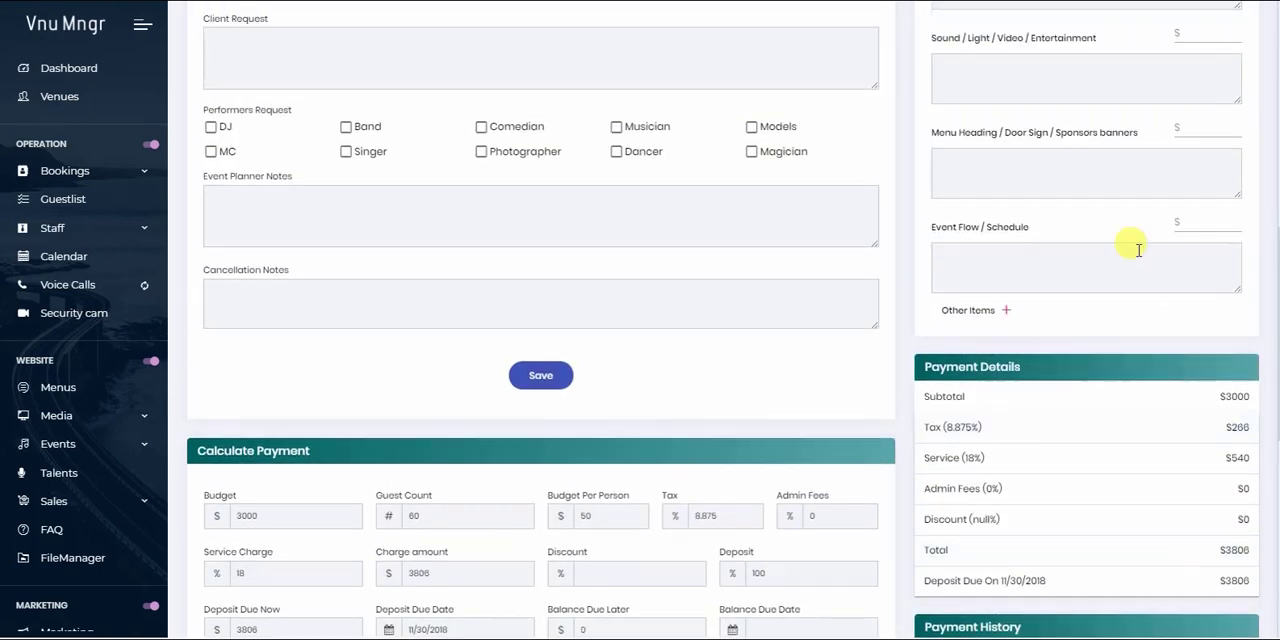
scroll("up", 3)
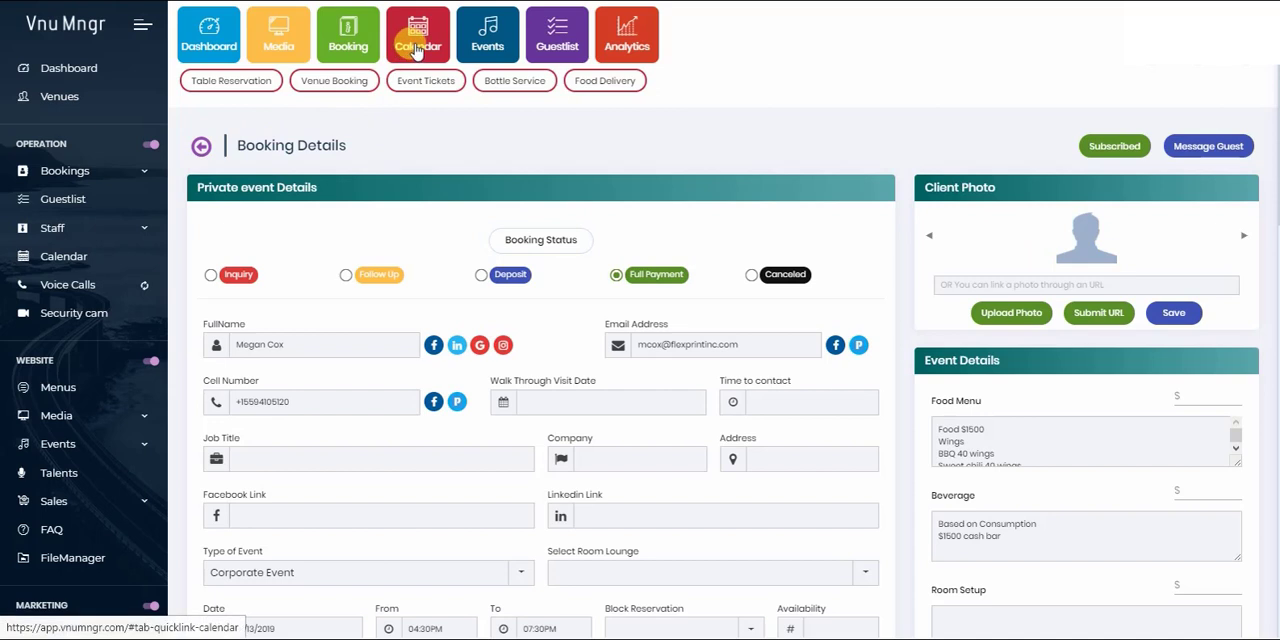
left_click(417, 33)
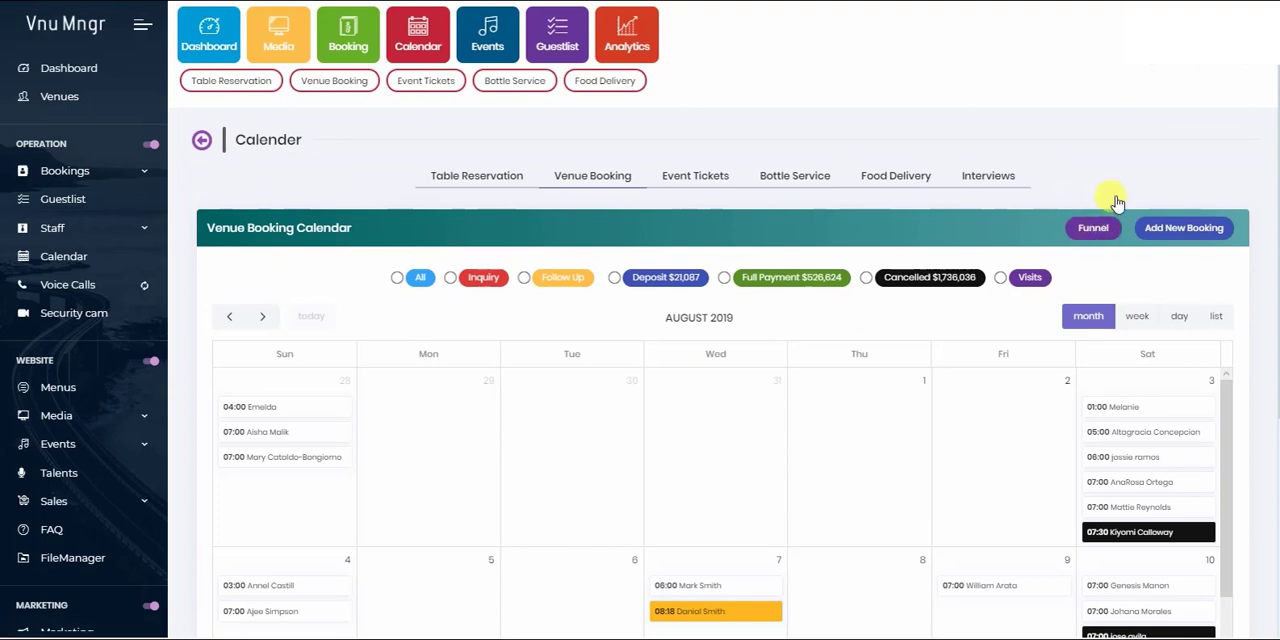
Step: Open the Funnel view from the Venue Booking Calendar
left_click(1092, 227)
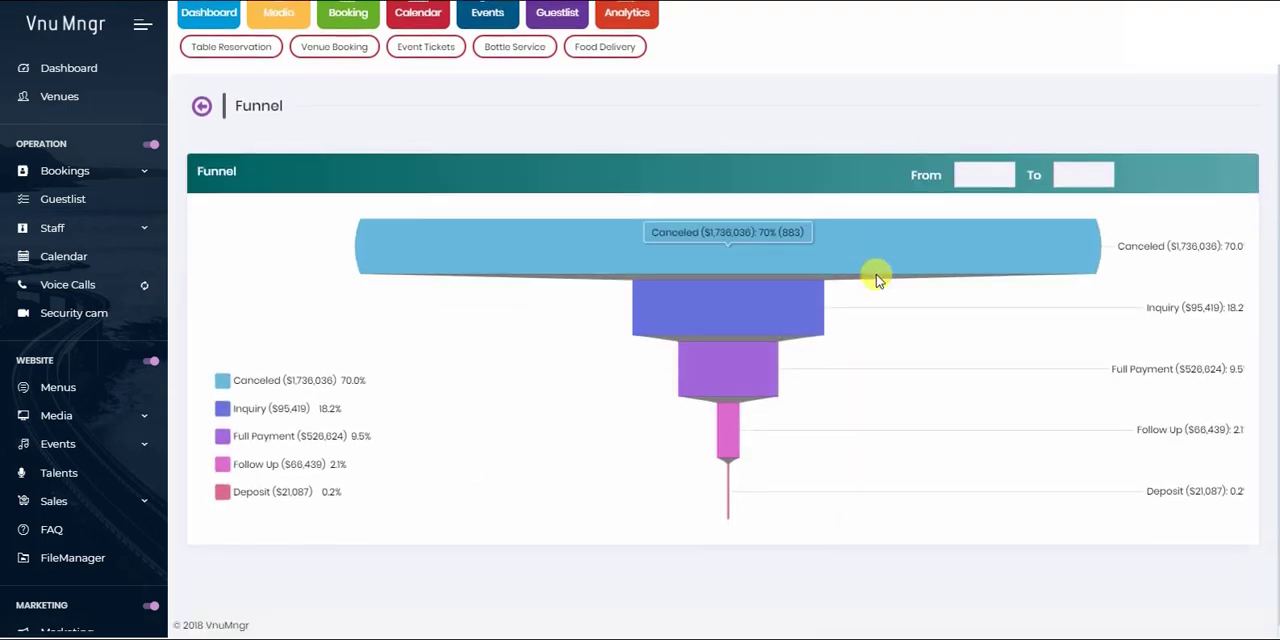
mouse_move(730, 372)
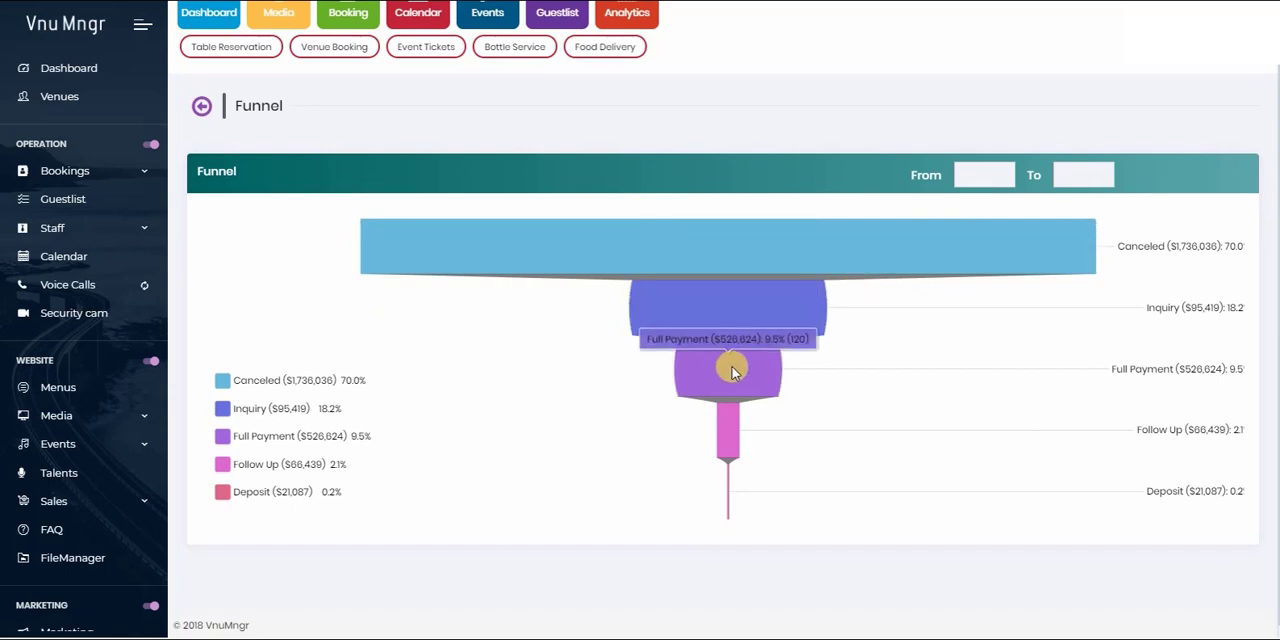
mouse_move(728, 413)
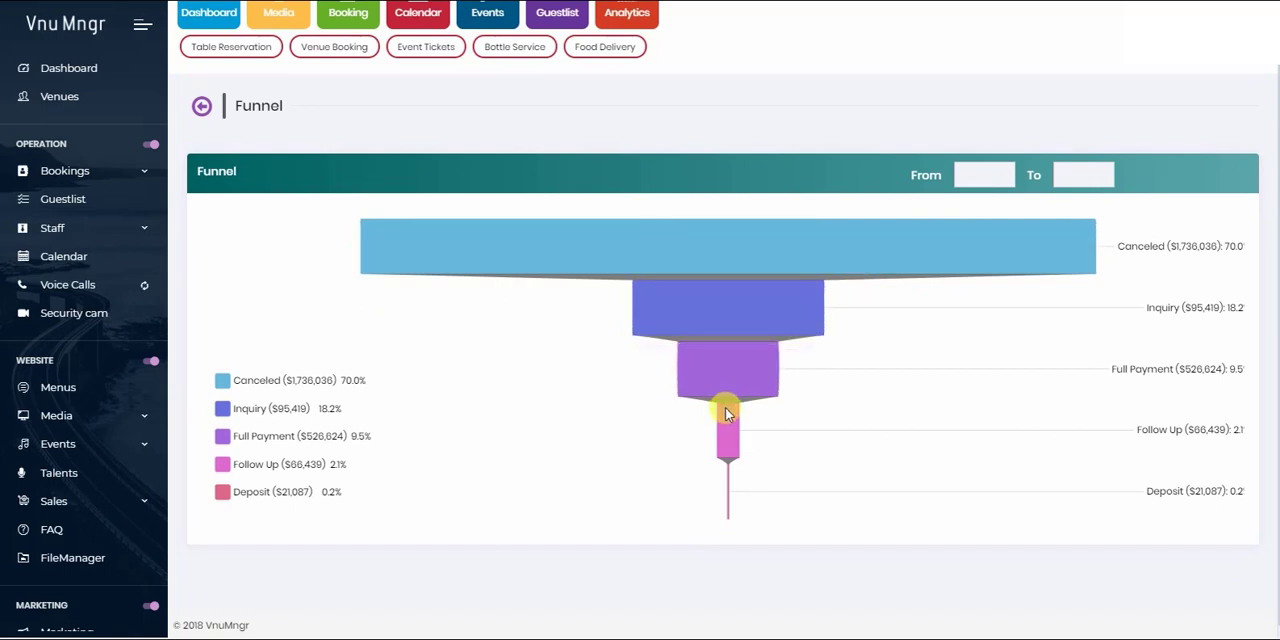
mouse_move(735, 328)
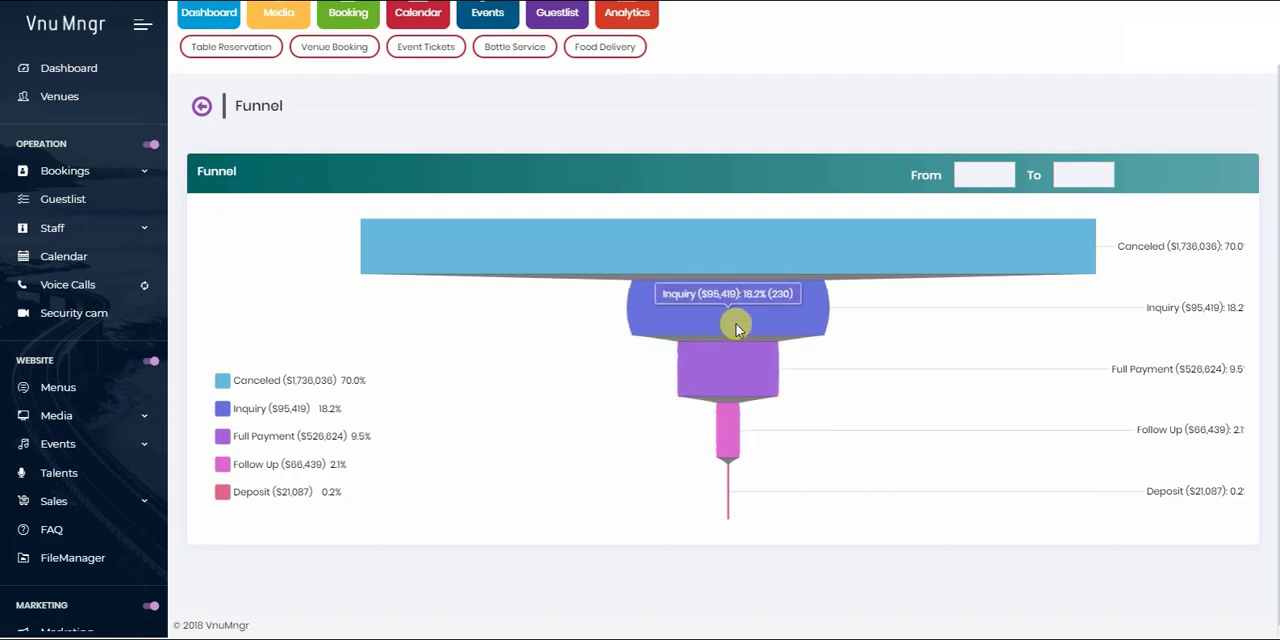
mouse_move(1035, 208)
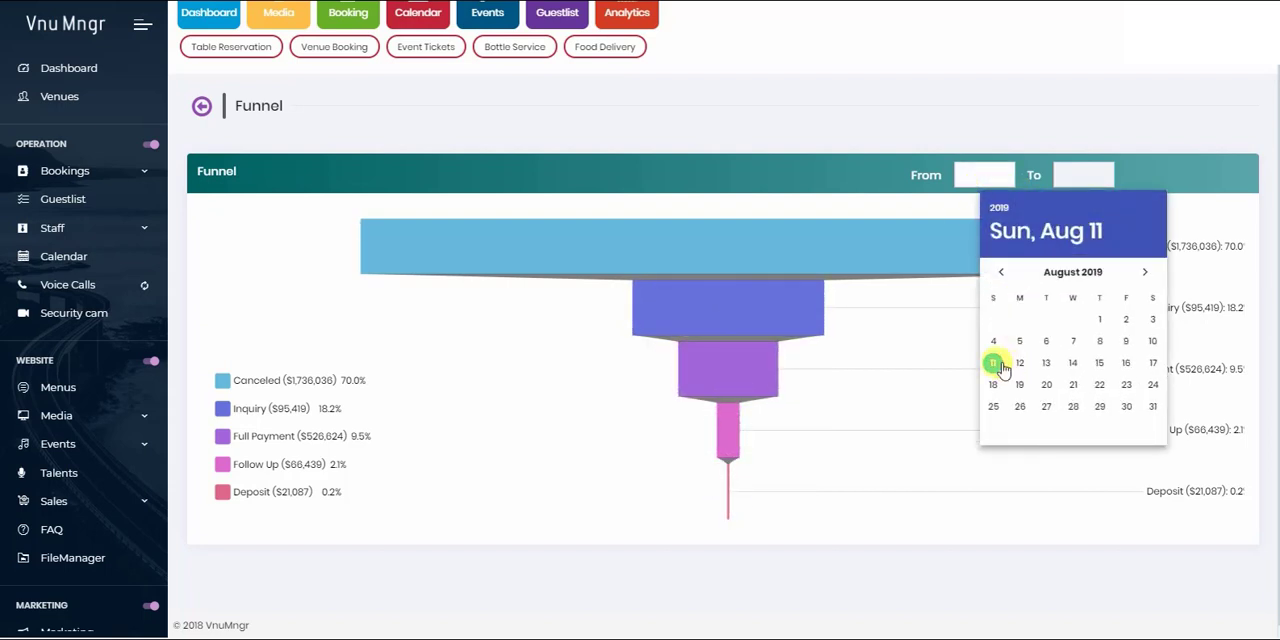
mouse_move(1063, 297)
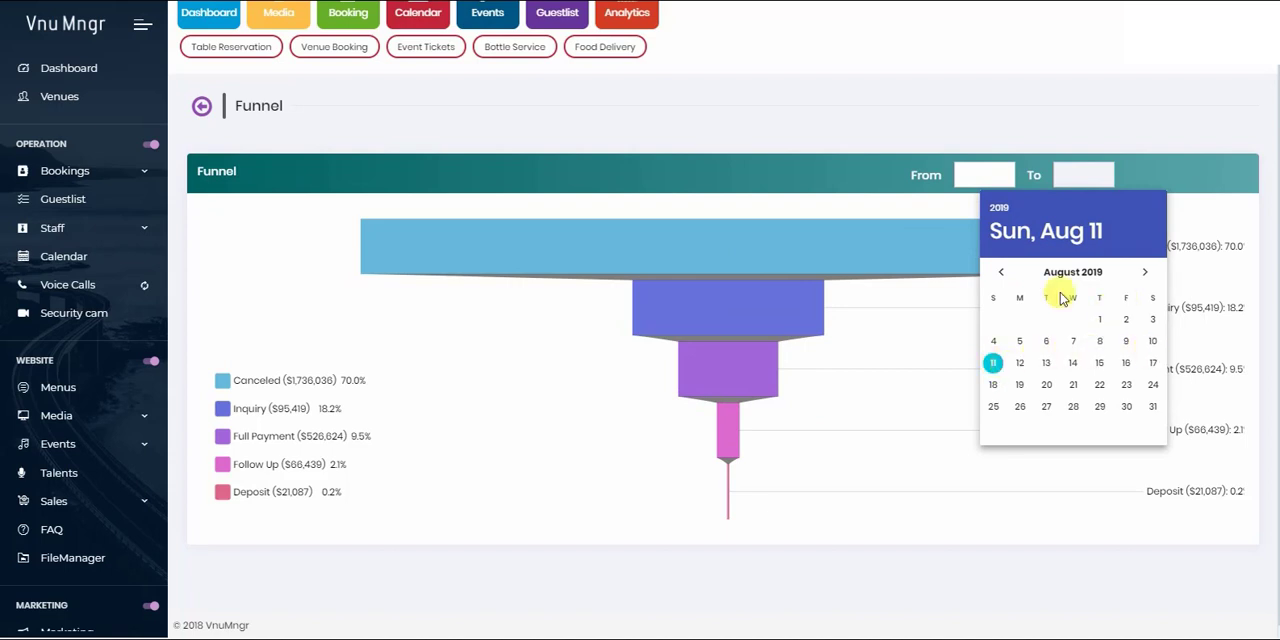
mouse_move(1031, 320)
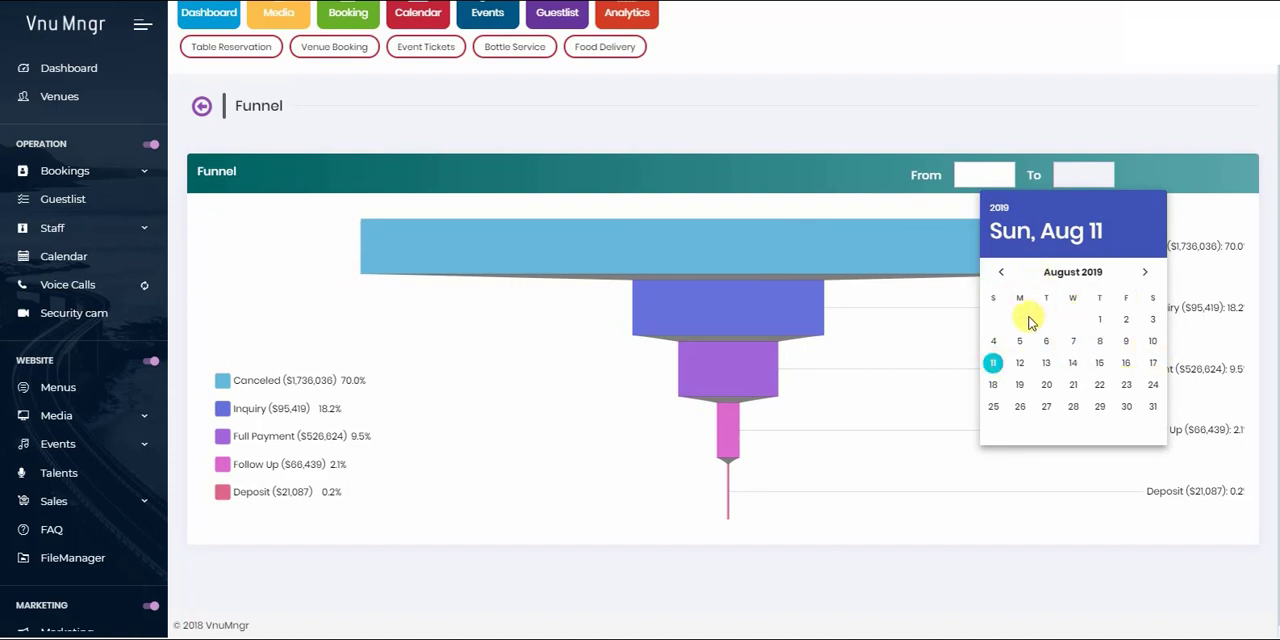
mouse_move(635, 160)
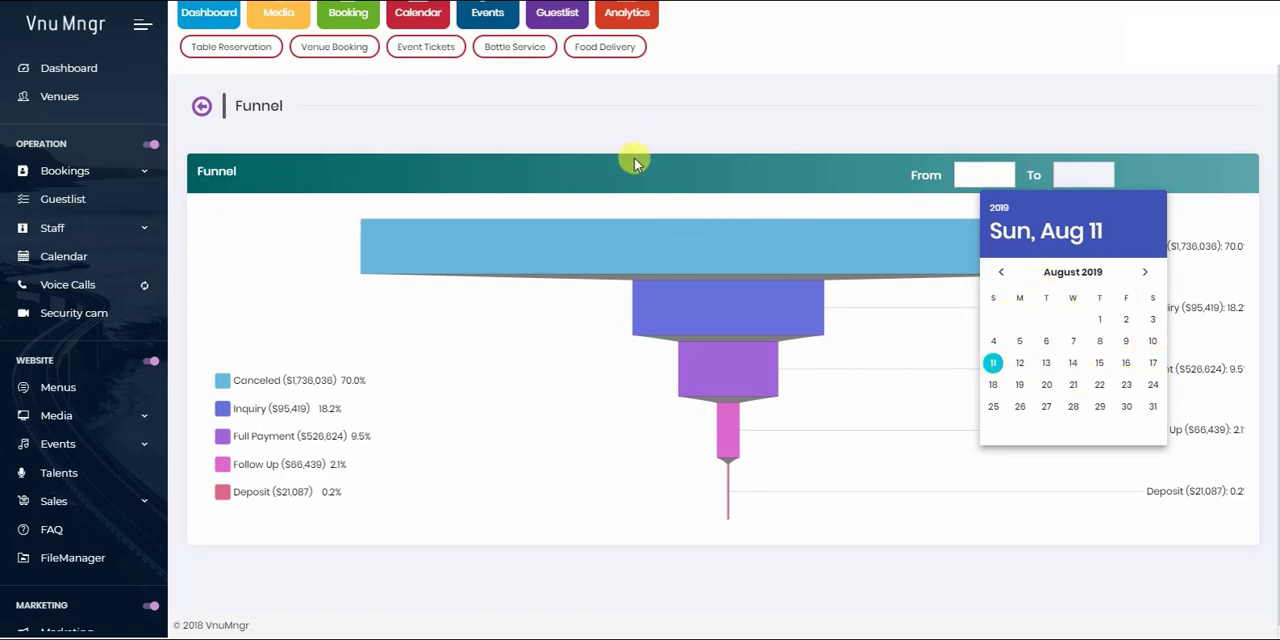
mouse_move(397, 367)
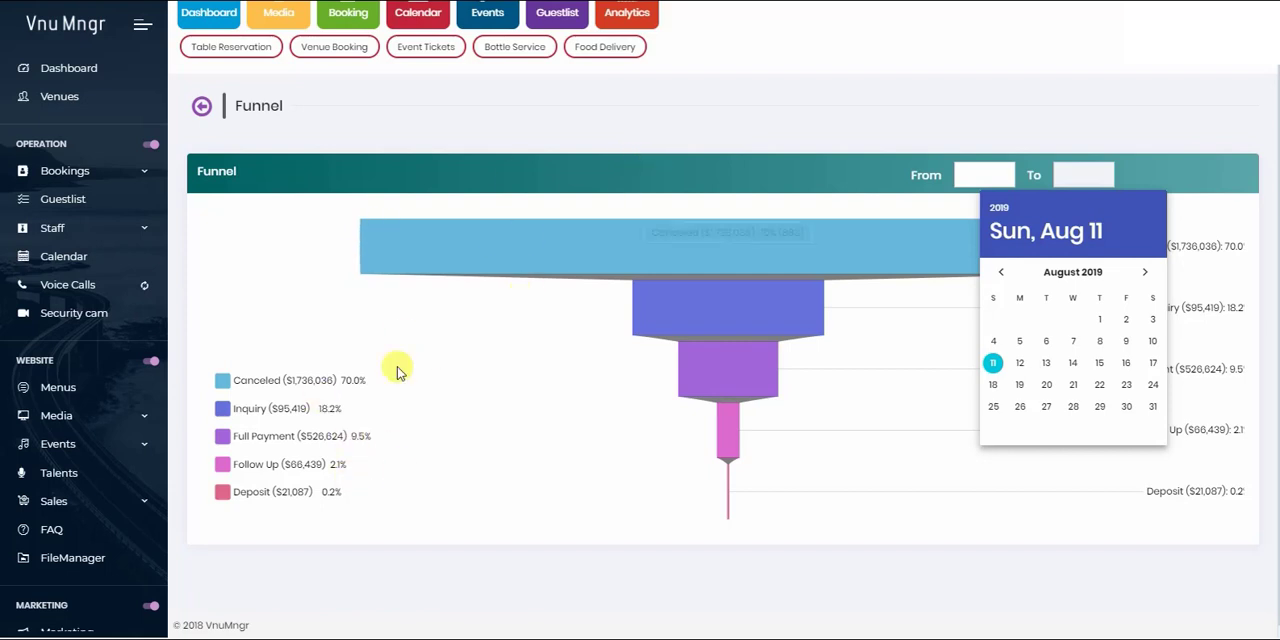
mouse_move(1085, 287)
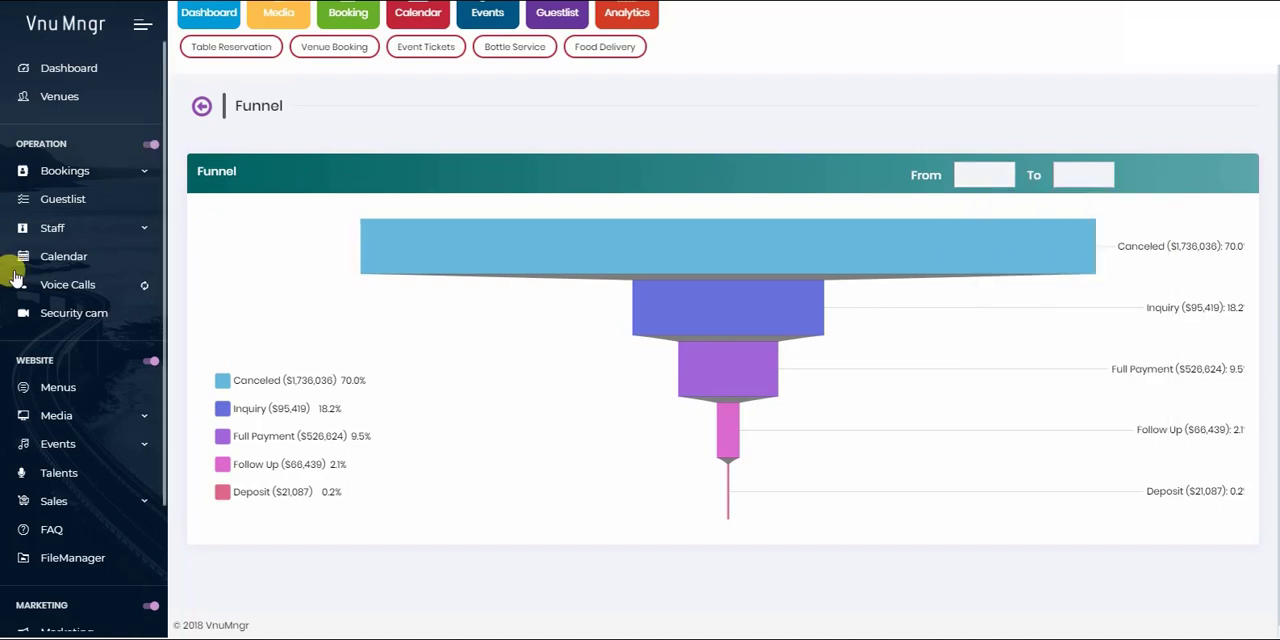
Step: Scroll the Charts page and drill into the Year2018 Revenue bar
scroll("down", 3)
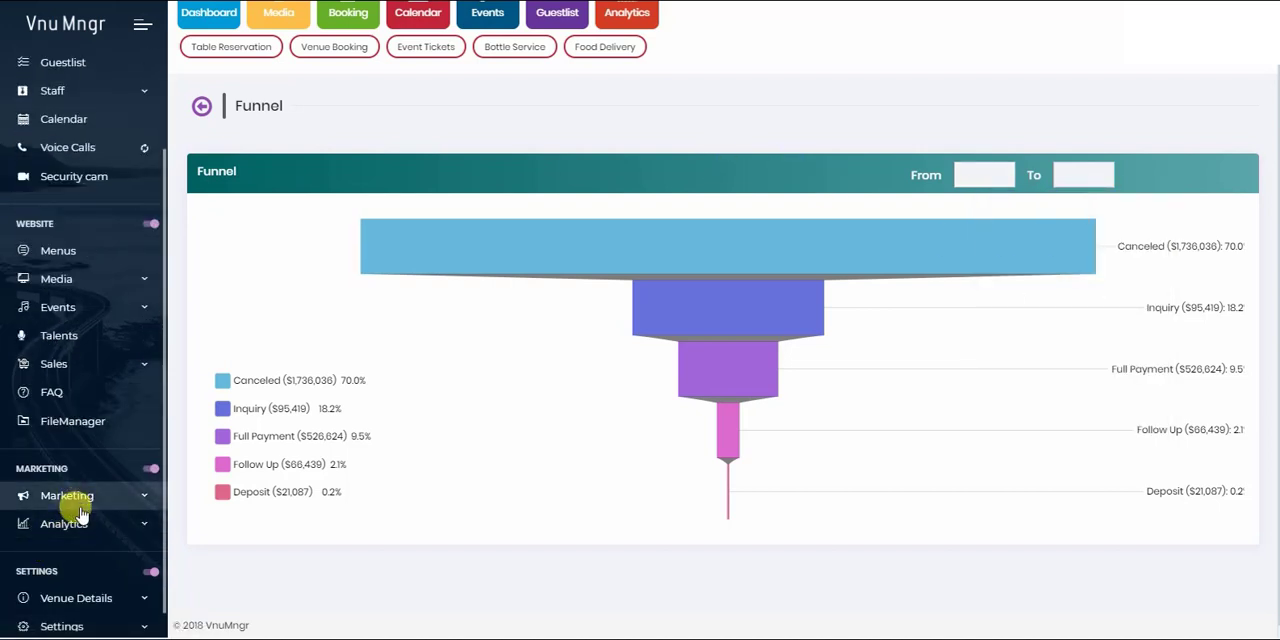
mouse_move(64, 523)
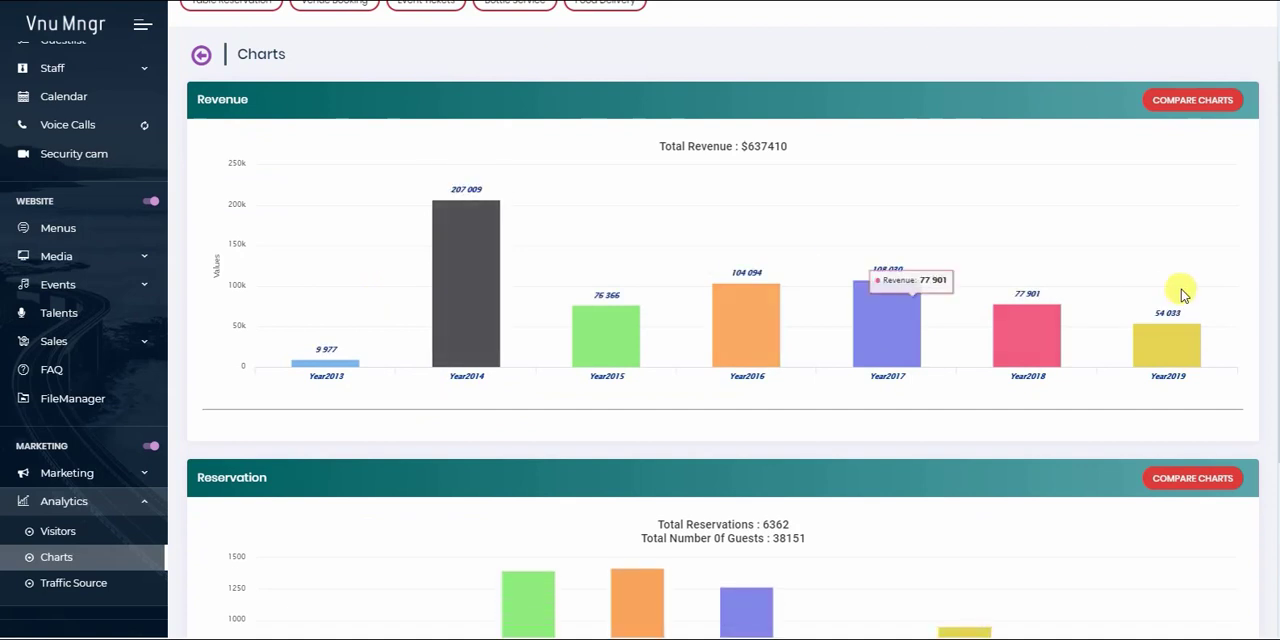
scroll("down", 3)
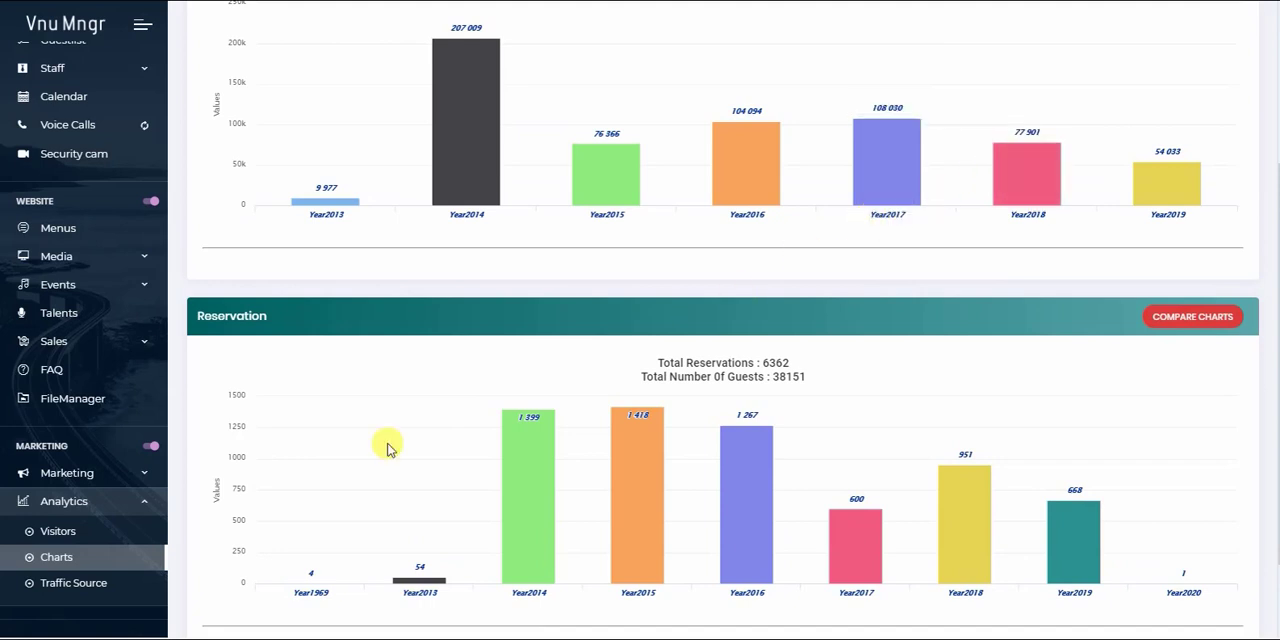
mouse_move(997, 422)
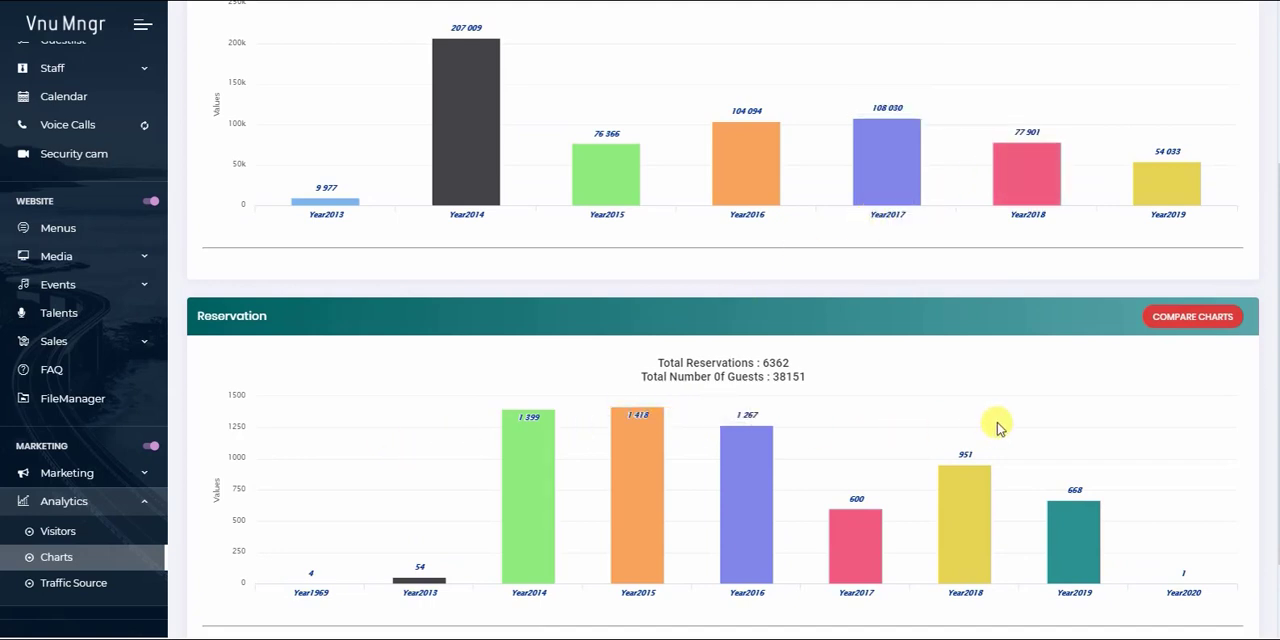
mouse_move(475, 157)
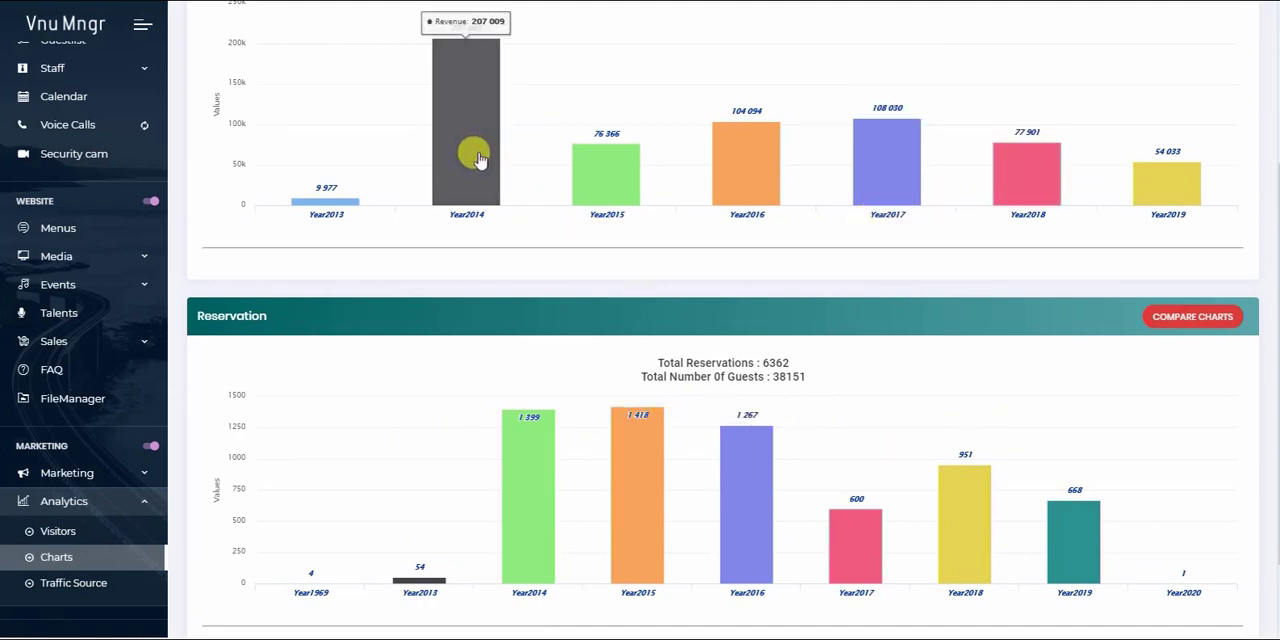
mouse_move(887, 177)
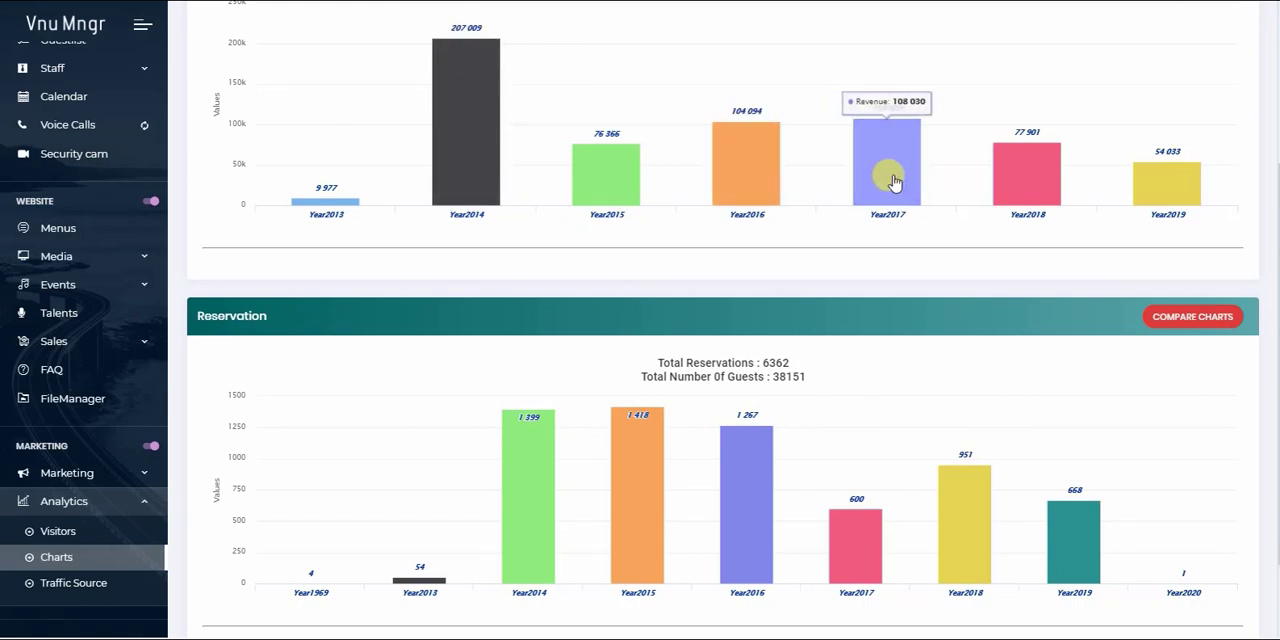
mouse_move(1027, 190)
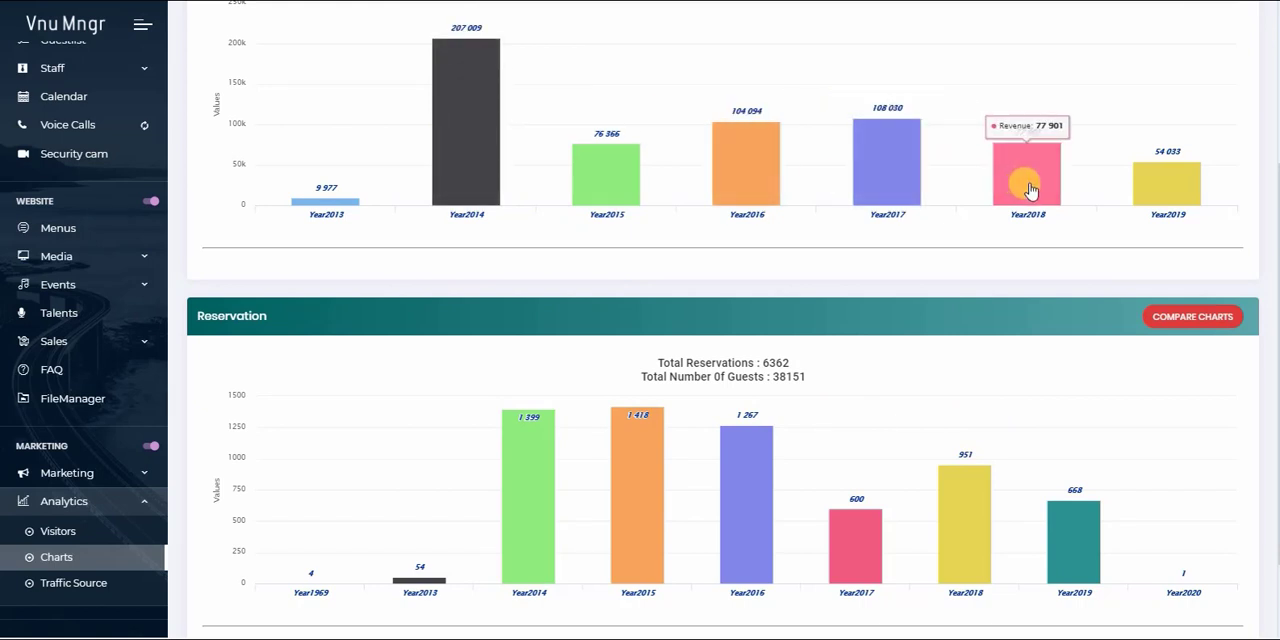
left_click(1025, 190)
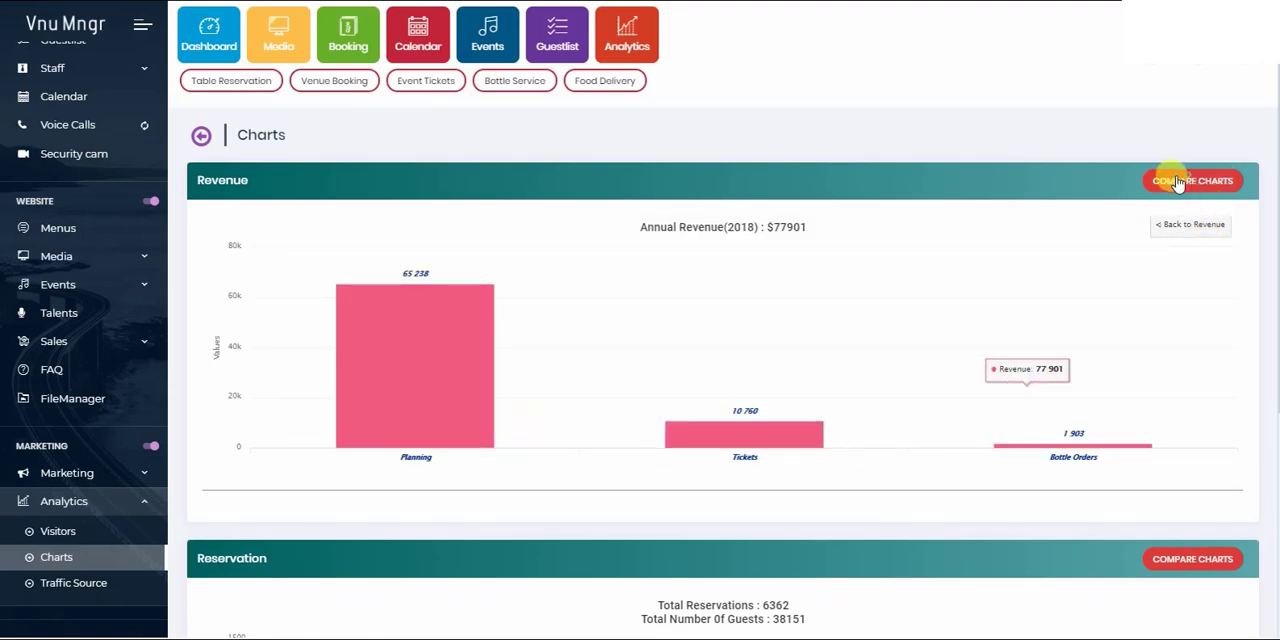
Step: Open Compare Charts for Planning revenue and scroll down to the comparison charts
left_click(1192, 180)
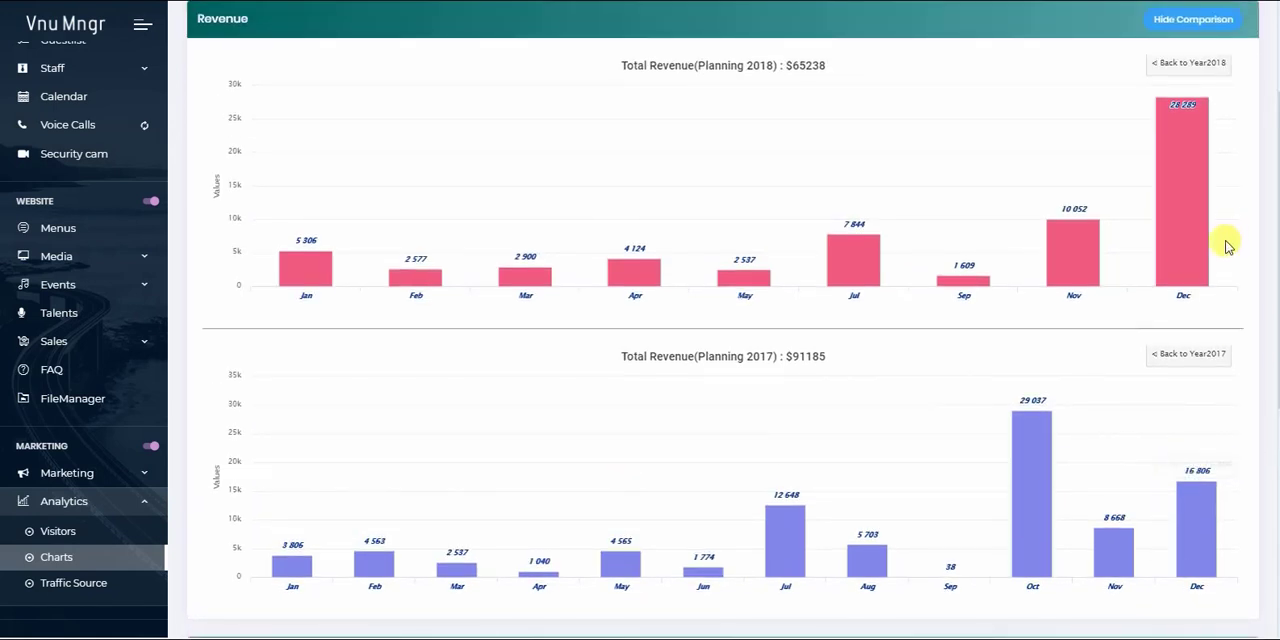
mouse_move(1205, 320)
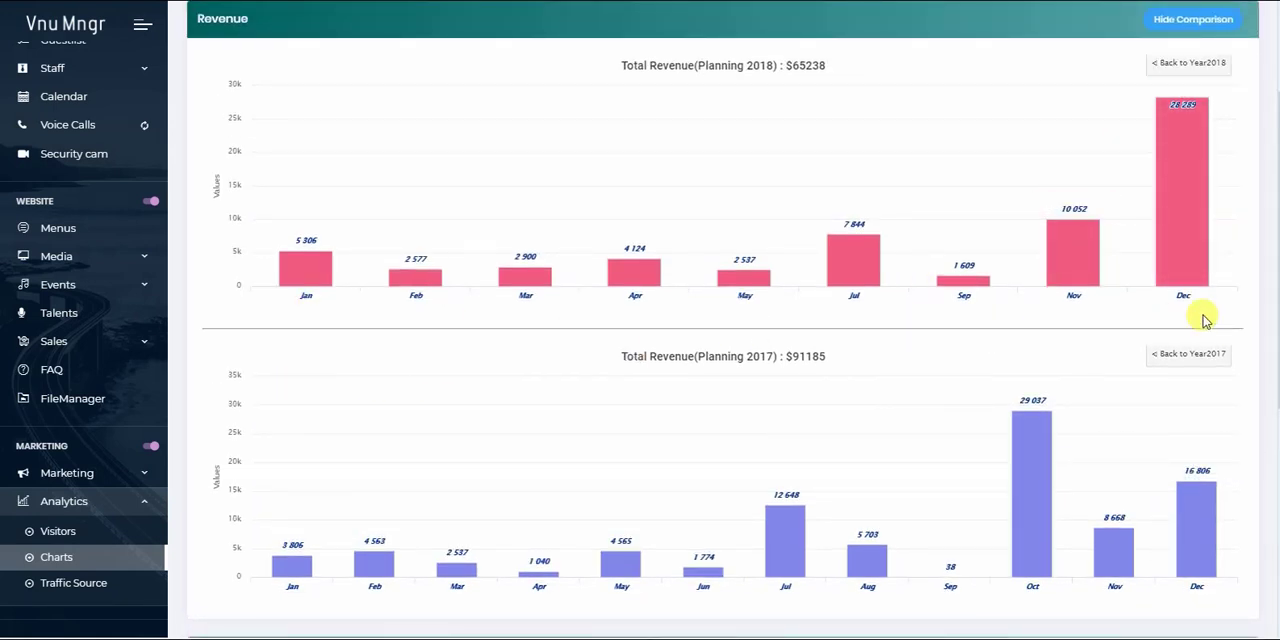
mouse_move(810, 465)
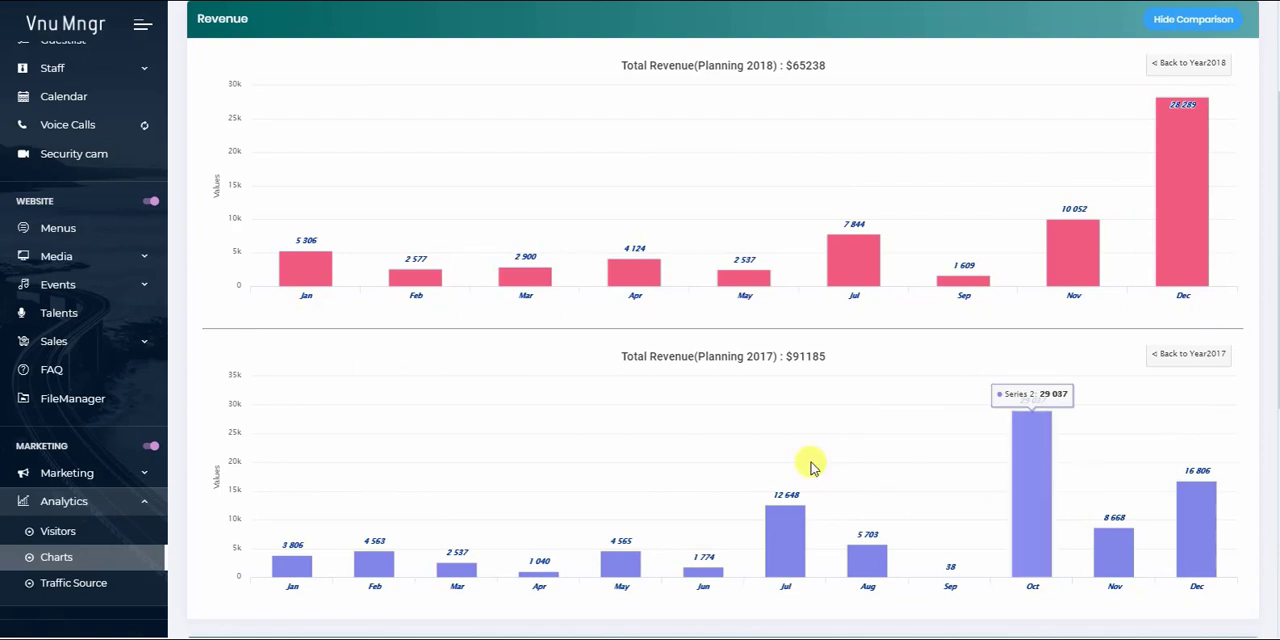
mouse_move(810, 465)
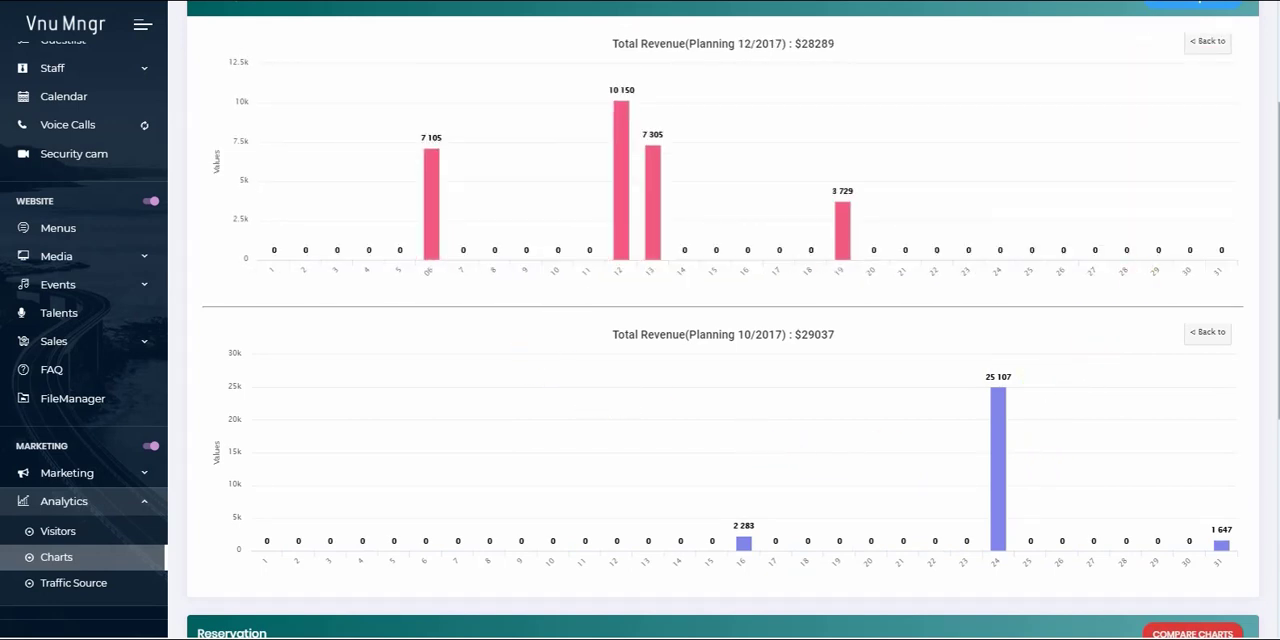
mouse_move(997, 395)
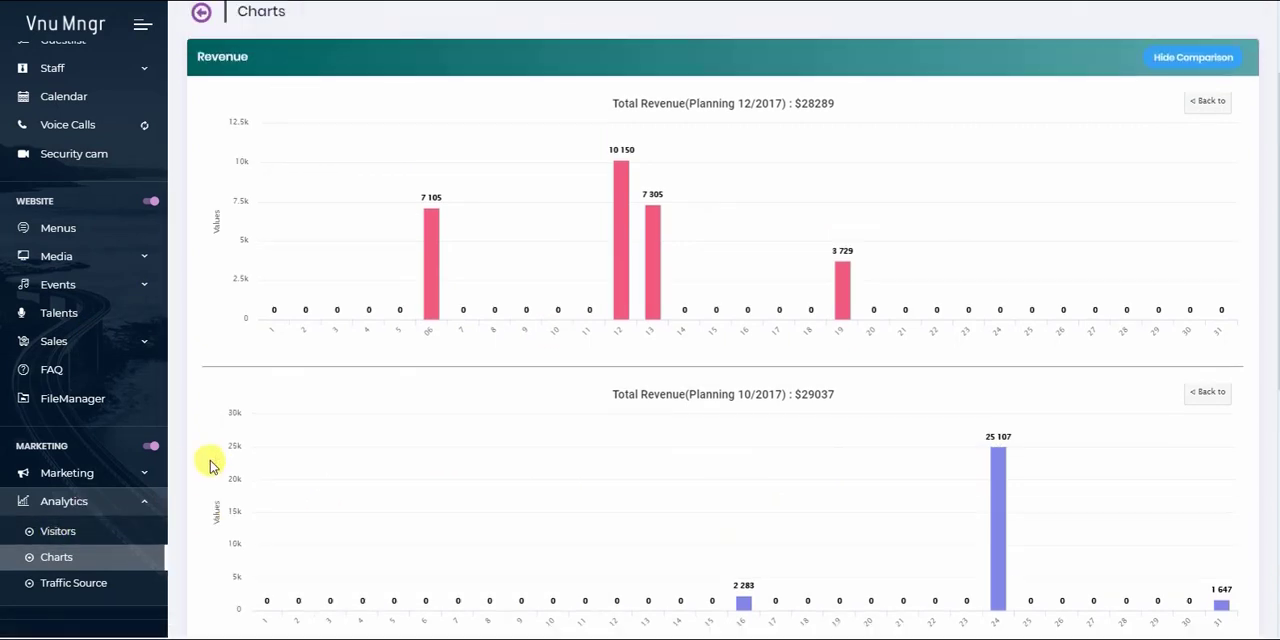
scroll("down", 3)
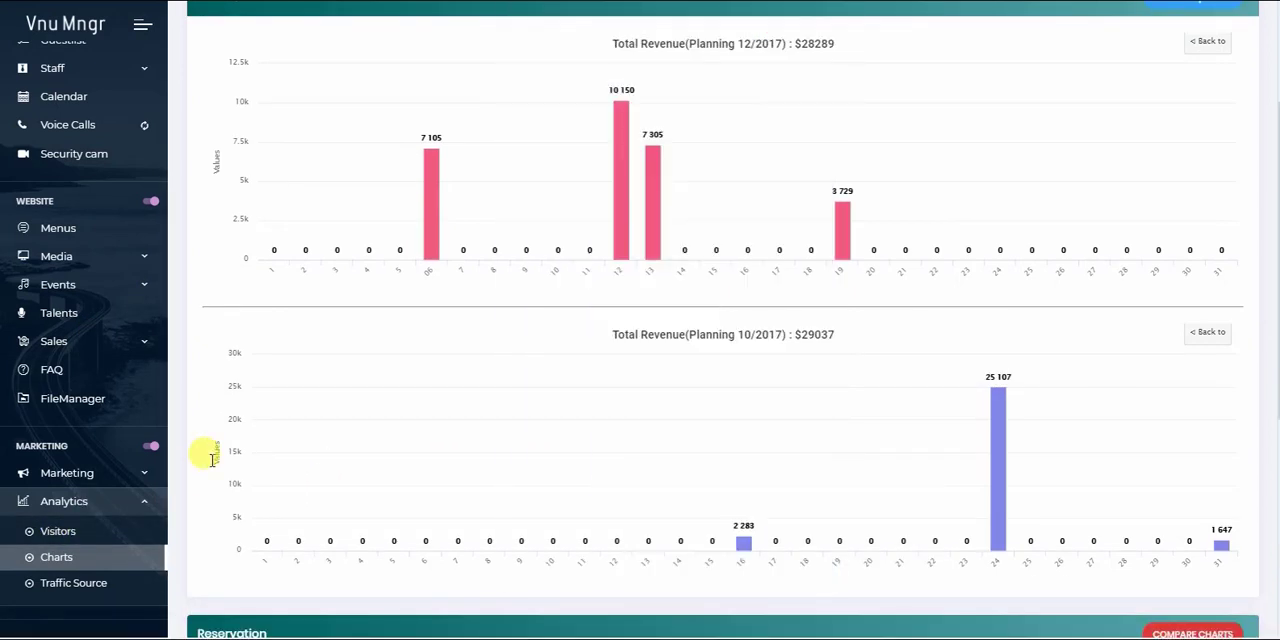
mouse_move(210, 463)
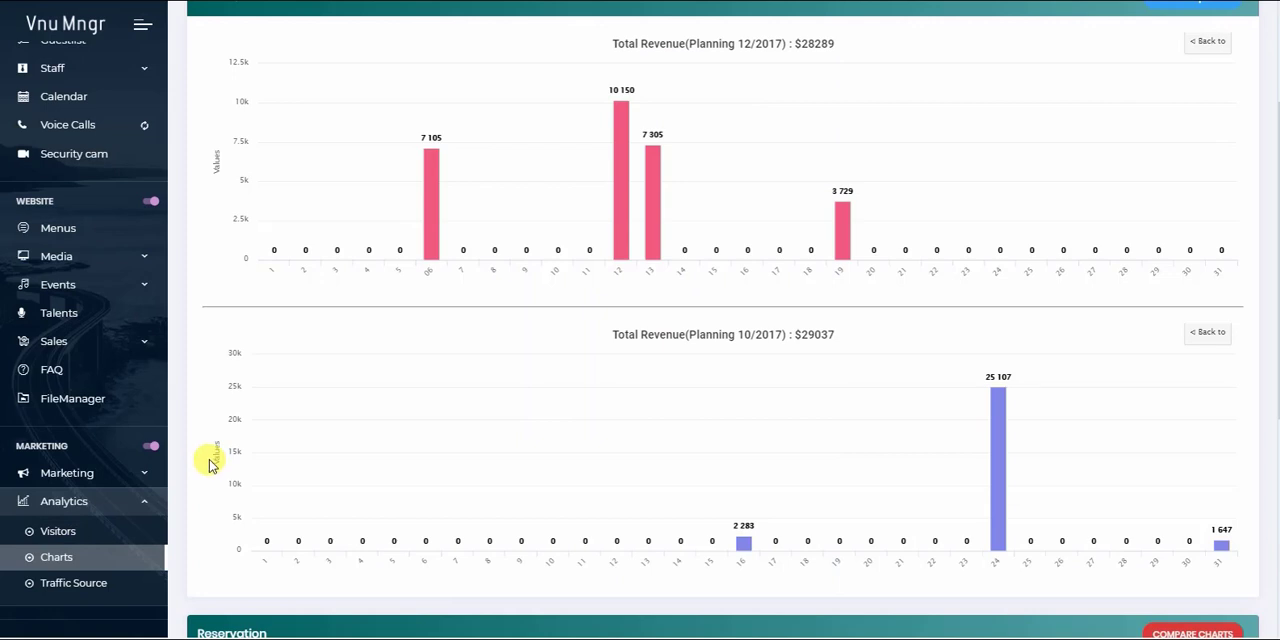
mouse_move(855, 400)
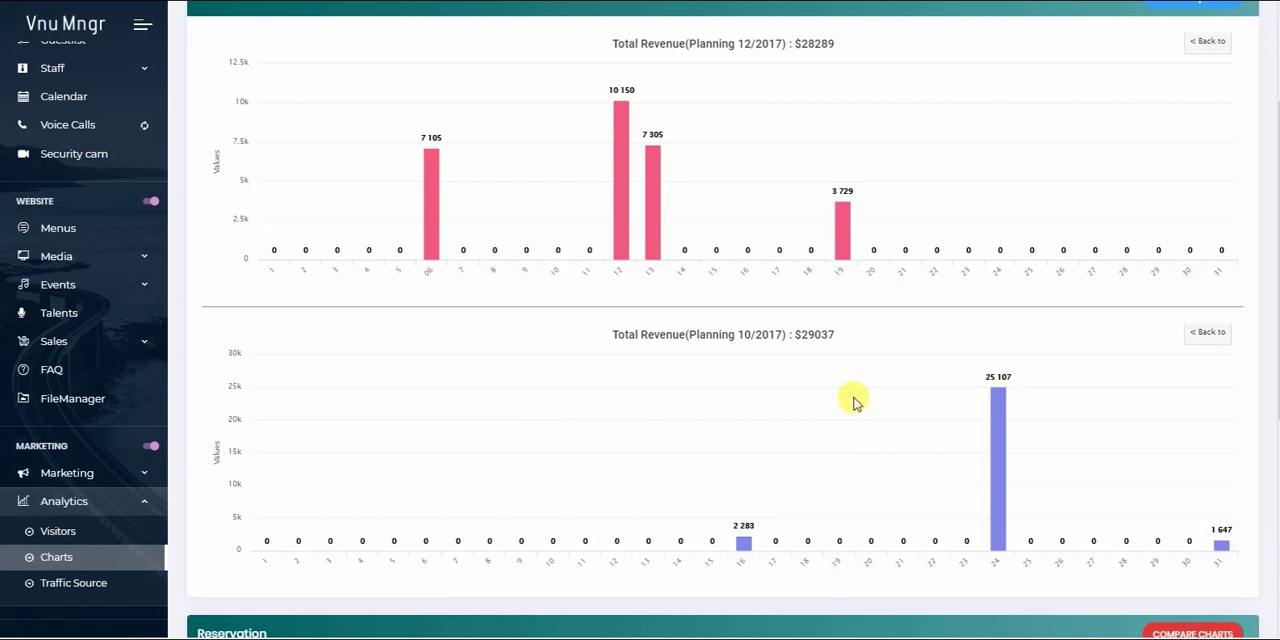
mouse_move(997, 390)
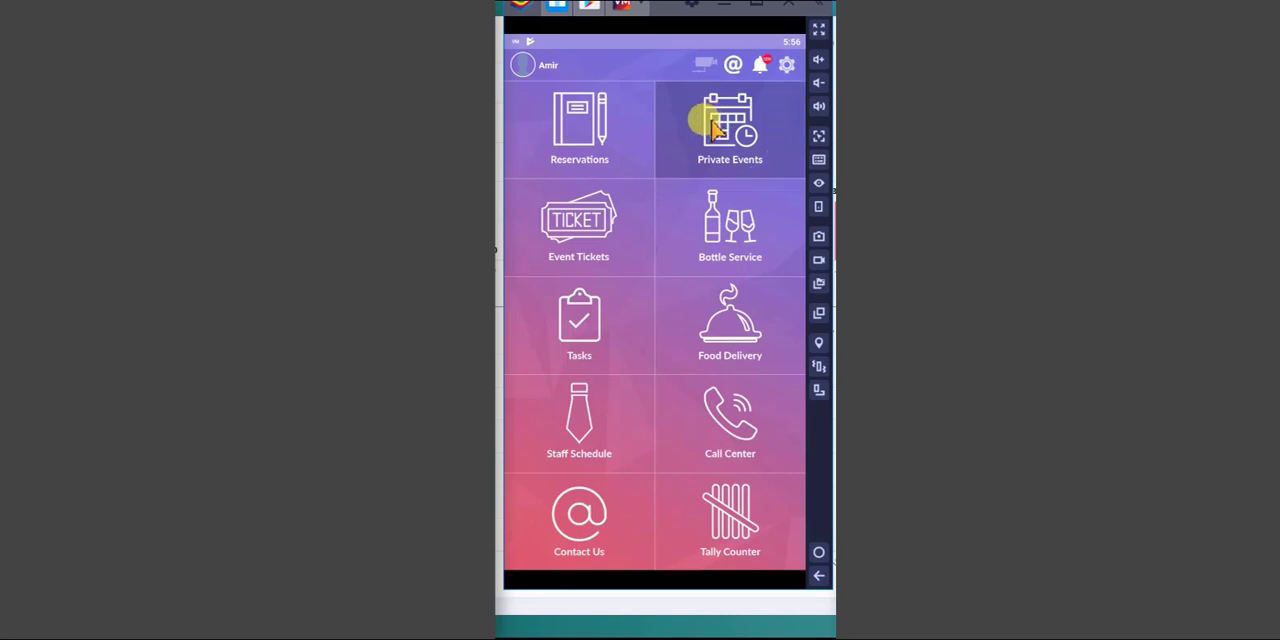
mouse_move(710, 85)
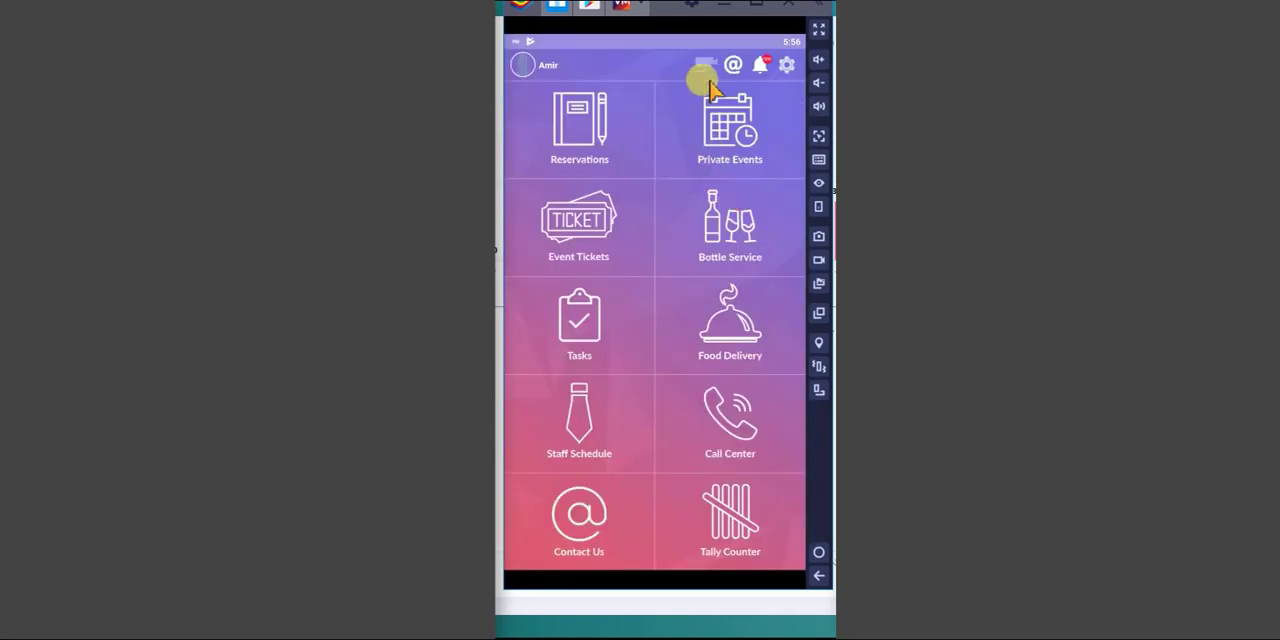
mouse_move(725, 125)
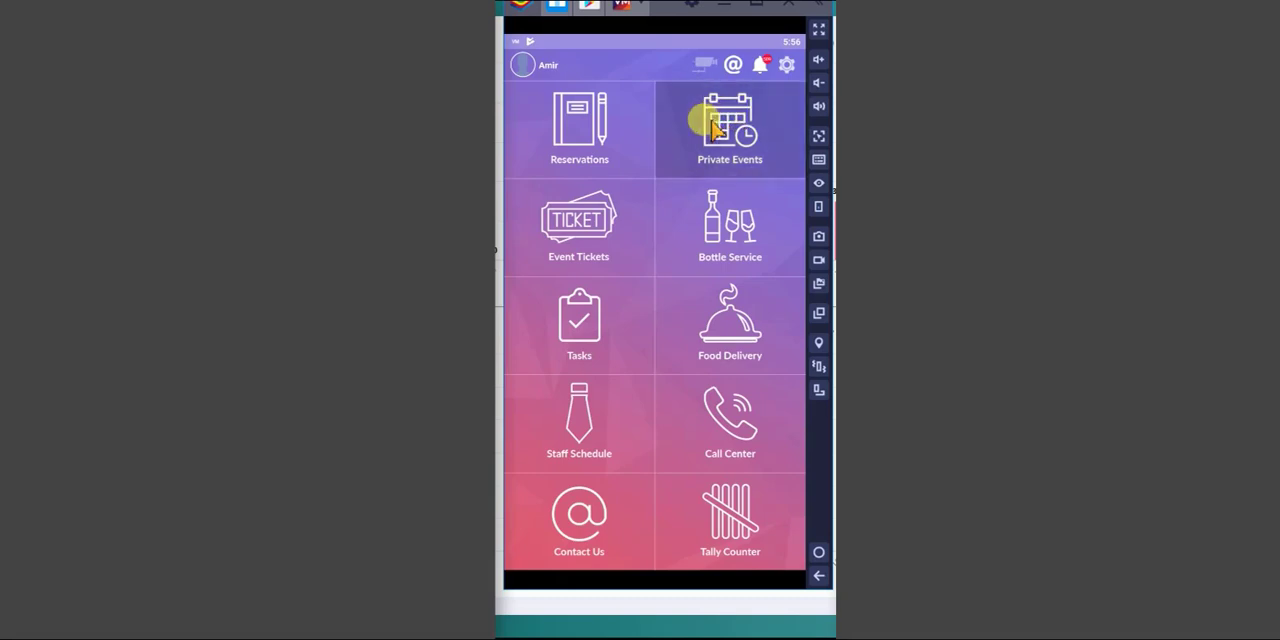
mouse_move(707, 82)
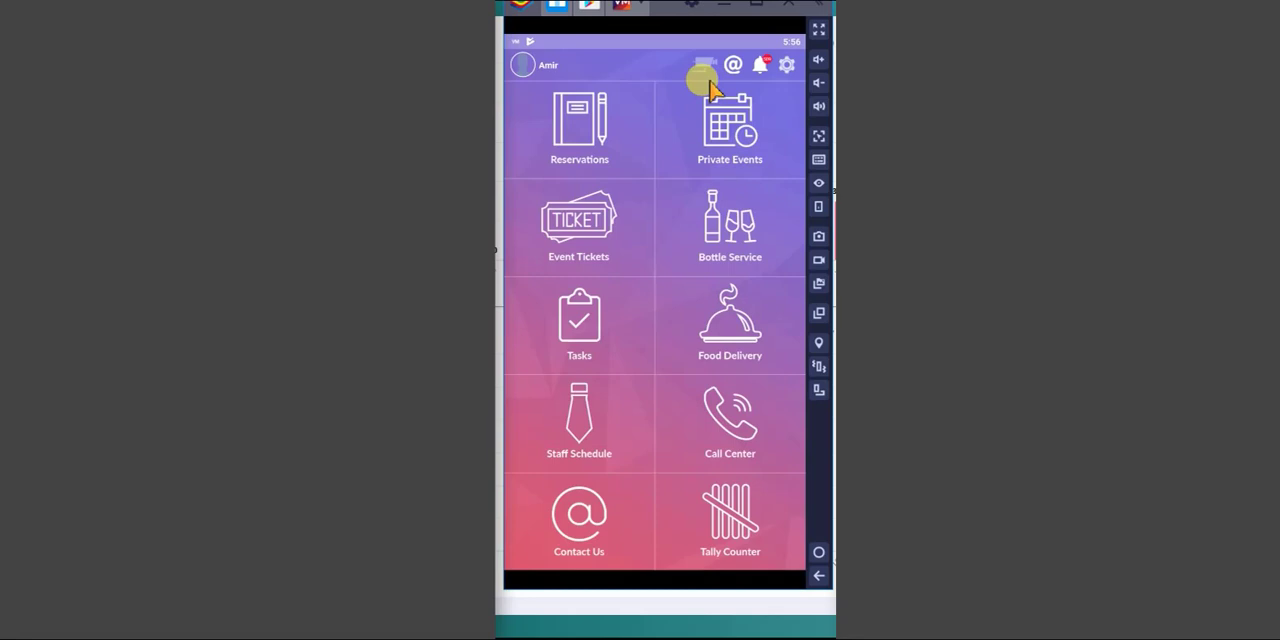
mouse_move(725, 120)
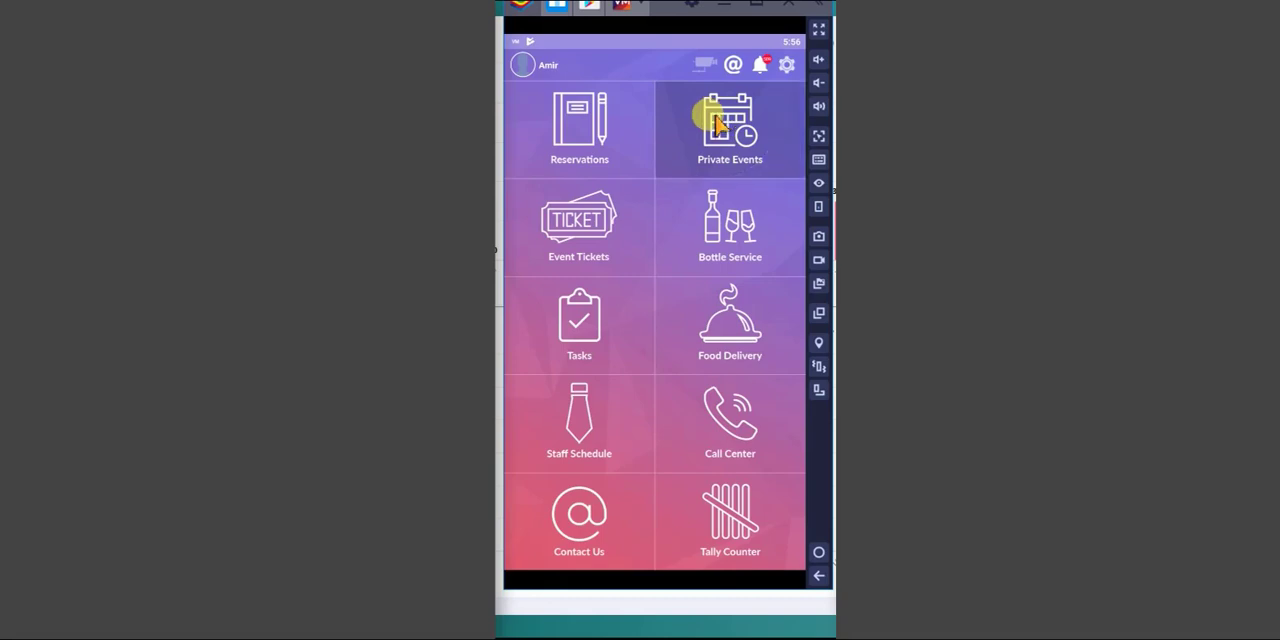
mouse_move(715, 90)
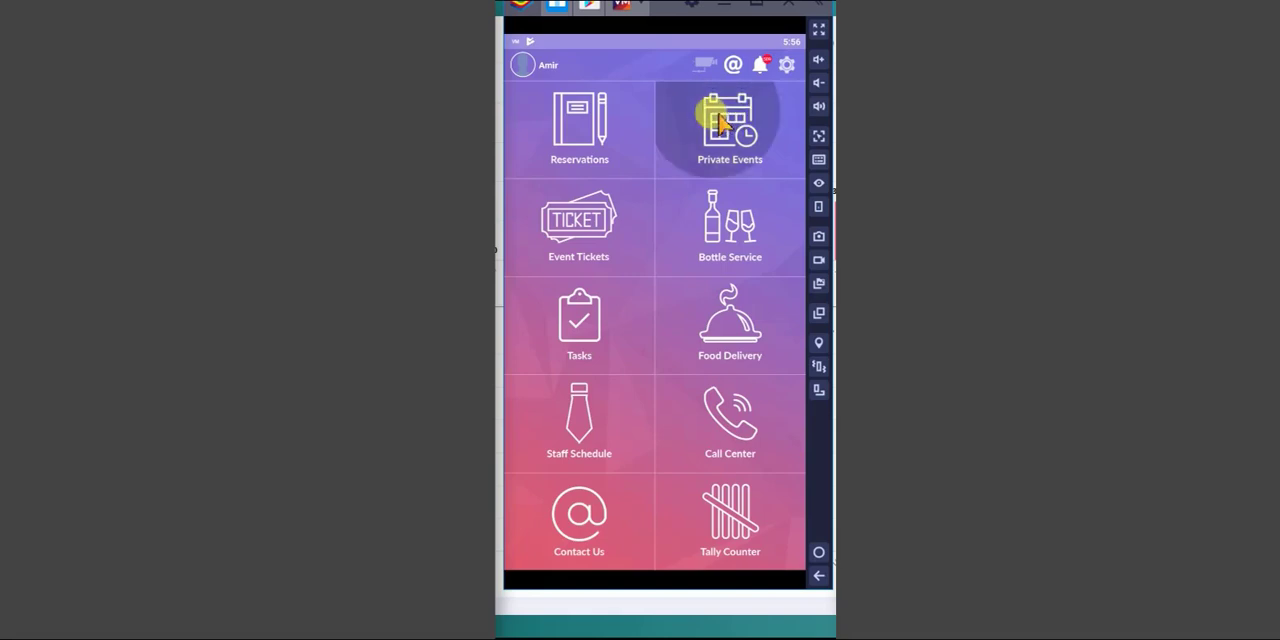
mouse_move(710, 85)
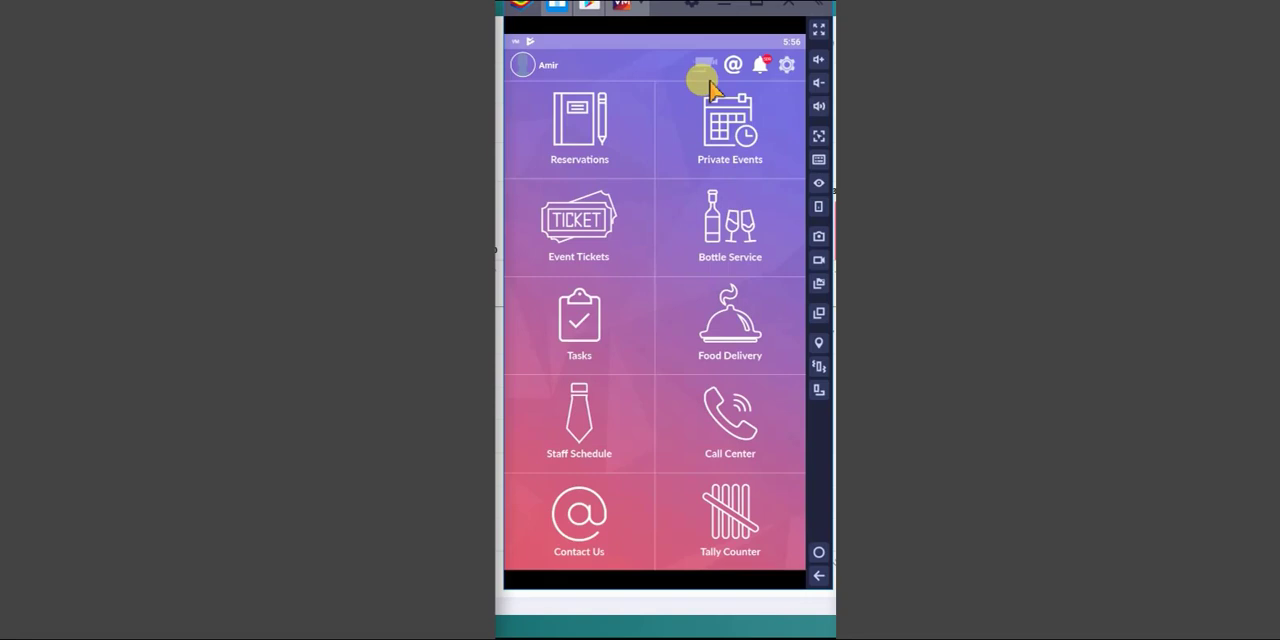
mouse_move(720, 120)
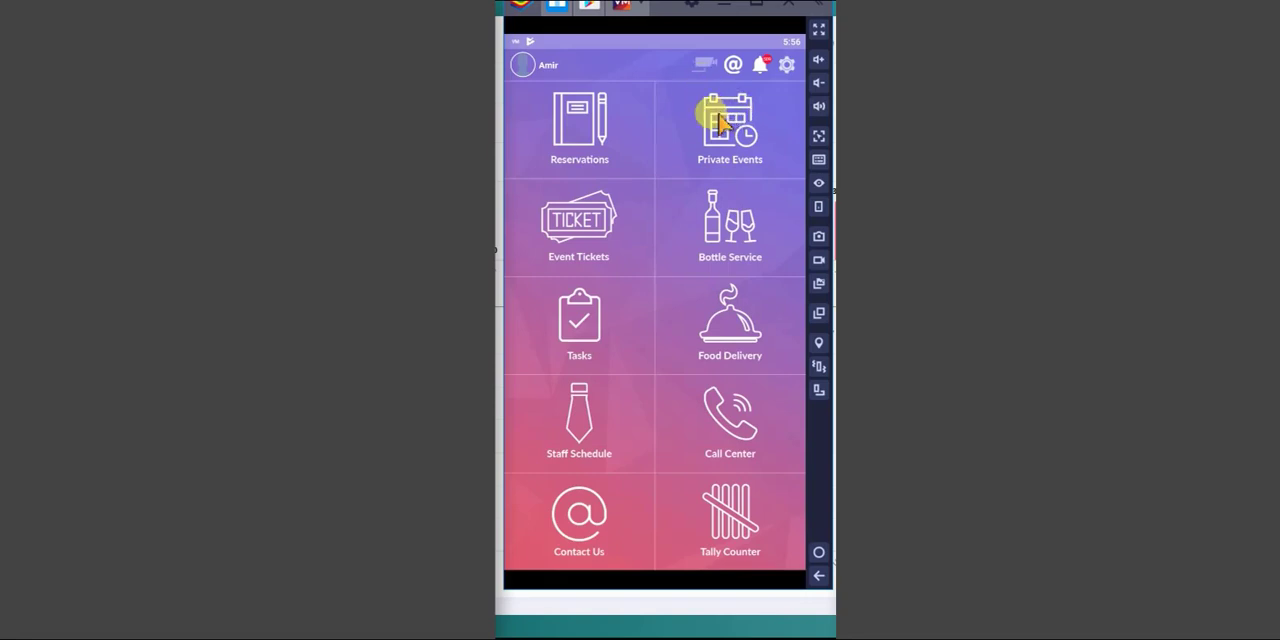
Step: Tap the Private Events tile on the app home grid to list upcoming events
left_click(730, 125)
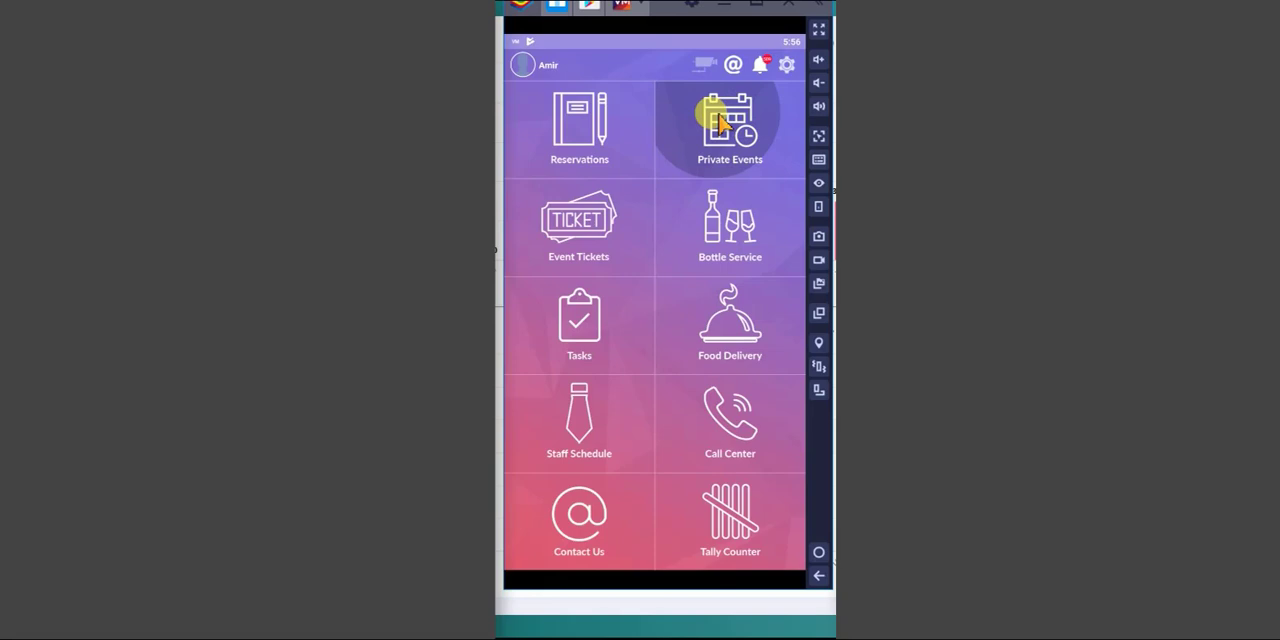
mouse_move(715, 107)
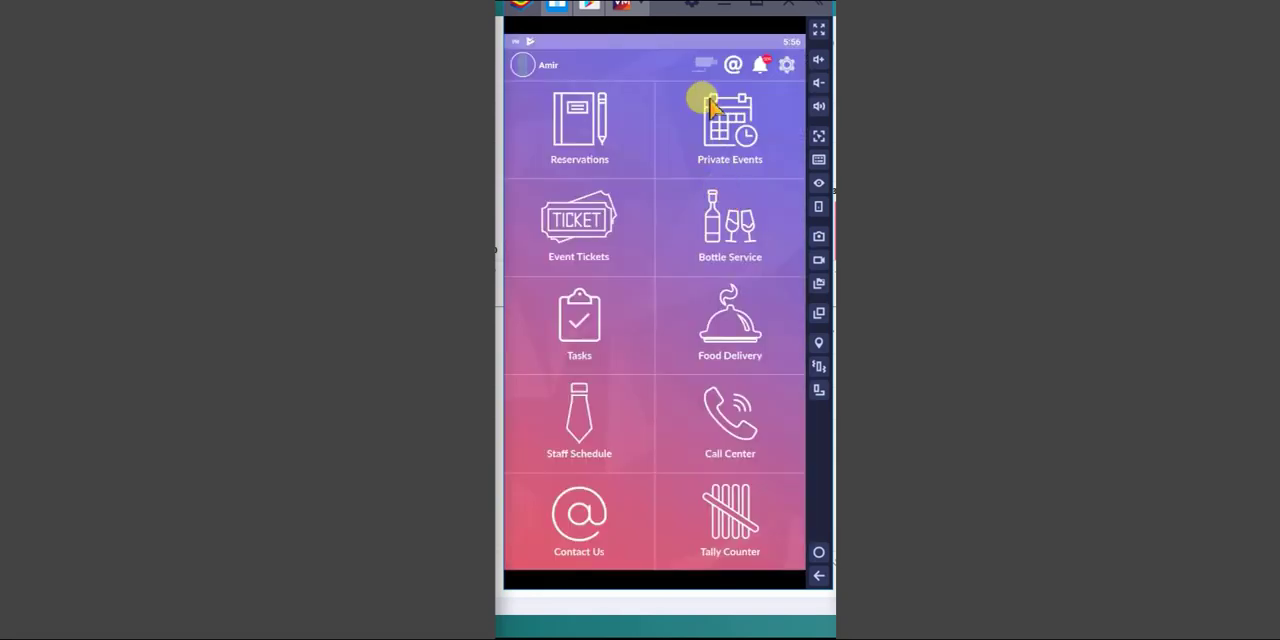
mouse_move(708, 85)
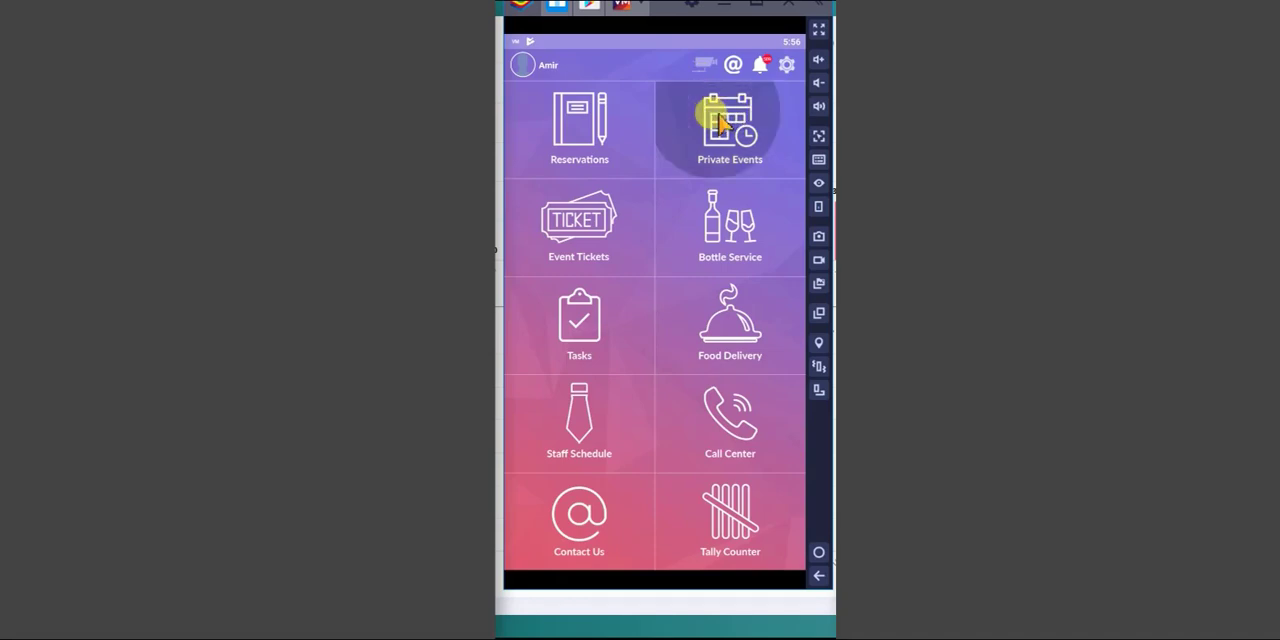
left_click(730, 125)
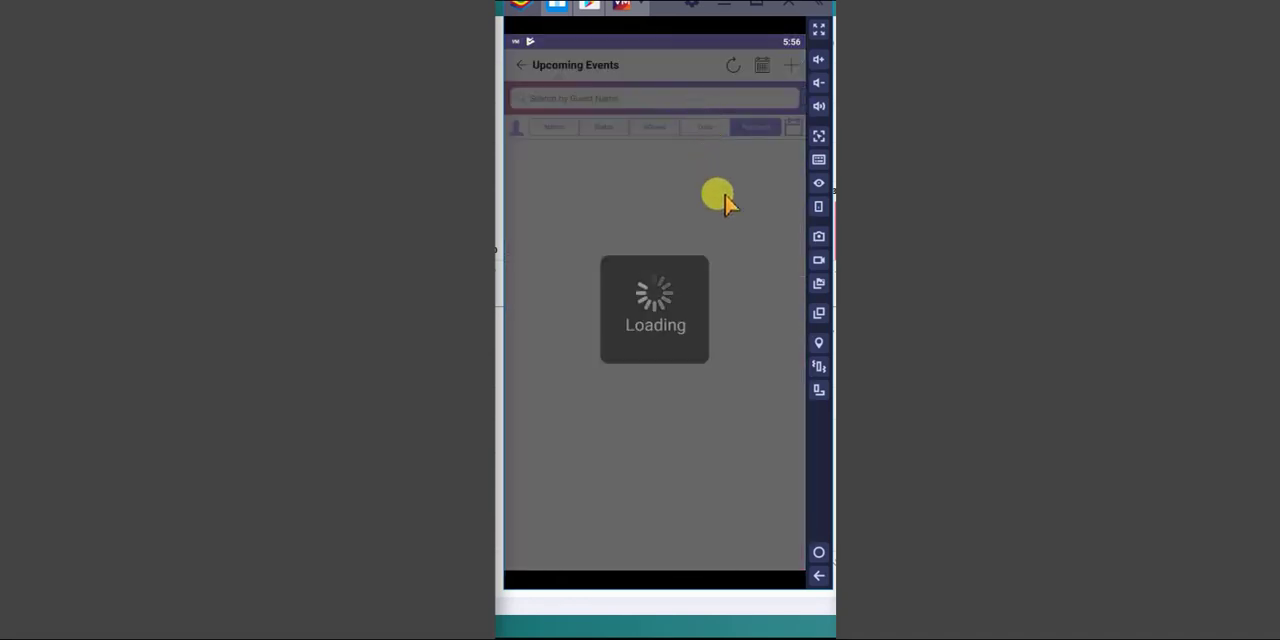
mouse_move(665, 160)
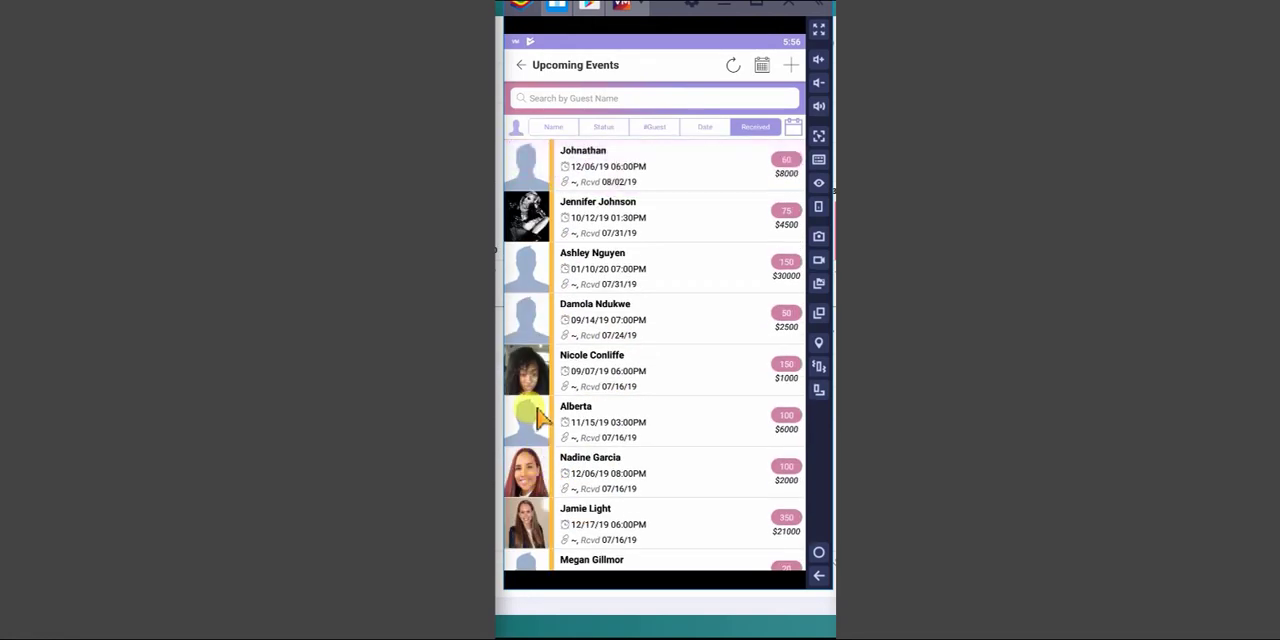
mouse_move(637, 483)
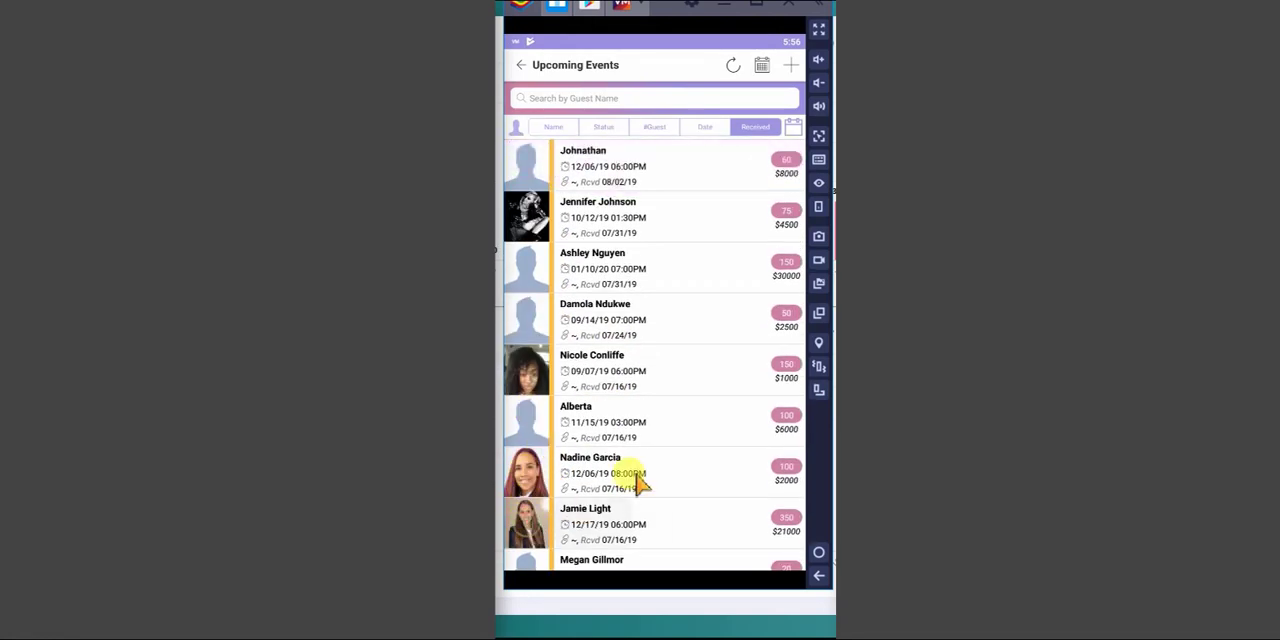
left_click(585, 508)
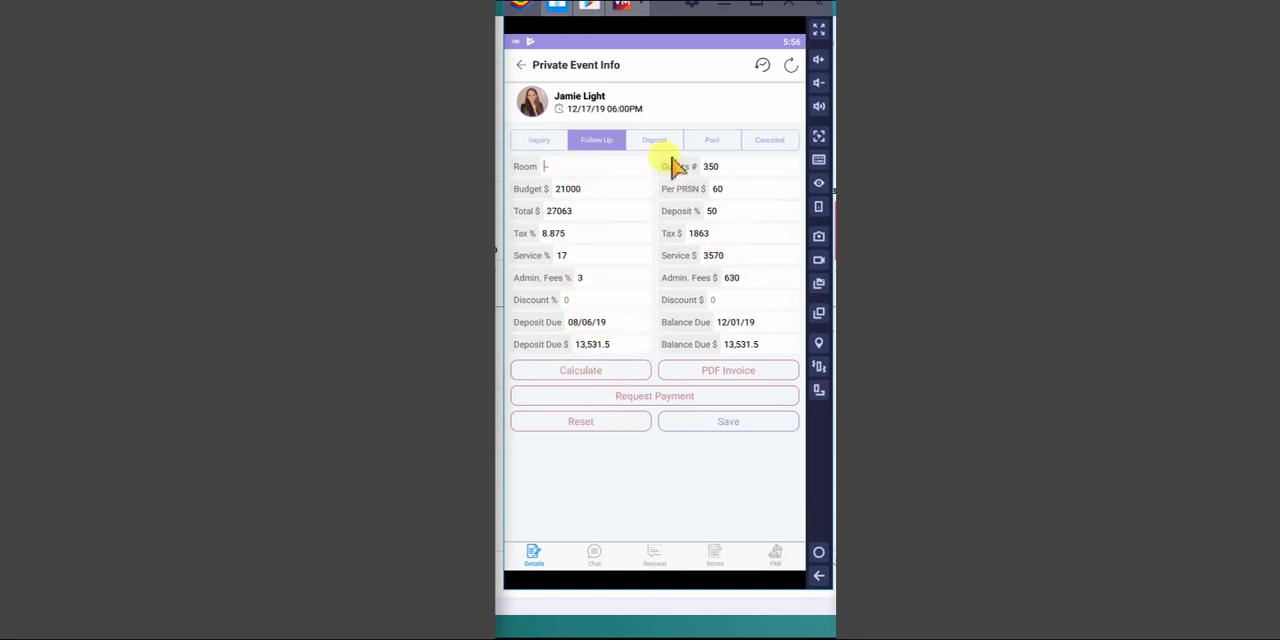
Step: Review the event's notes and its food-and-beverage order
left_click(594, 555)
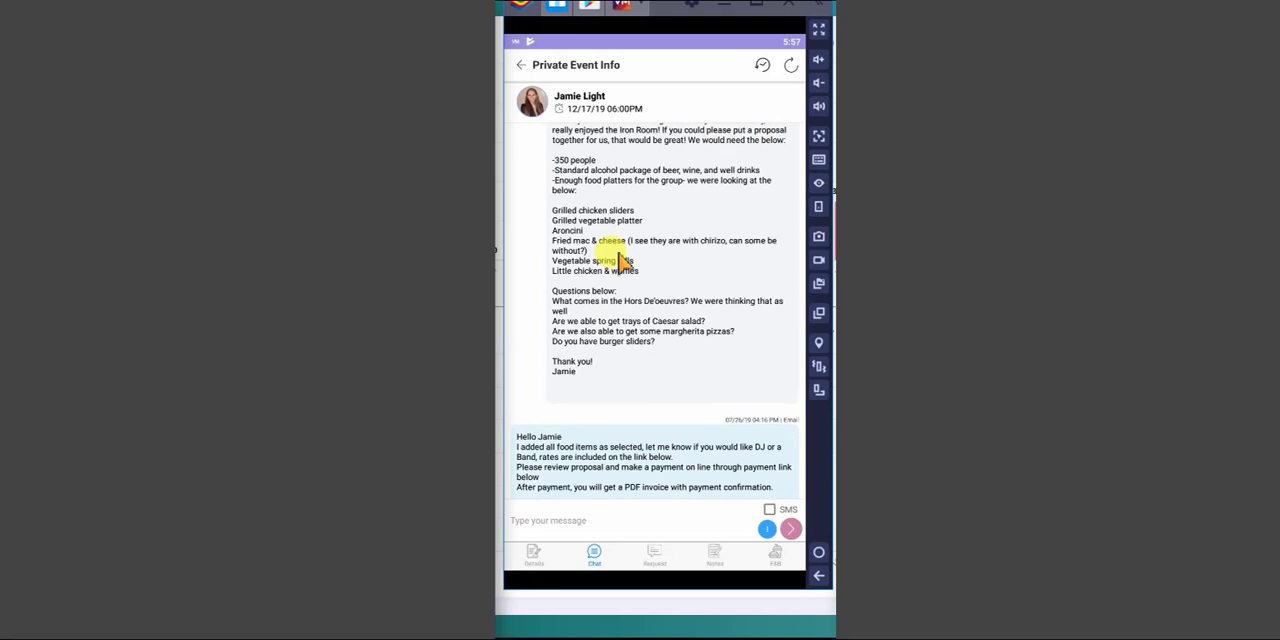
left_click(714, 554)
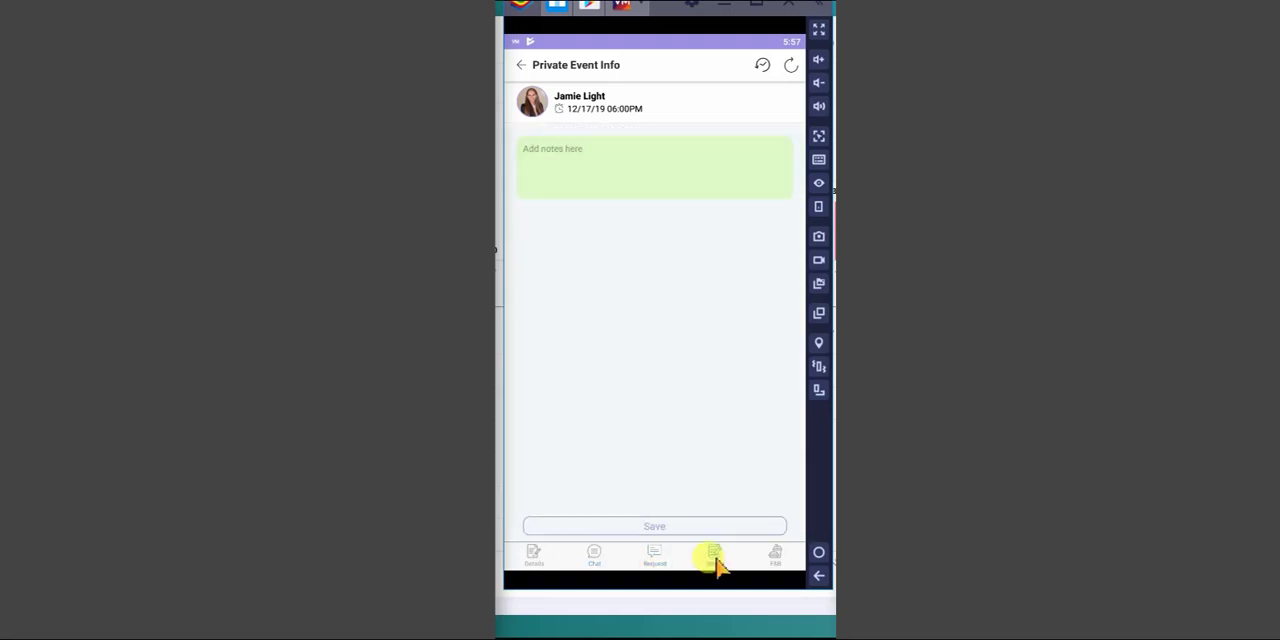
left_click(774, 555)
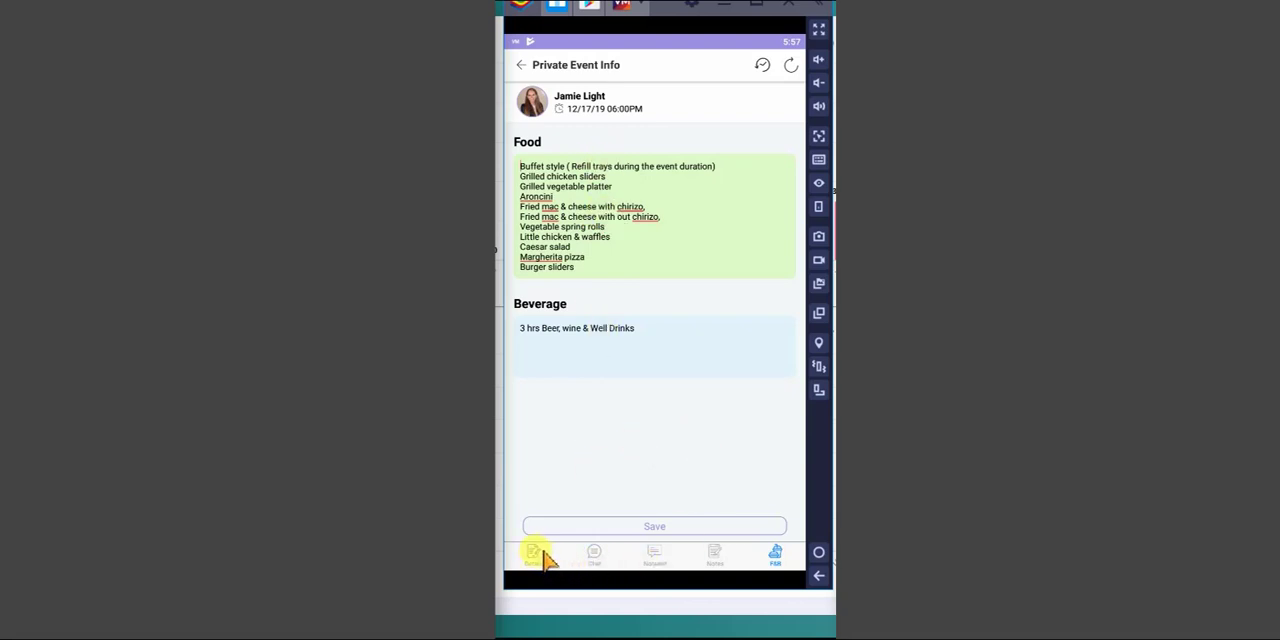
Step: Back on Details, view the pricing breakdown and generate the $27063 PDF invoice
left_click(533, 553)
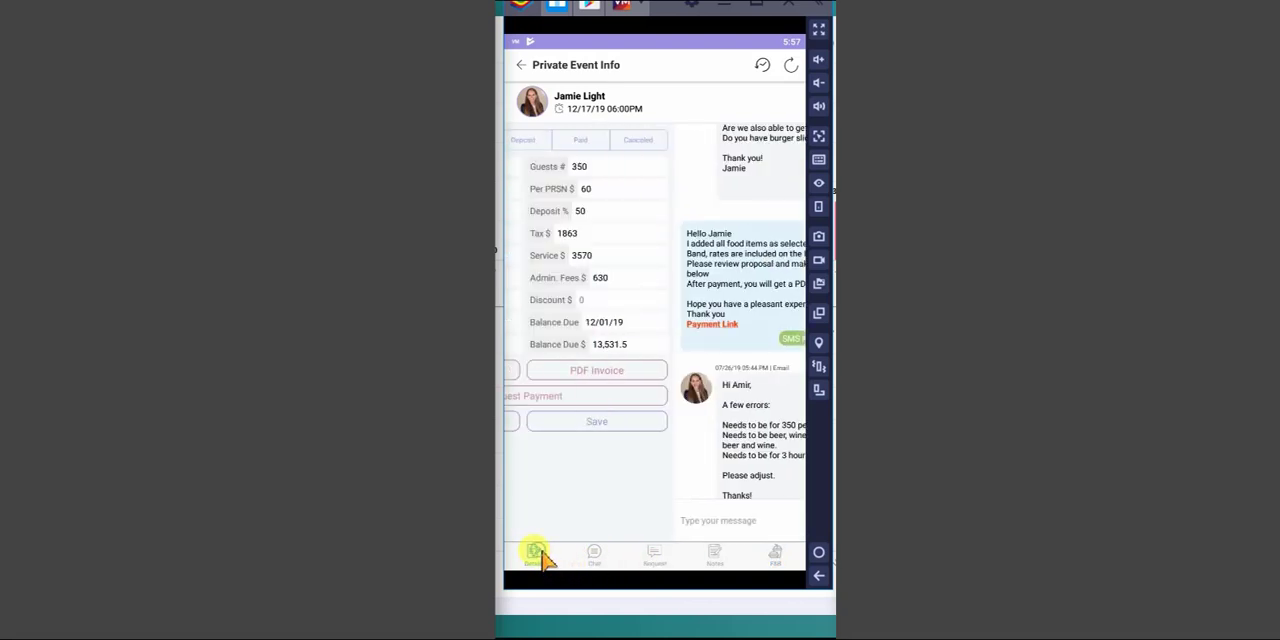
left_click(533, 555)
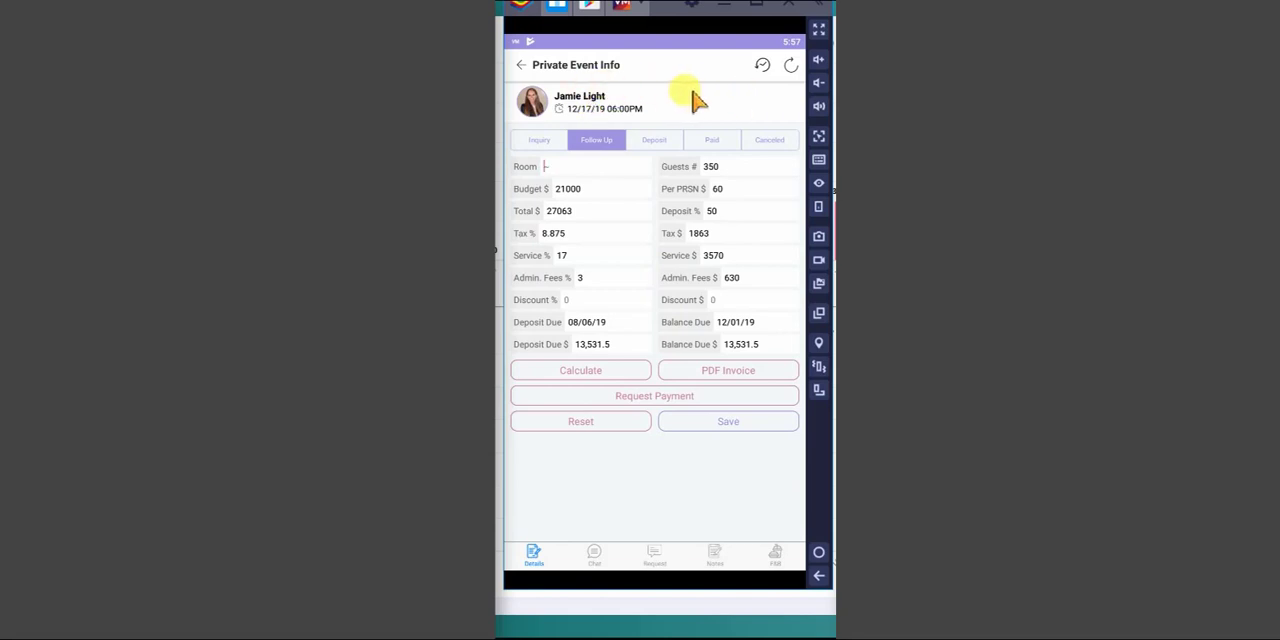
mouse_move(770, 385)
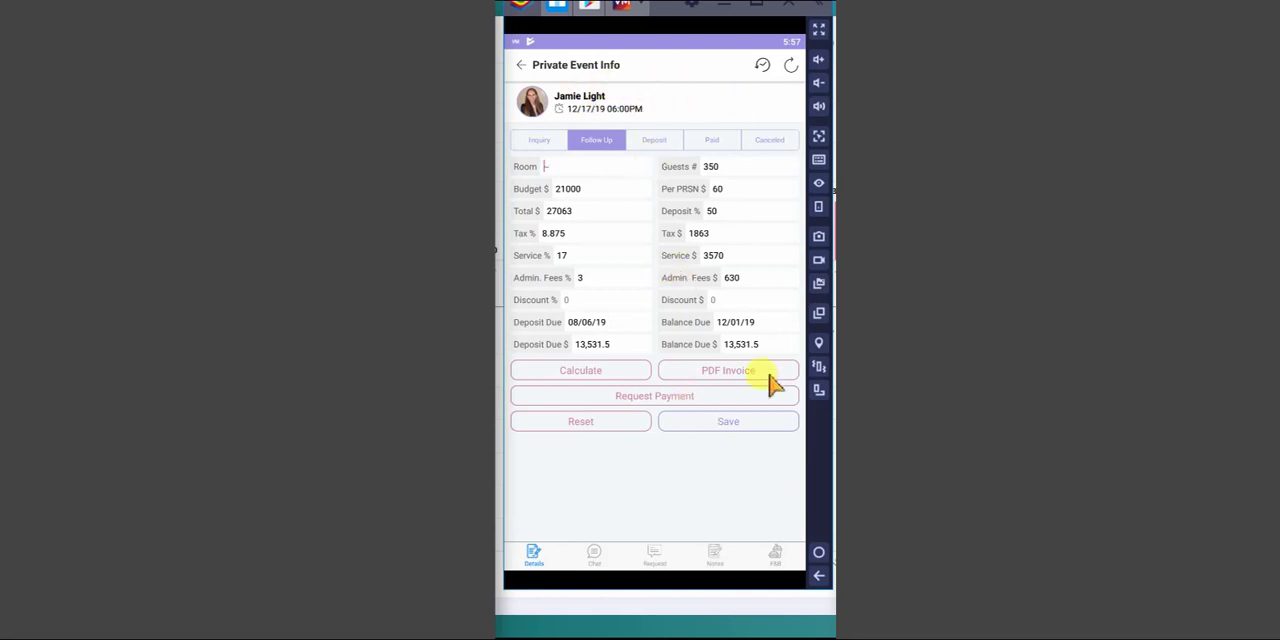
left_click(728, 370)
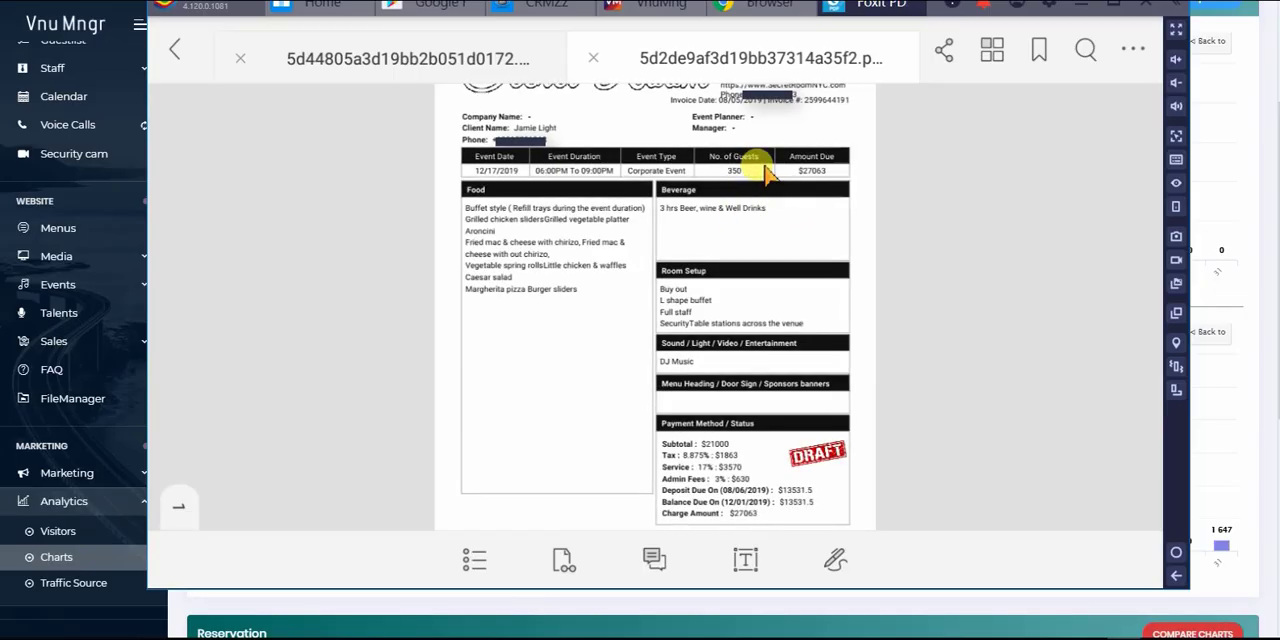
mouse_move(760, 455)
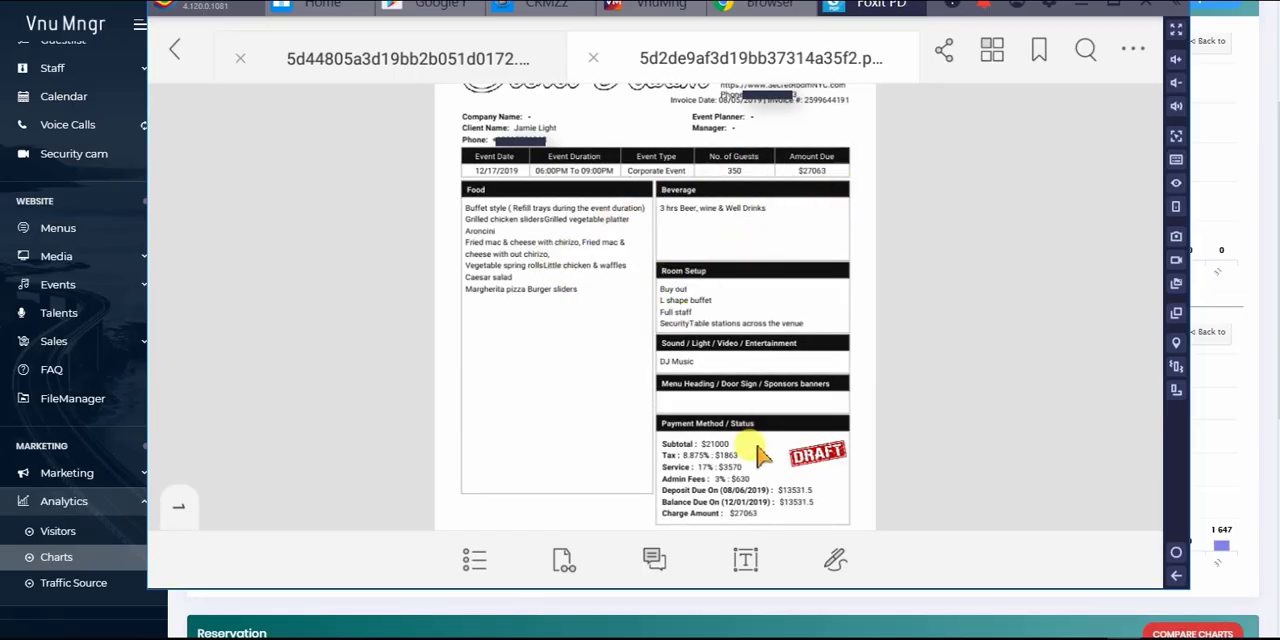
mouse_move(1130, 175)
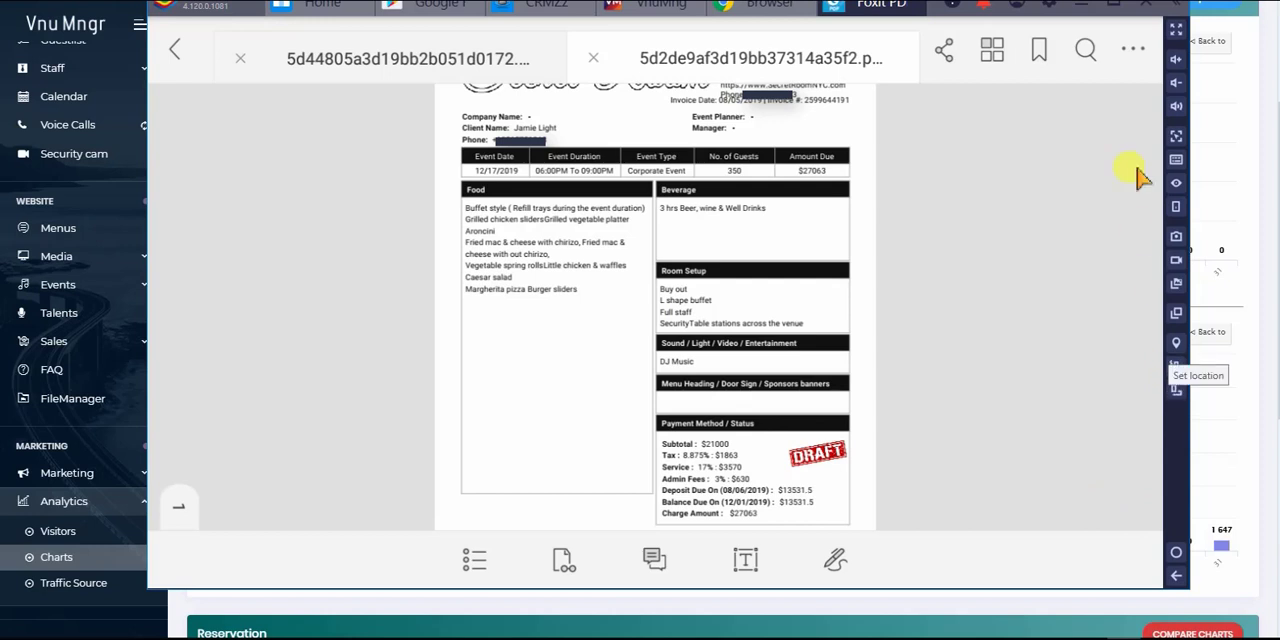
mouse_move(1185, 538)
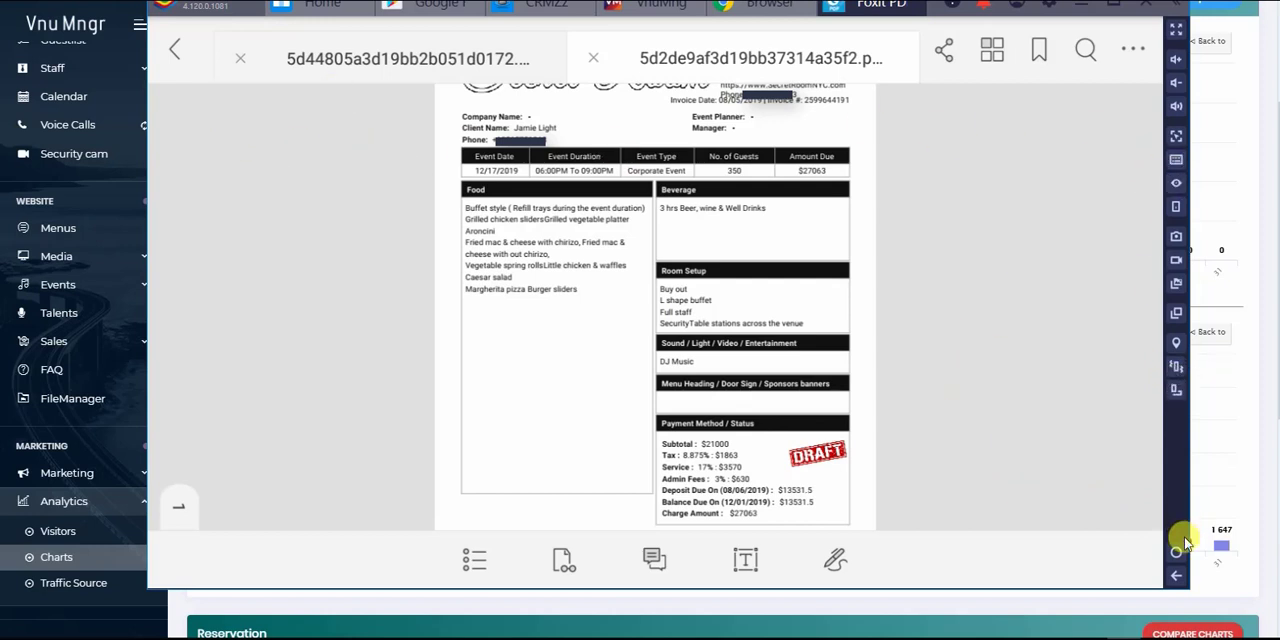
mouse_move(398, 130)
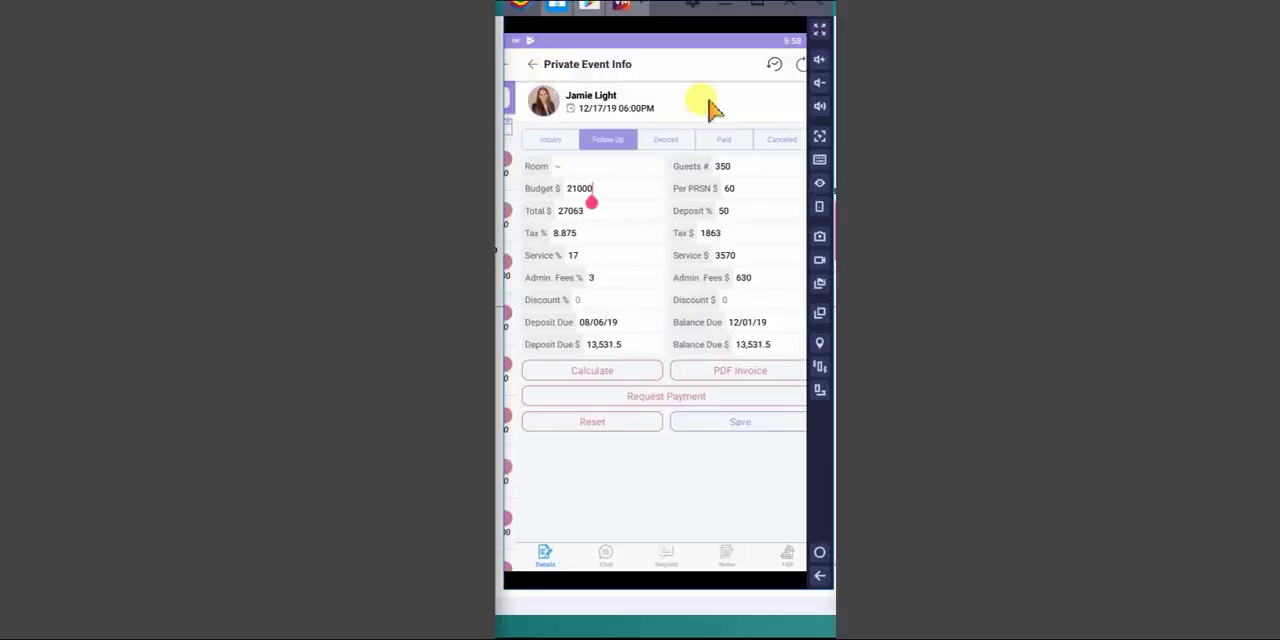
Step: Check the events calendar's bookings for August 24 and August 30, 2019
left_click(533, 64)
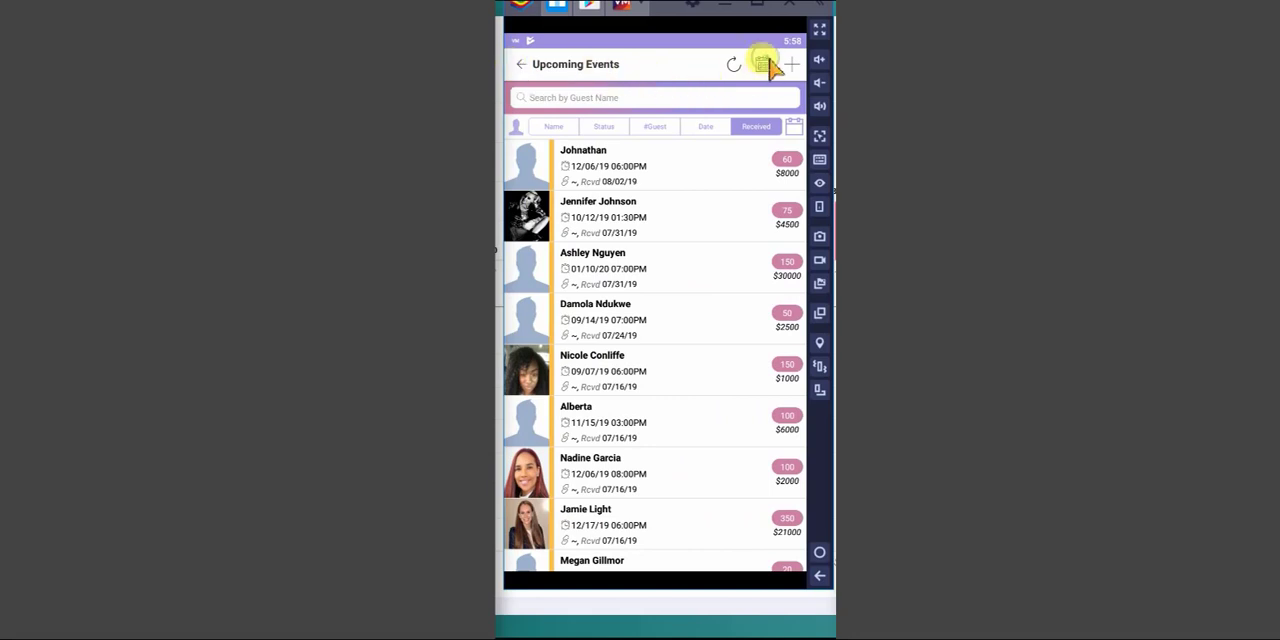
left_click(762, 64)
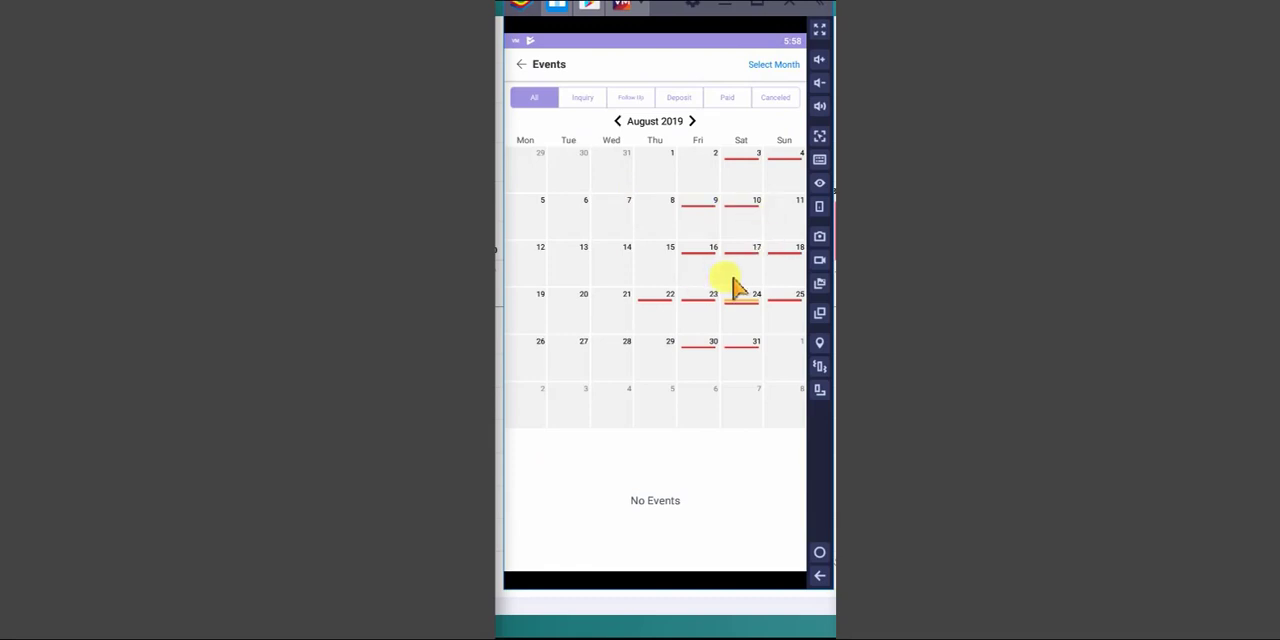
left_click(741, 294)
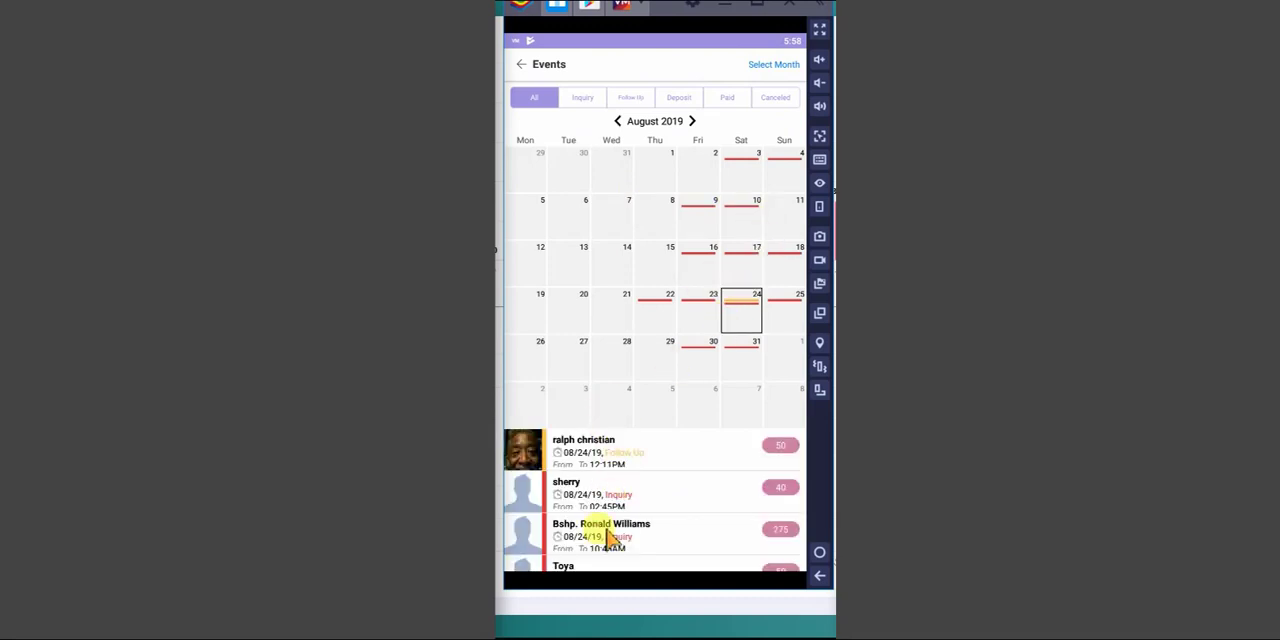
scroll("down", 3)
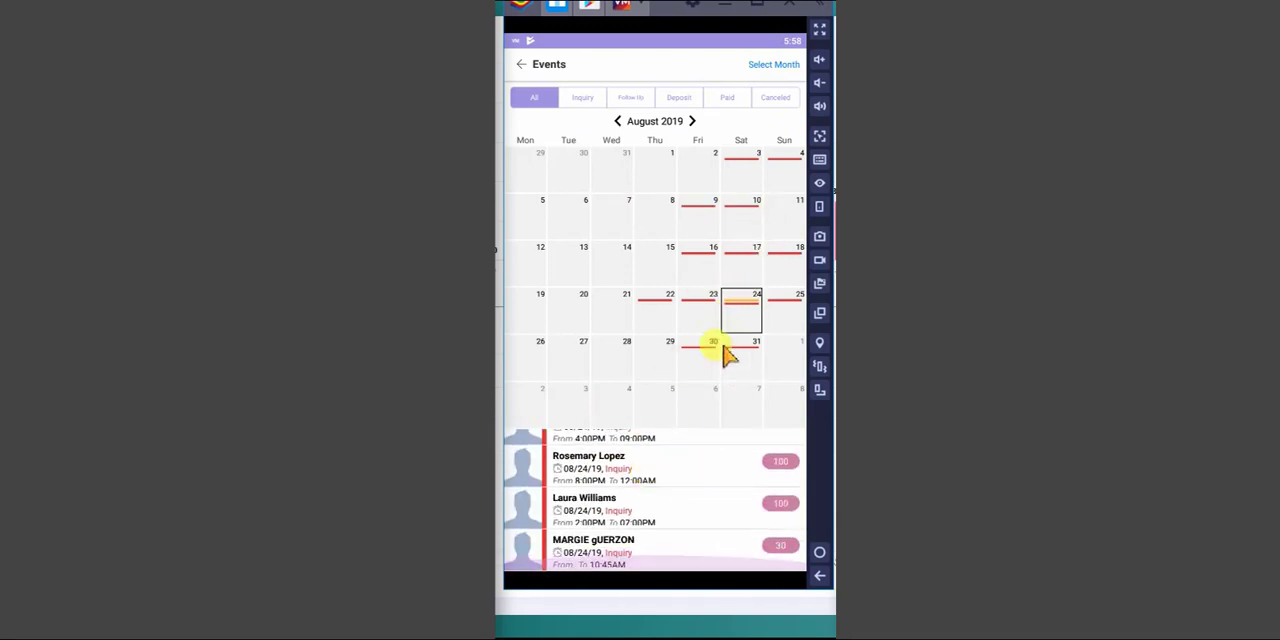
left_click(698, 305)
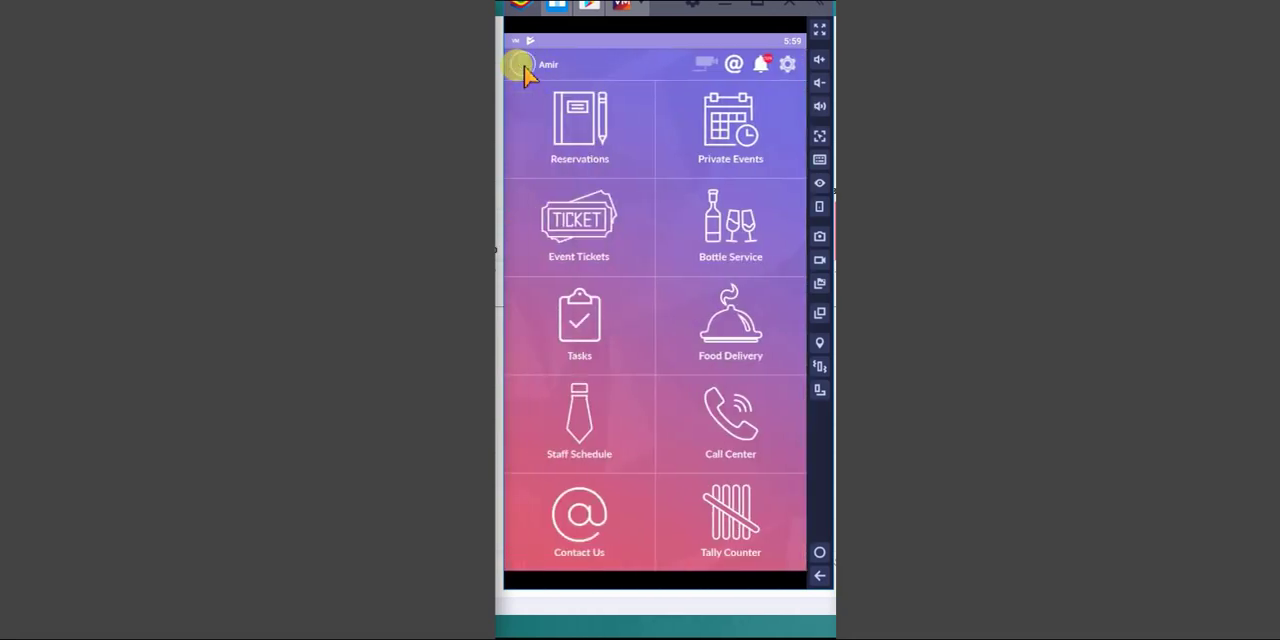
mouse_move(535, 205)
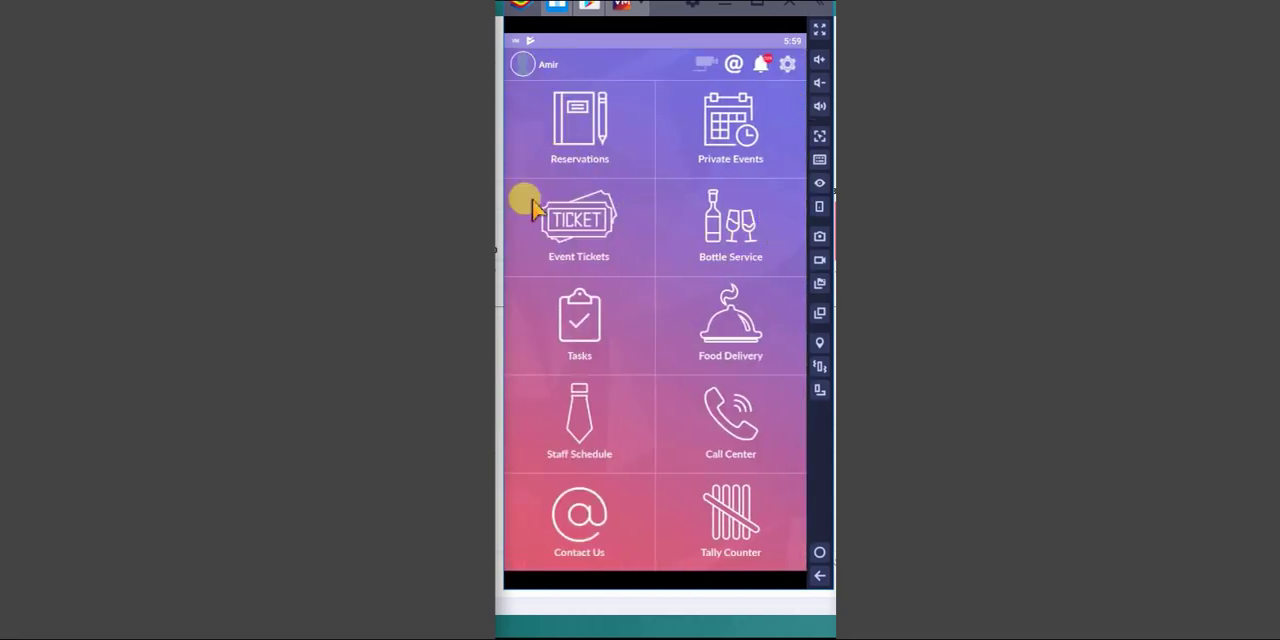
mouse_move(703, 275)
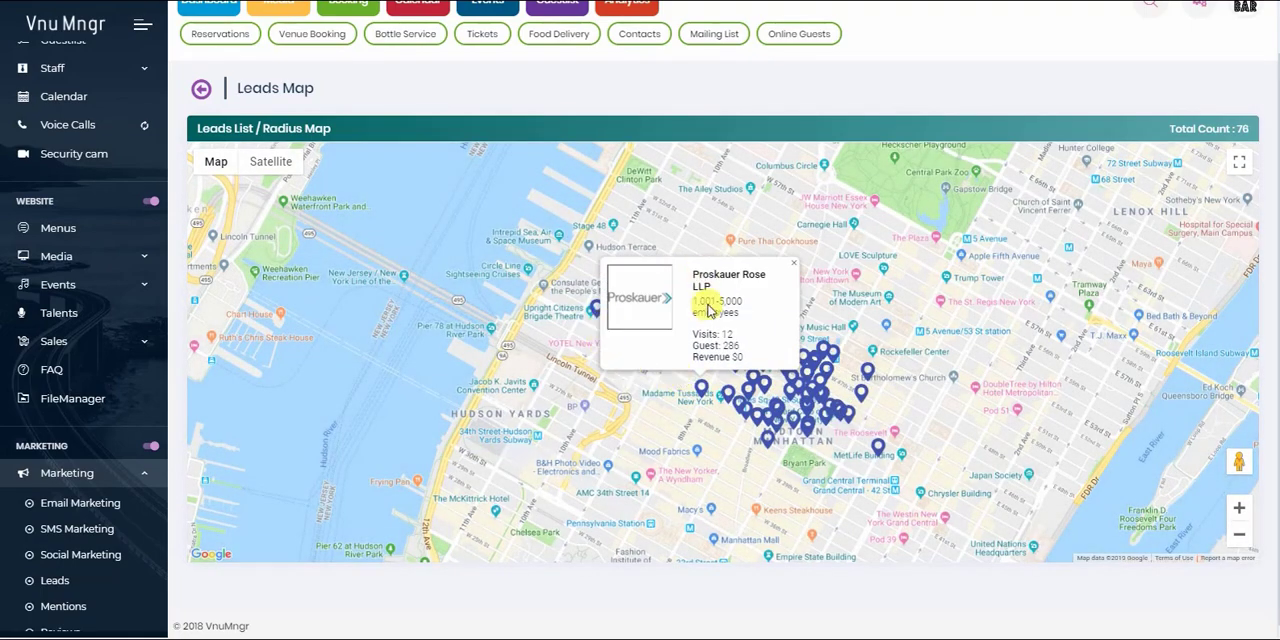
left_click(822, 357)
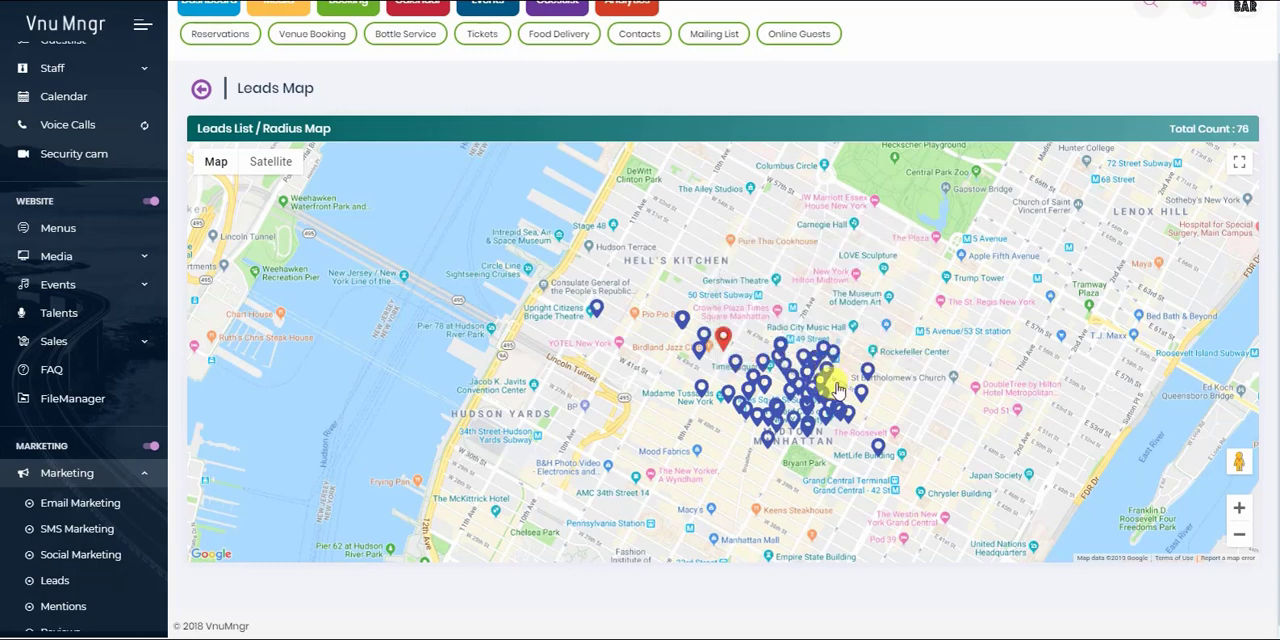
left_click(703, 393)
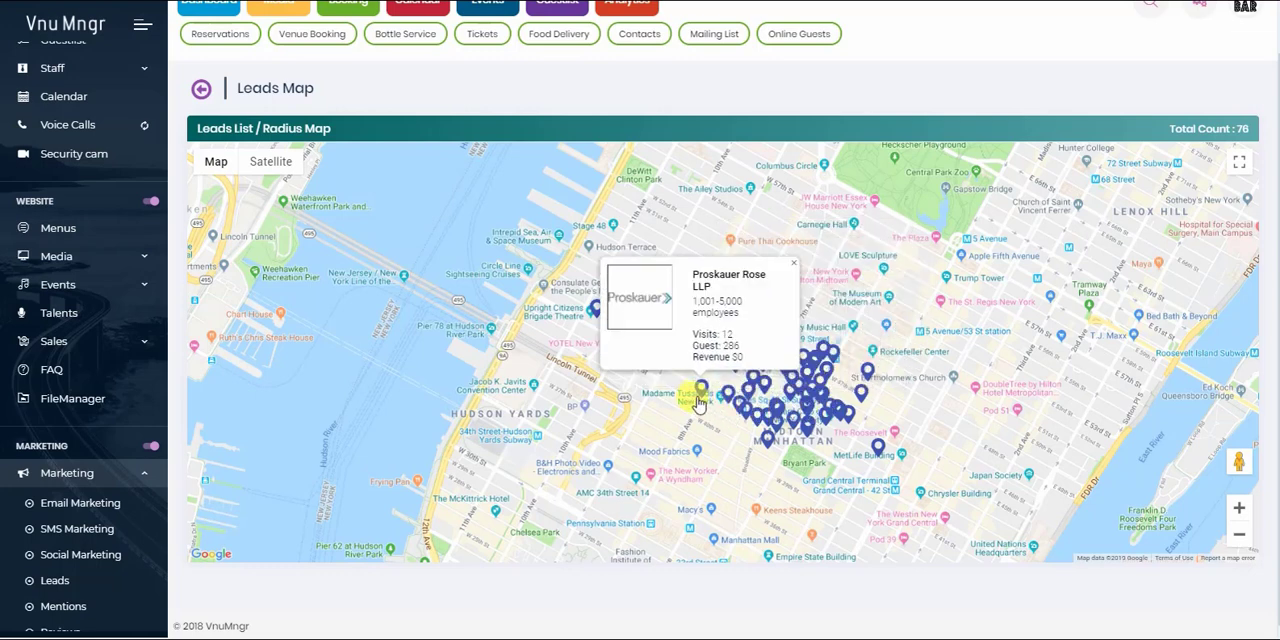
left_click(752, 393)
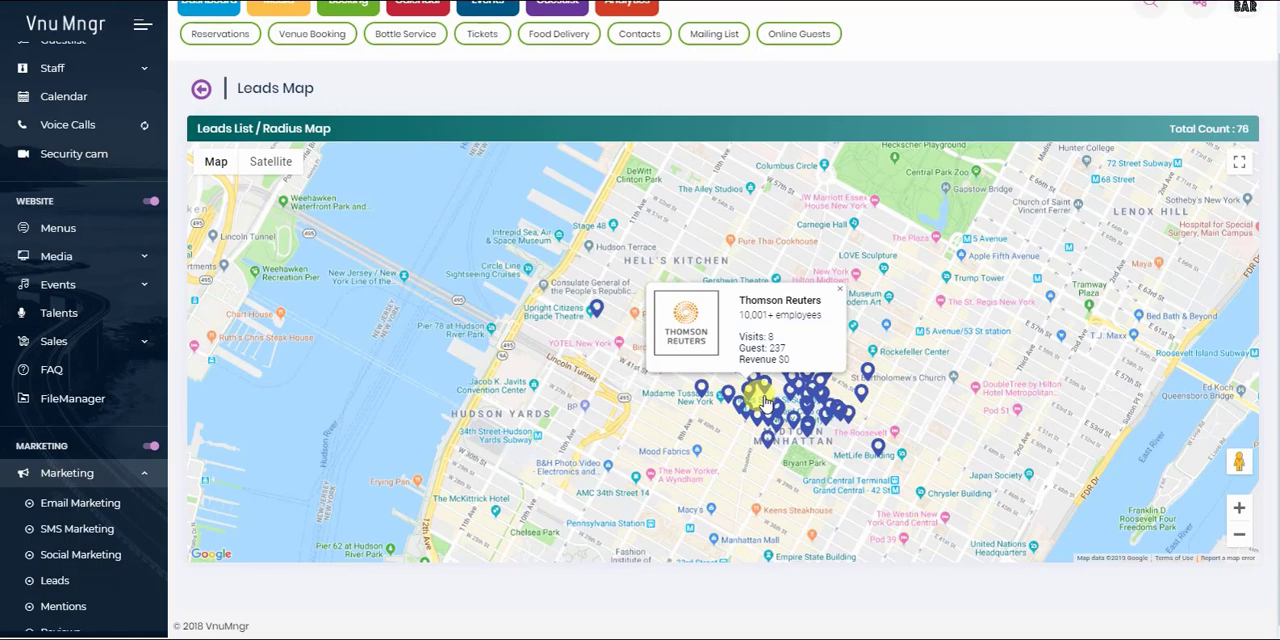
left_click(756, 389)
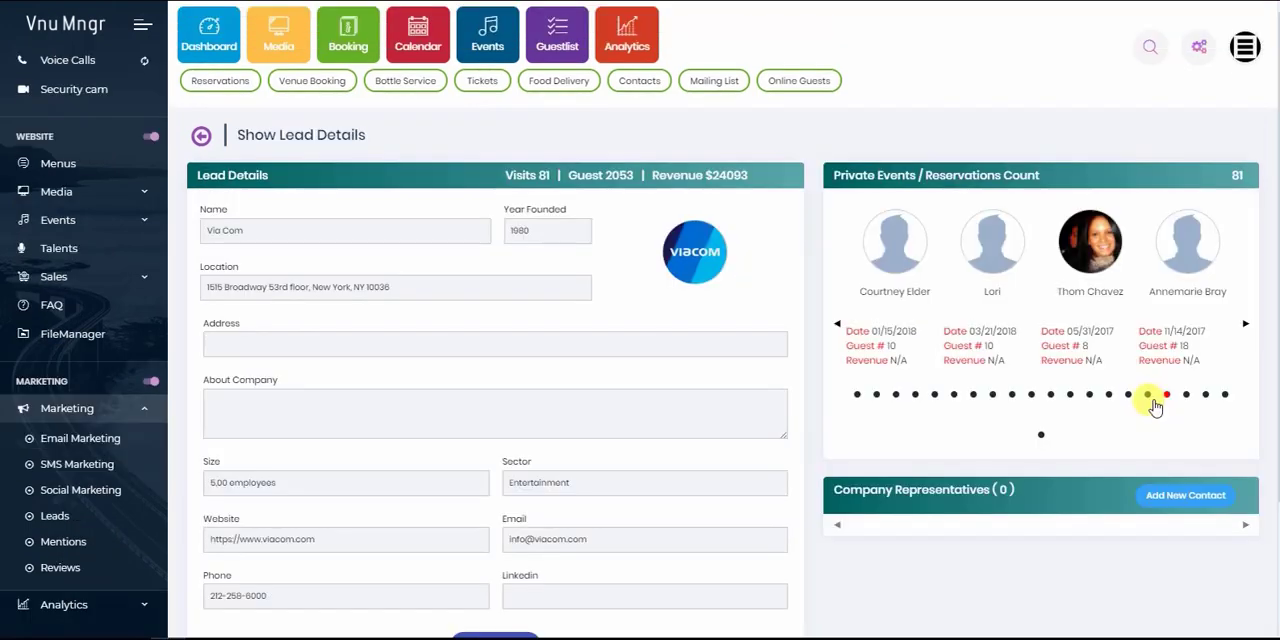
left_click(1246, 323)
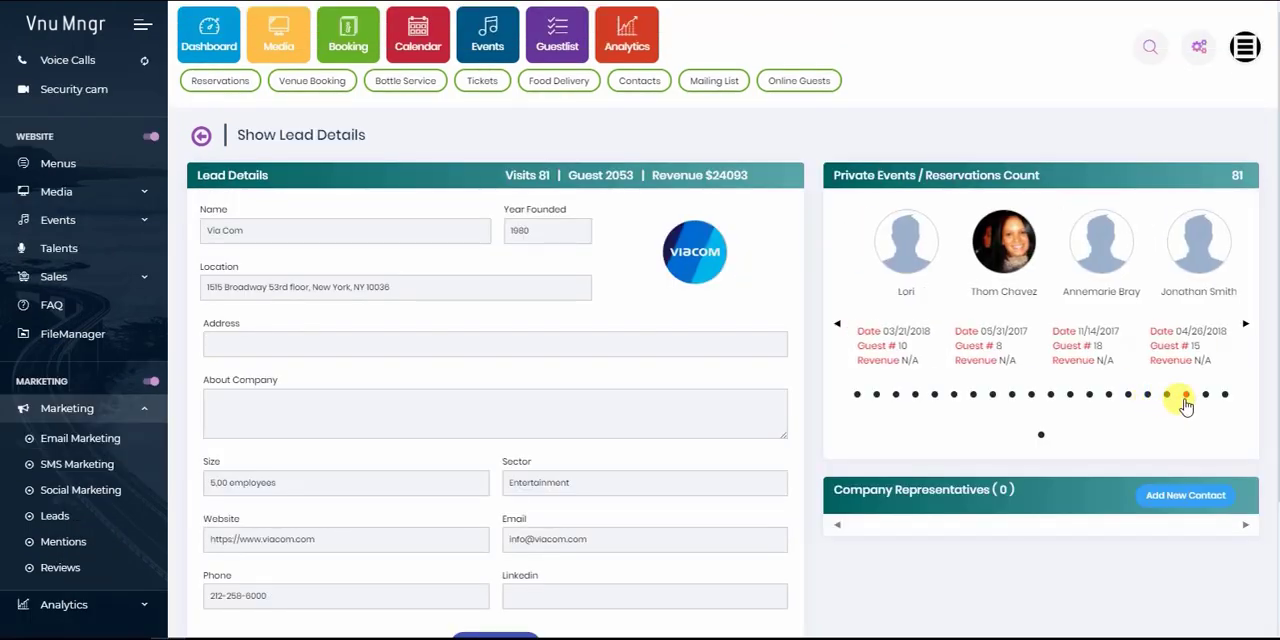
left_click(1205, 394)
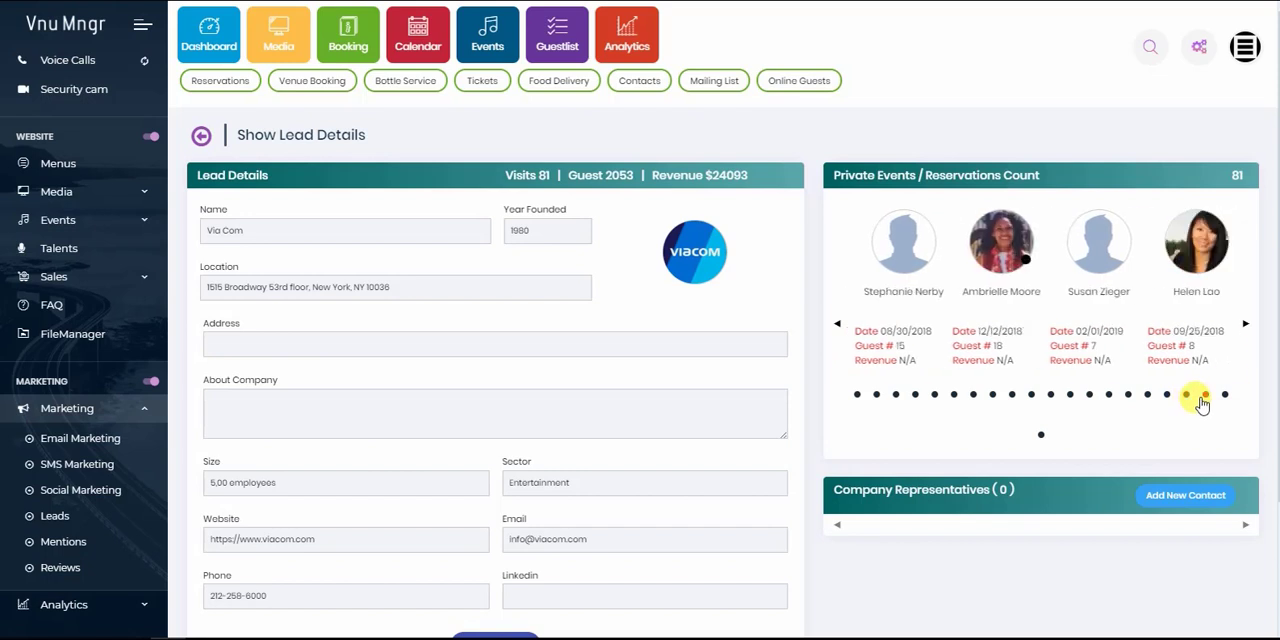
left_click(1246, 323)
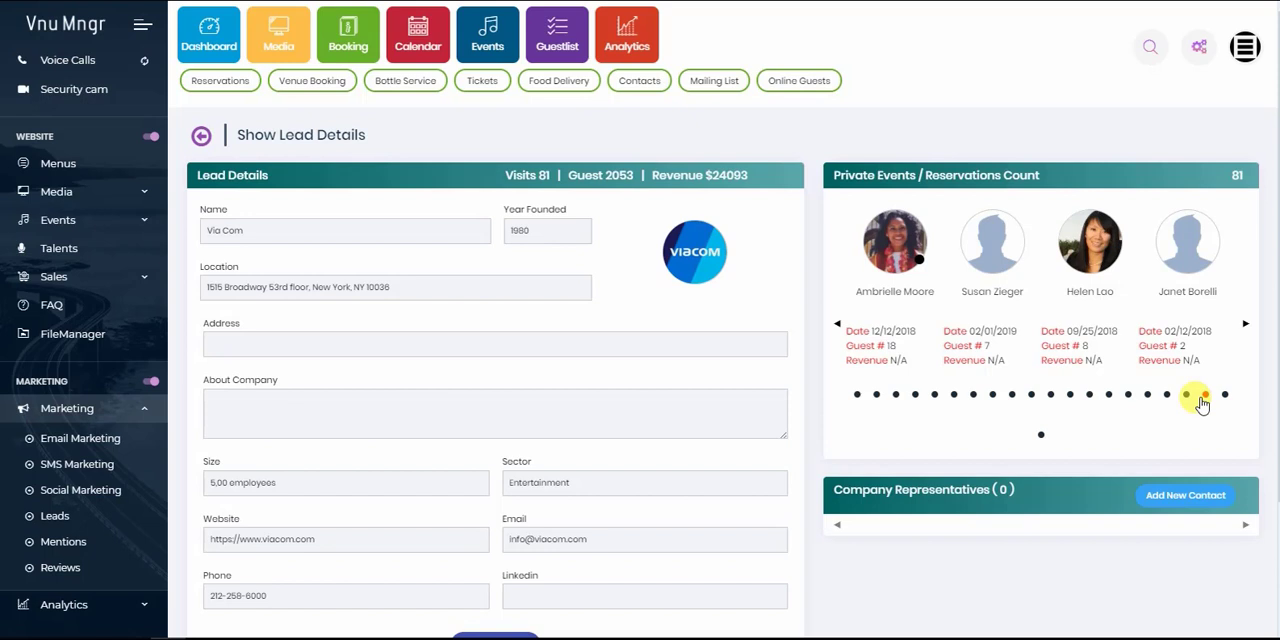
left_click(1168, 394)
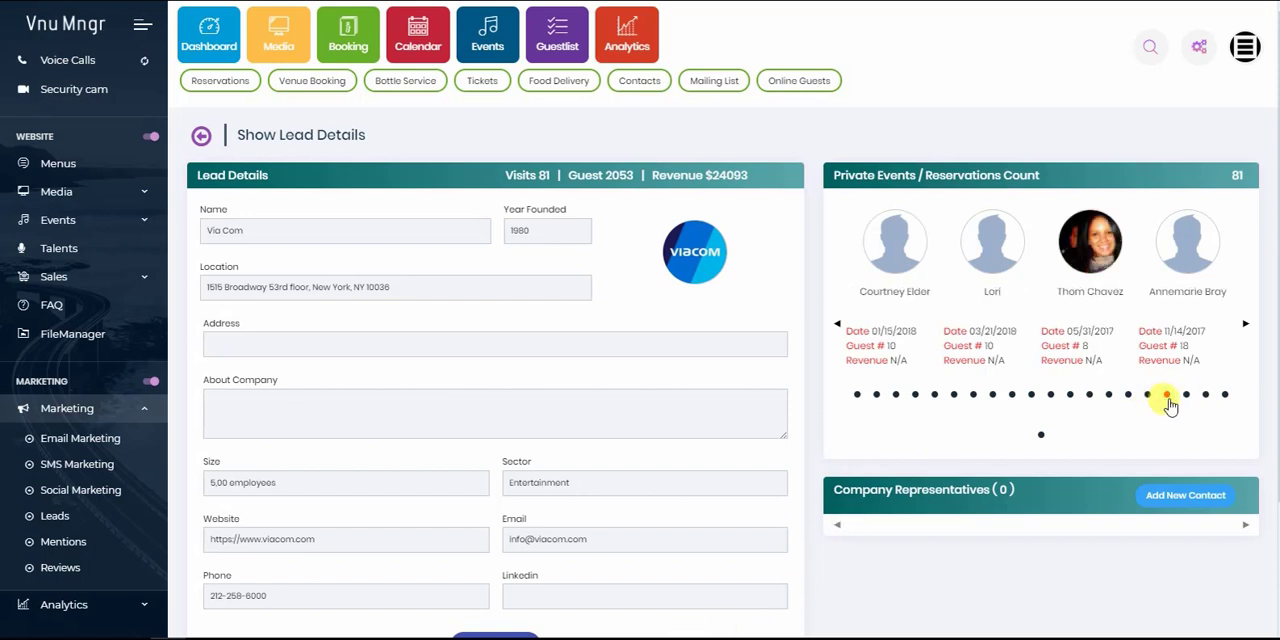